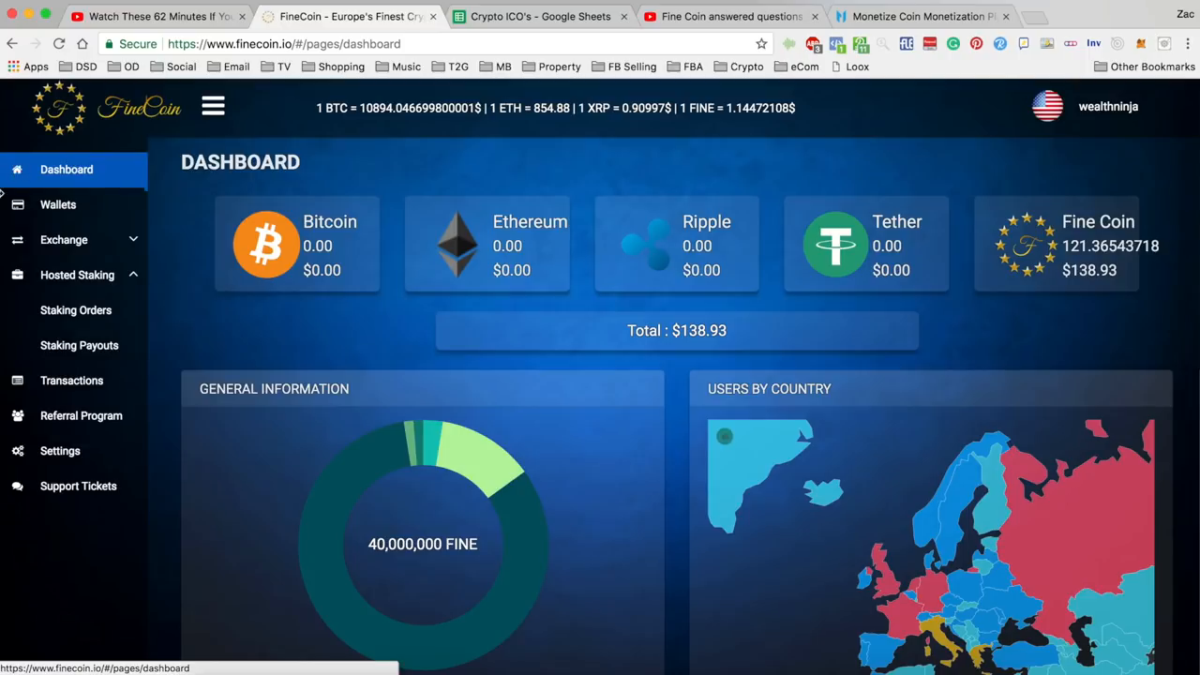
Step: Open Staking Orders and scroll to the history with the 1302 FINE order
{"action": "left_click", "coordinate": [76, 309]}
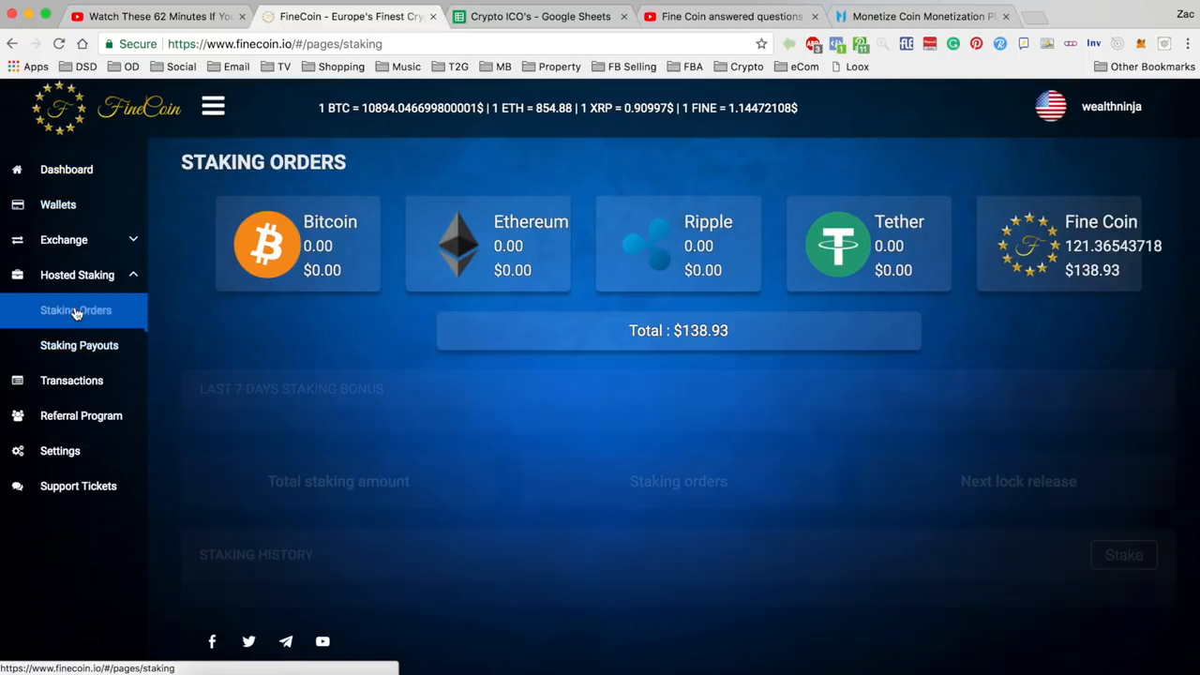
{"action": "scroll", "scroll_direction": "down", "scroll_amount": 3}
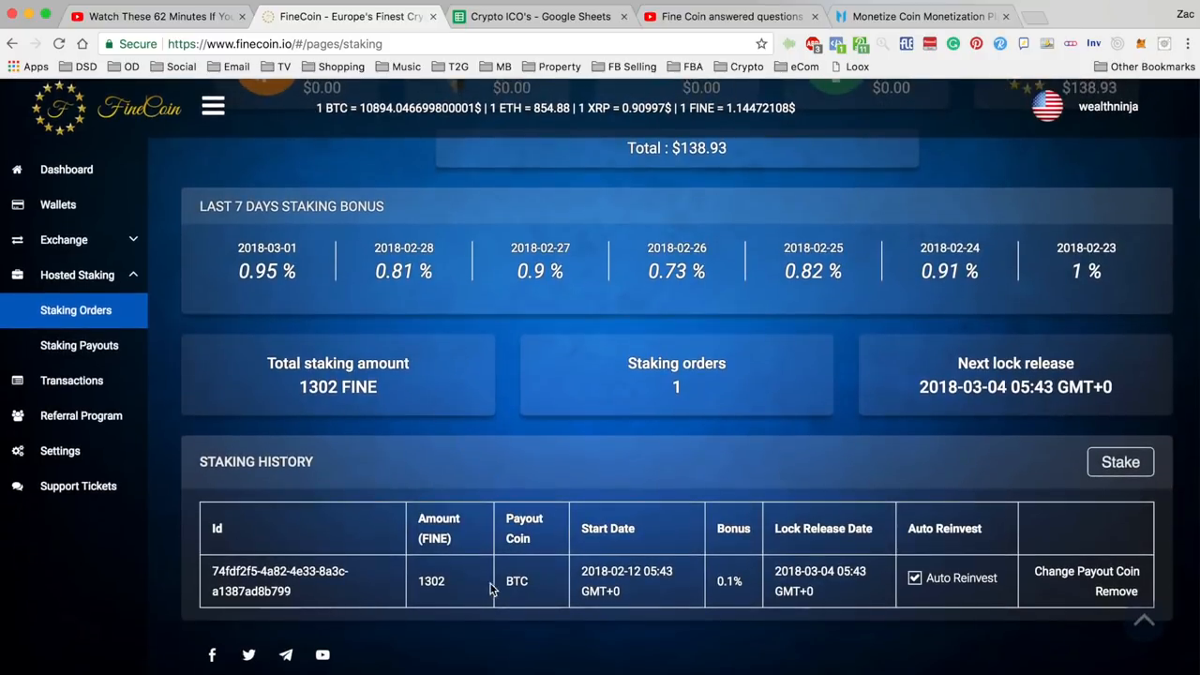
{"action": "mouse_move", "coordinate": [473, 553]}
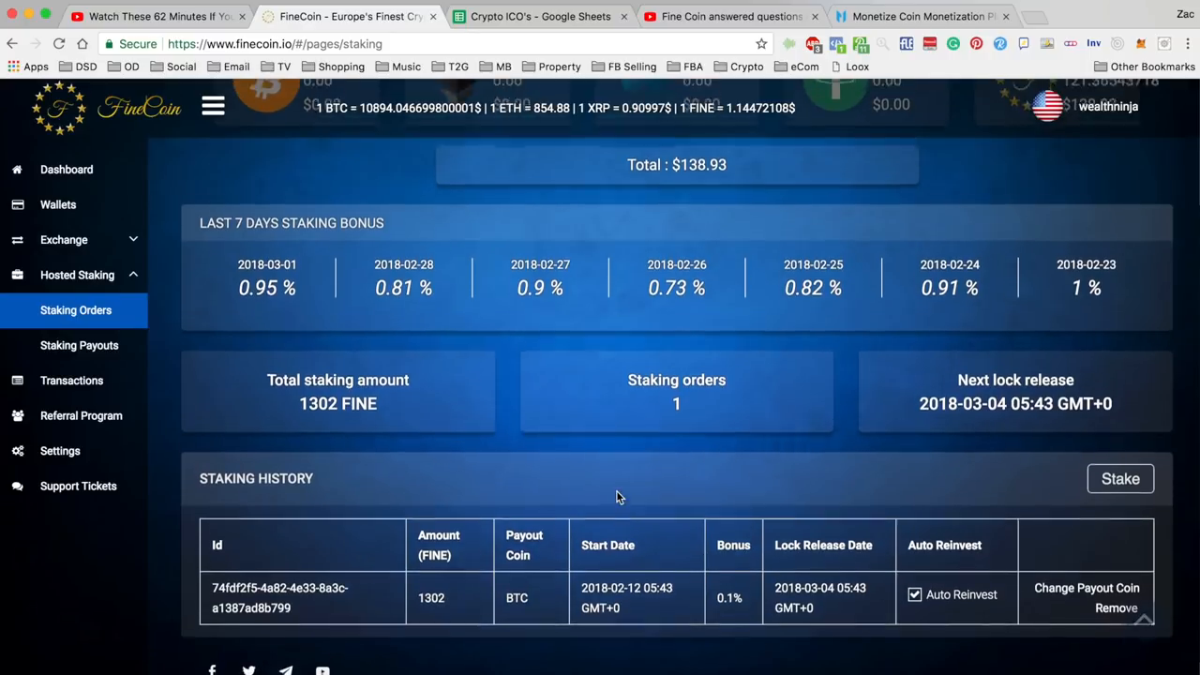
{"action": "scroll", "scroll_direction": "down", "scroll_amount": 3}
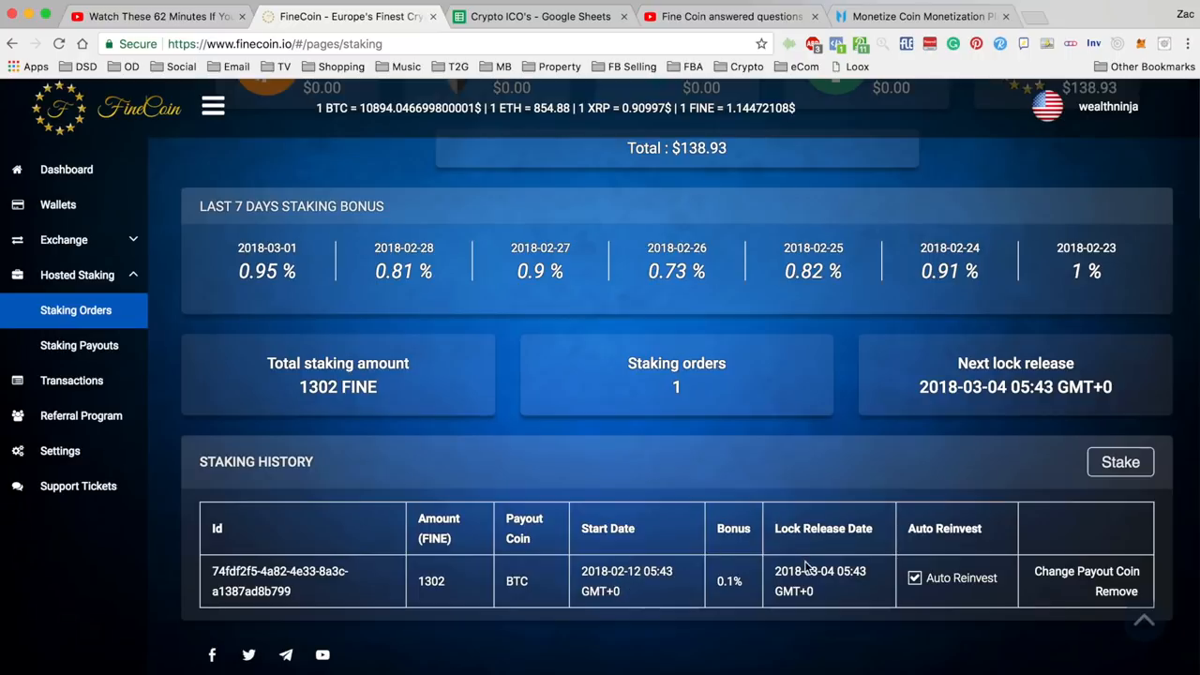
{"action": "mouse_move", "coordinate": [828, 585]}
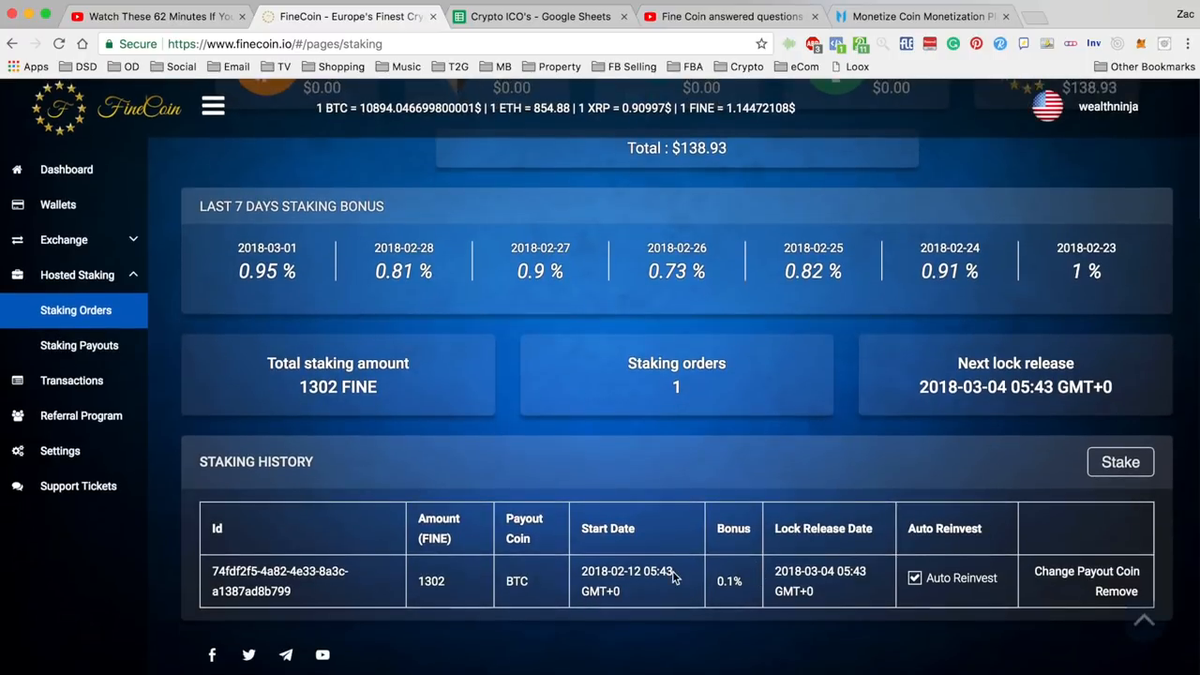
{"action": "mouse_move", "coordinate": [1040, 569]}
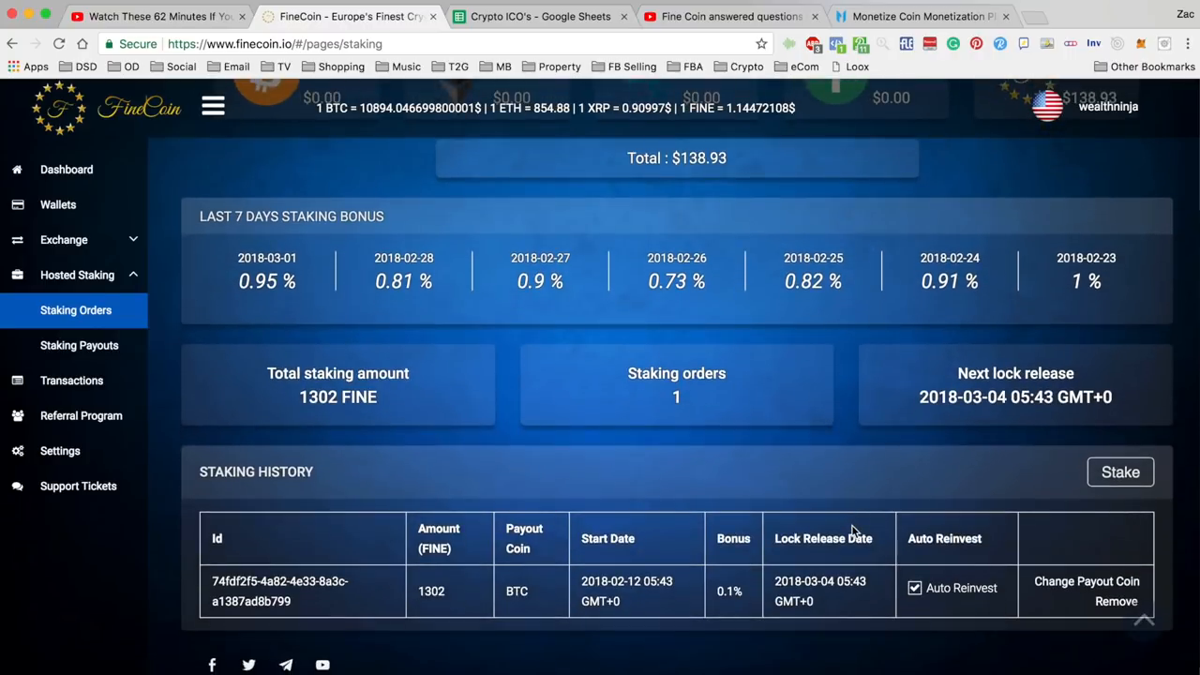
{"action": "scroll", "scroll_direction": "down", "scroll_amount": 3}
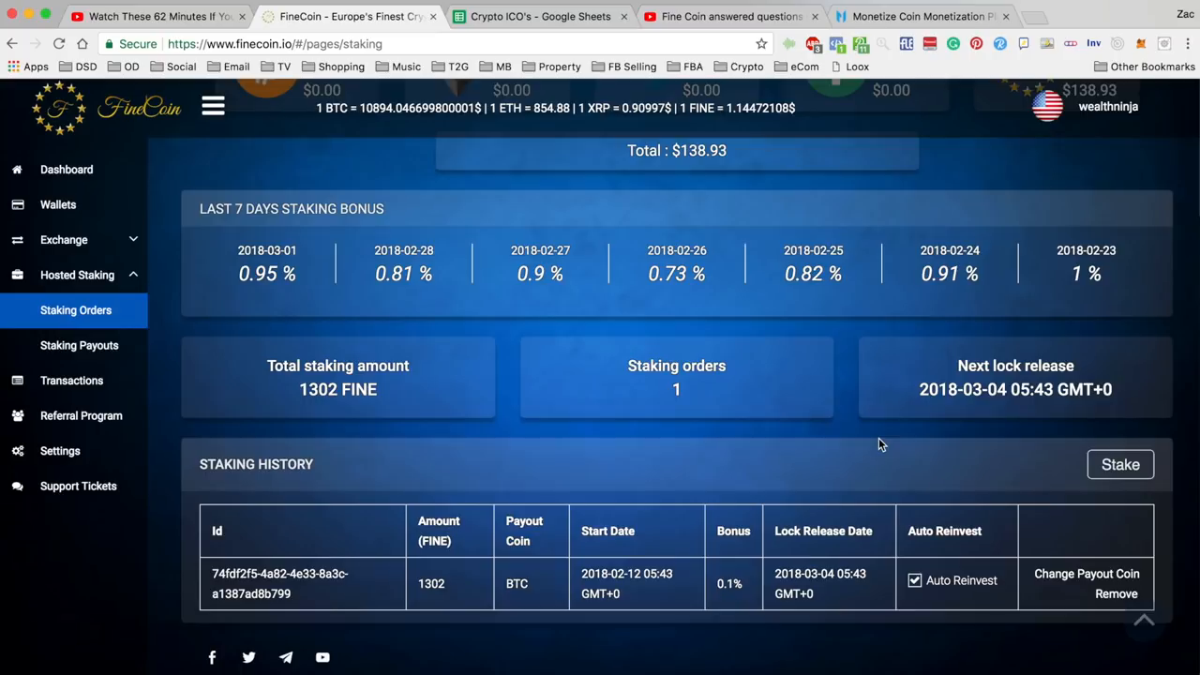
{"action": "mouse_move", "coordinate": [78, 345]}
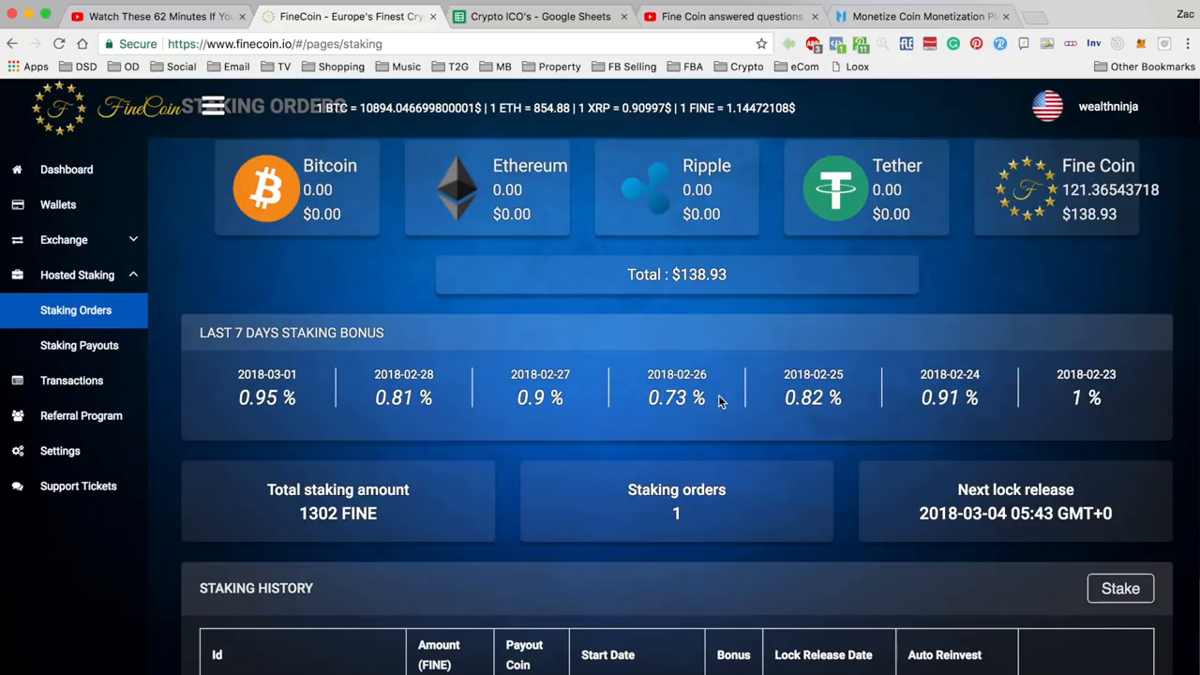
{"action": "mouse_move", "coordinate": [699, 357]}
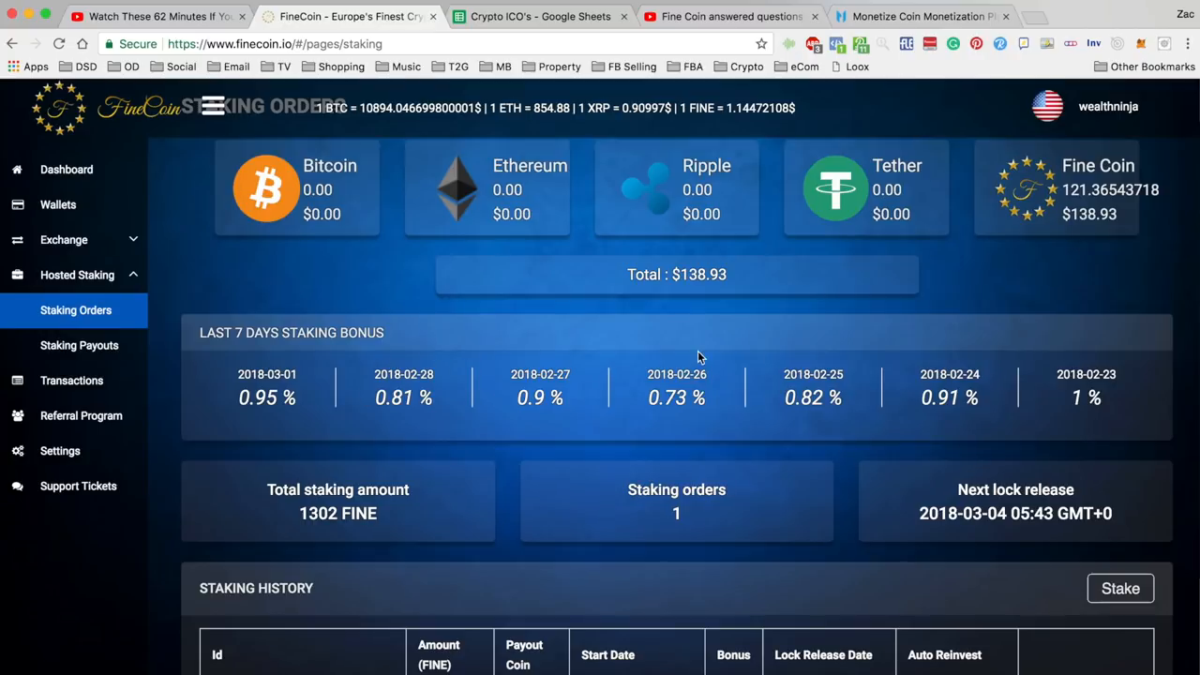
{"action": "mouse_move", "coordinate": [1064, 363]}
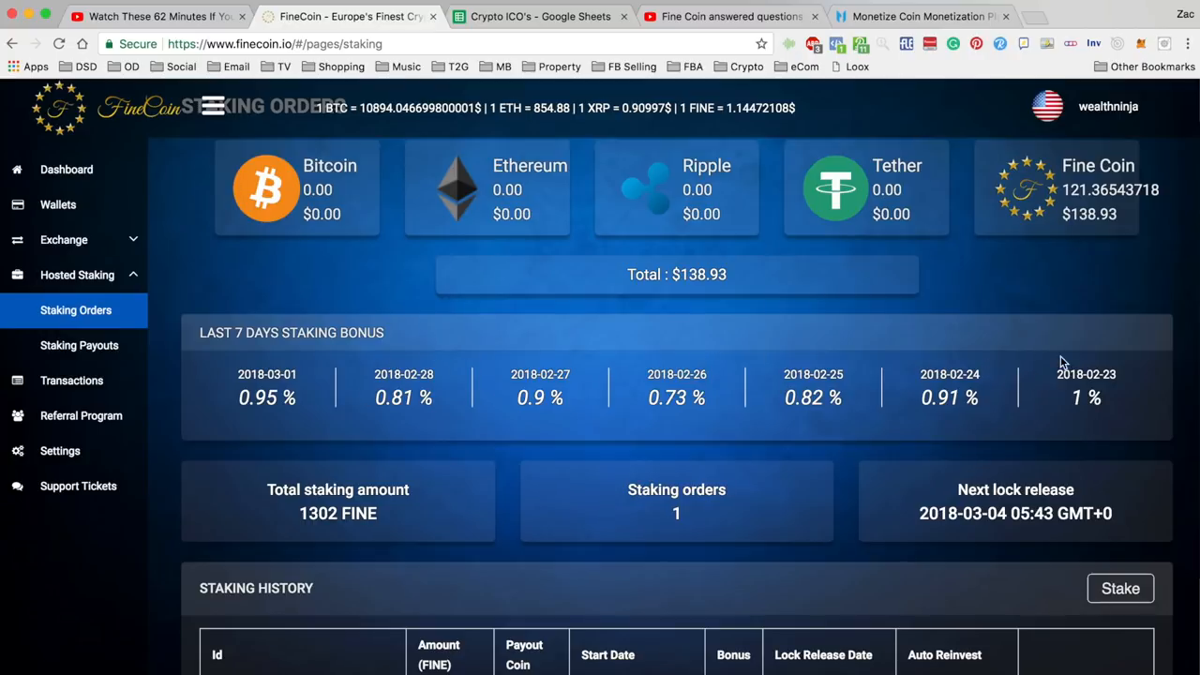
{"action": "mouse_move", "coordinate": [1069, 399]}
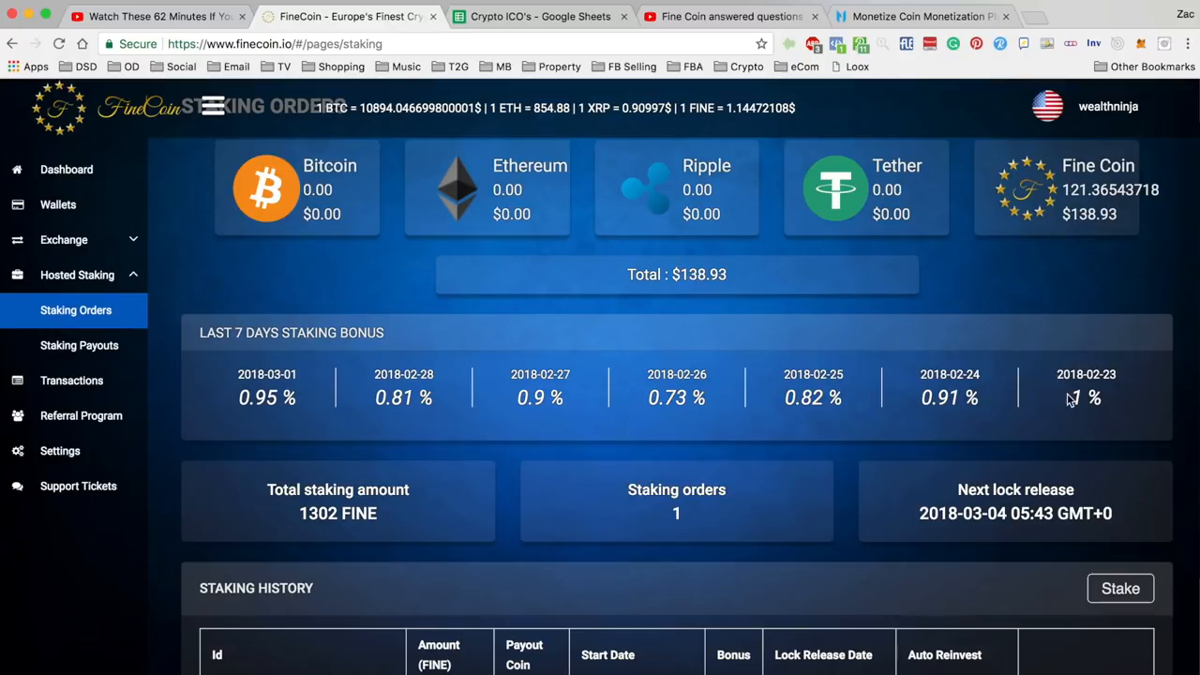
{"action": "mouse_move", "coordinate": [1062, 403]}
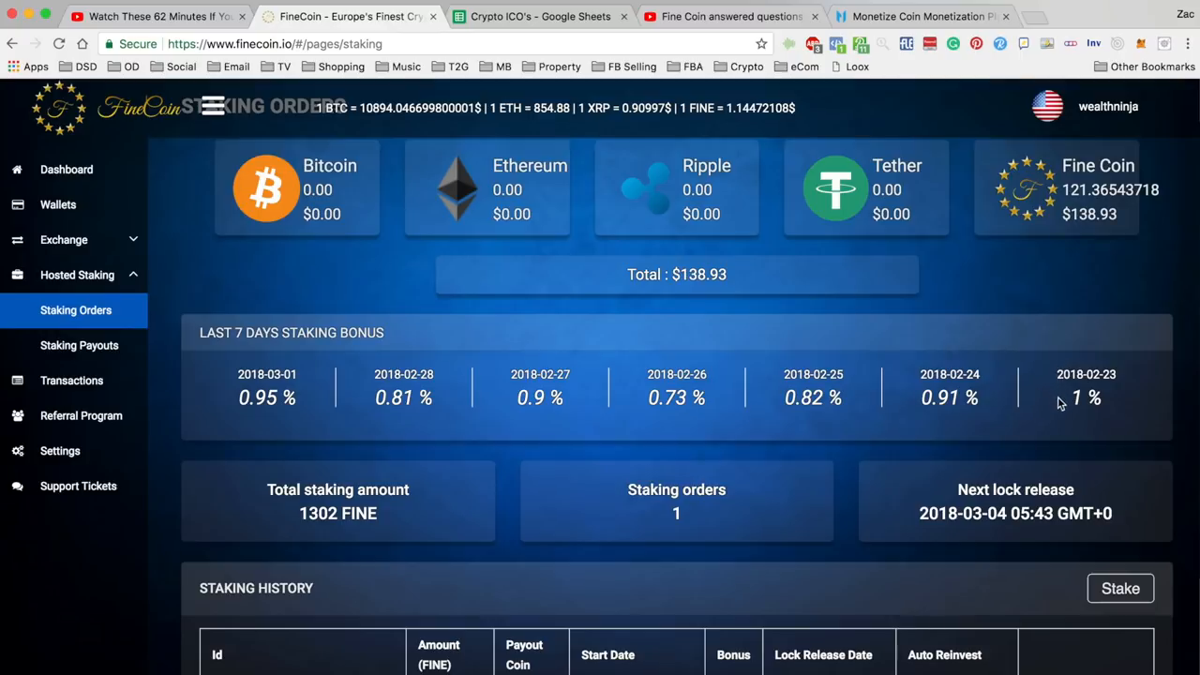
{"action": "mouse_move", "coordinate": [1078, 393]}
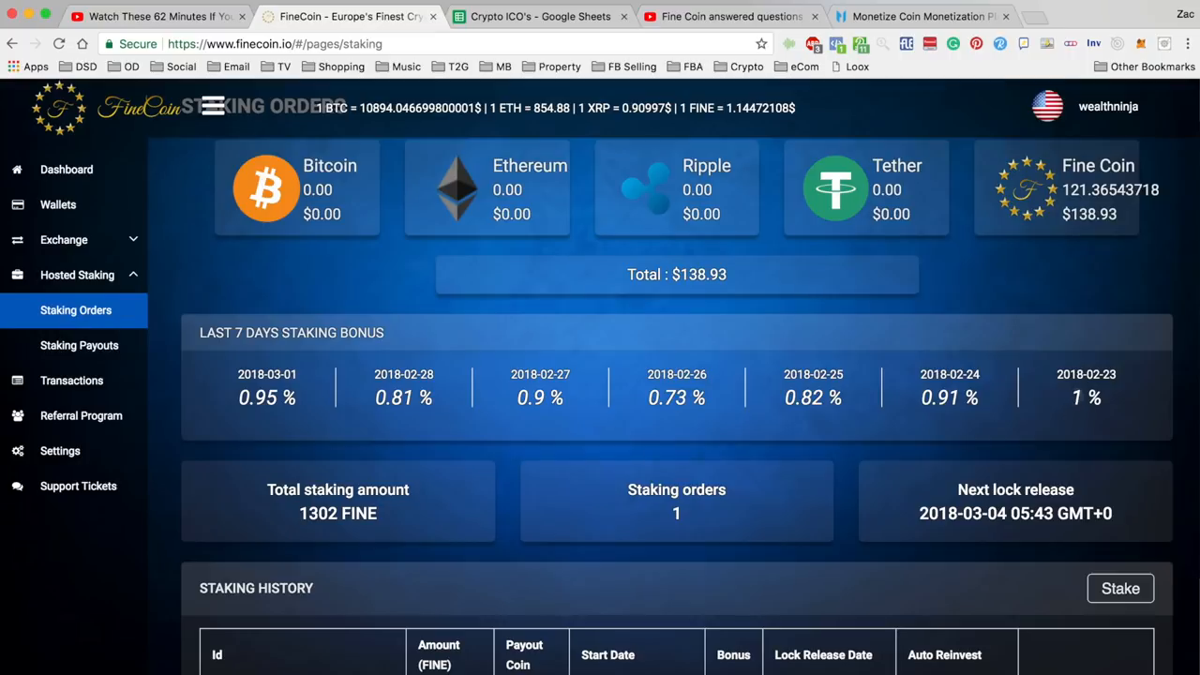
{"action": "mouse_move", "coordinate": [1059, 394]}
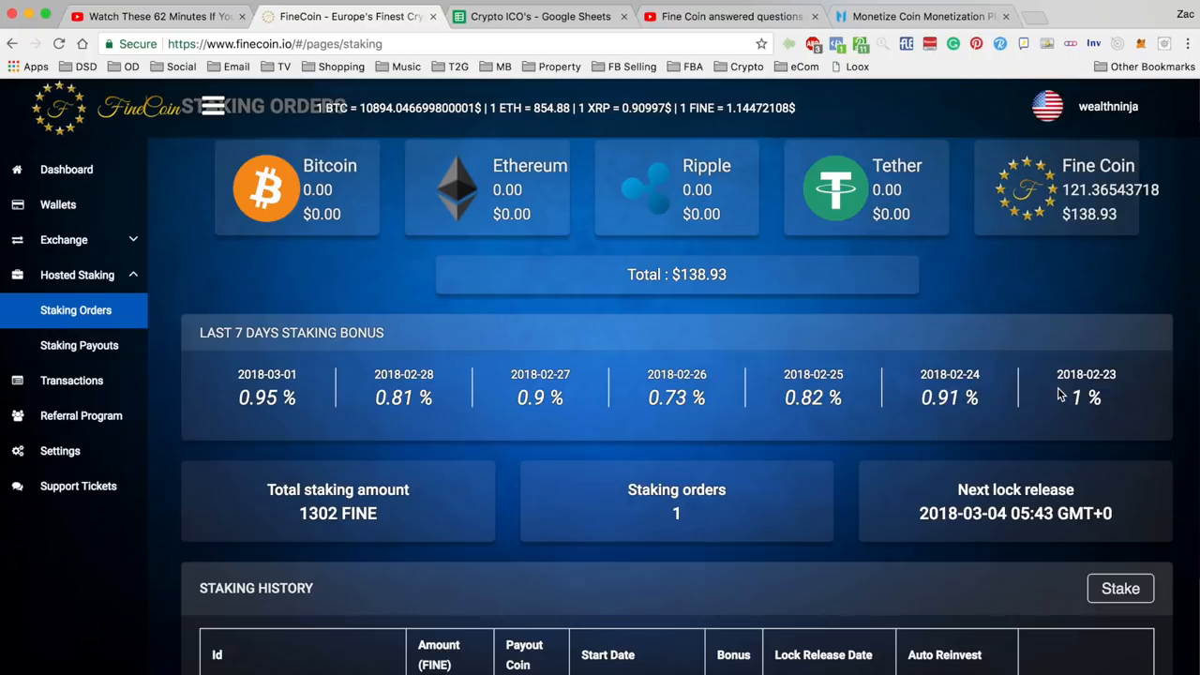
{"action": "mouse_move", "coordinate": [1036, 391]}
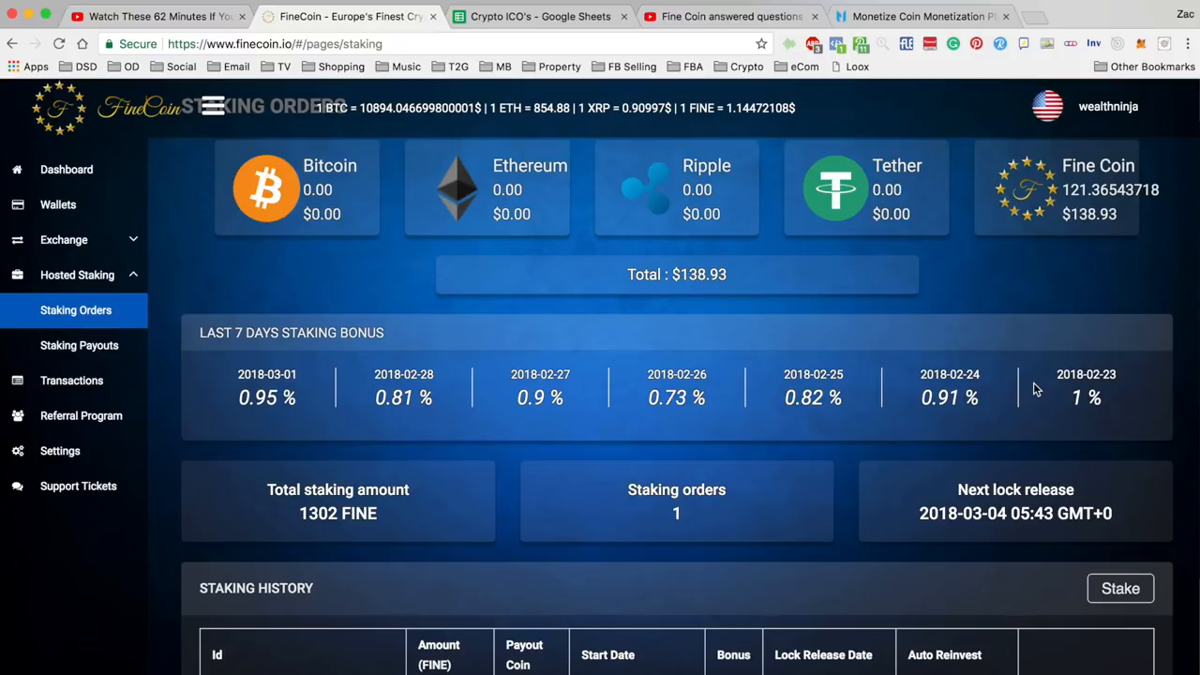
{"action": "mouse_move", "coordinate": [710, 381]}
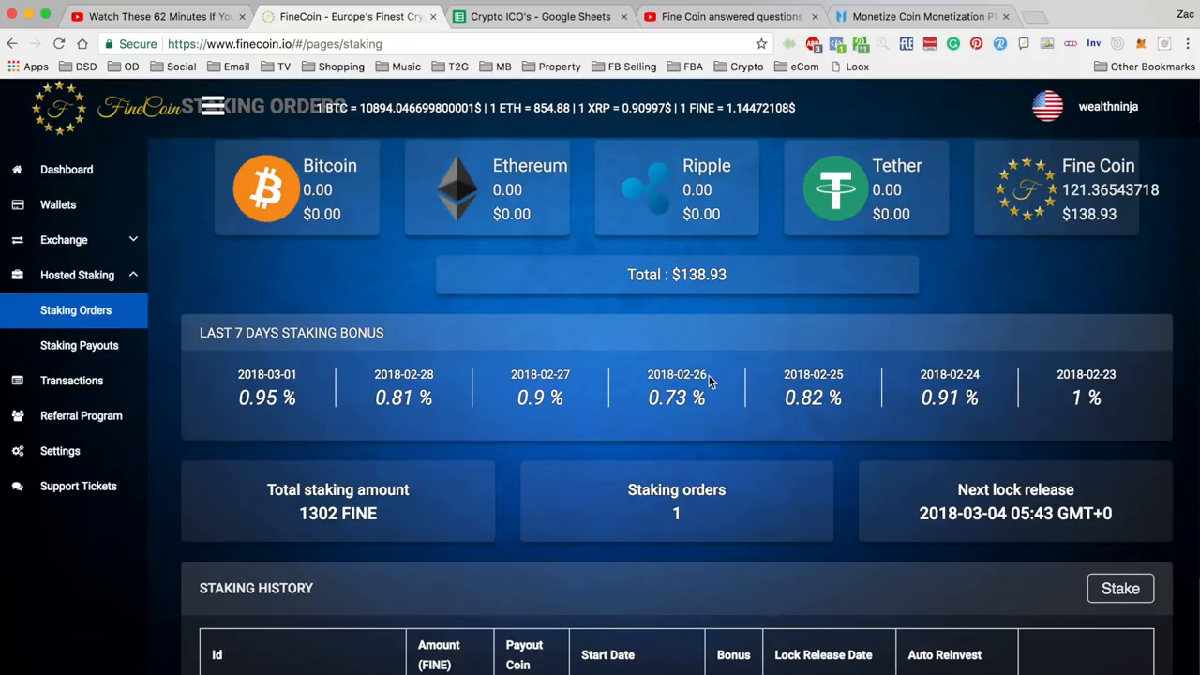
{"action": "mouse_move", "coordinate": [891, 421]}
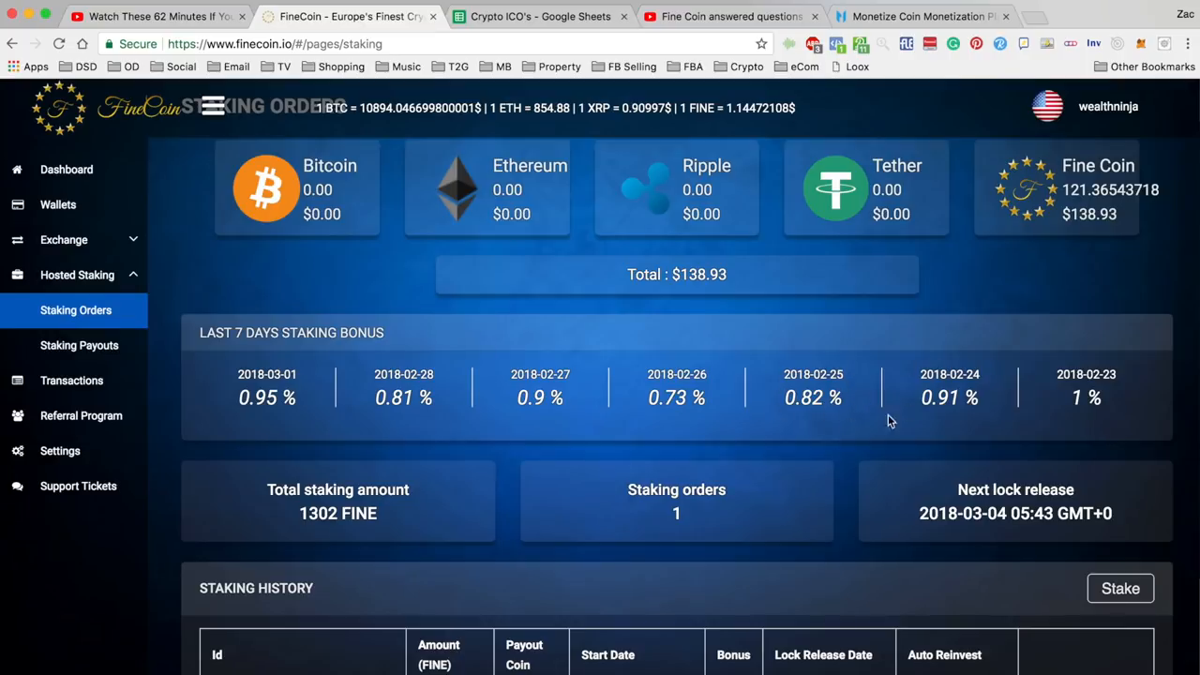
{"action": "mouse_move", "coordinate": [853, 445]}
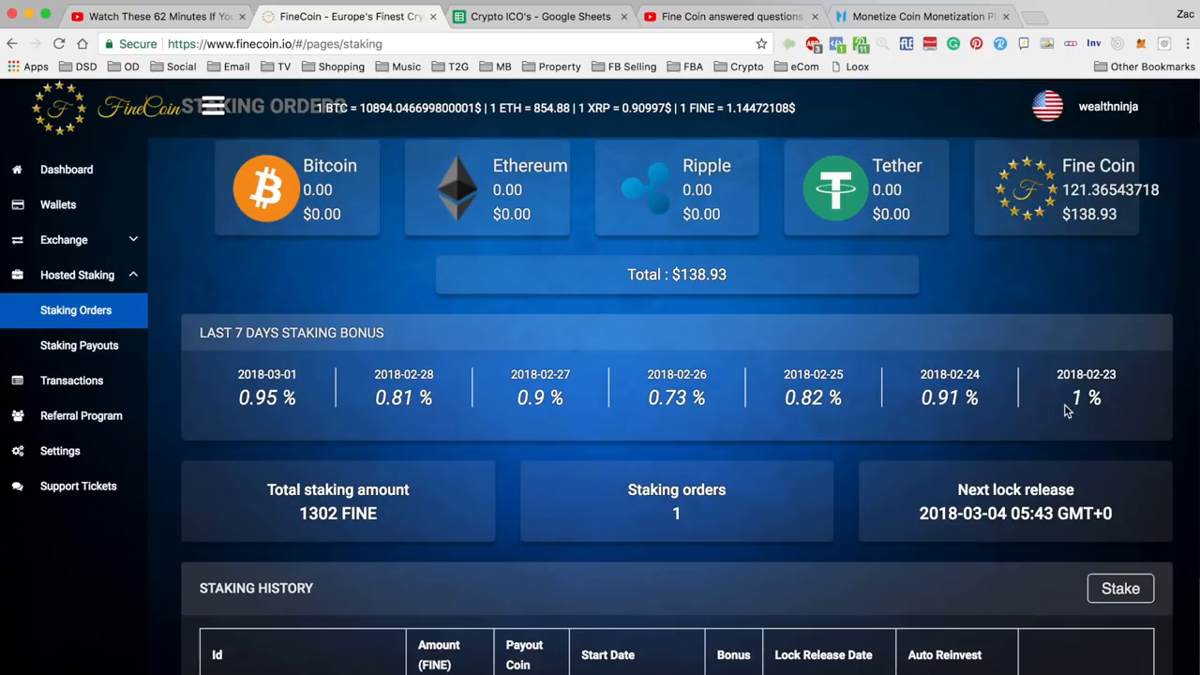
{"action": "mouse_move", "coordinate": [757, 408]}
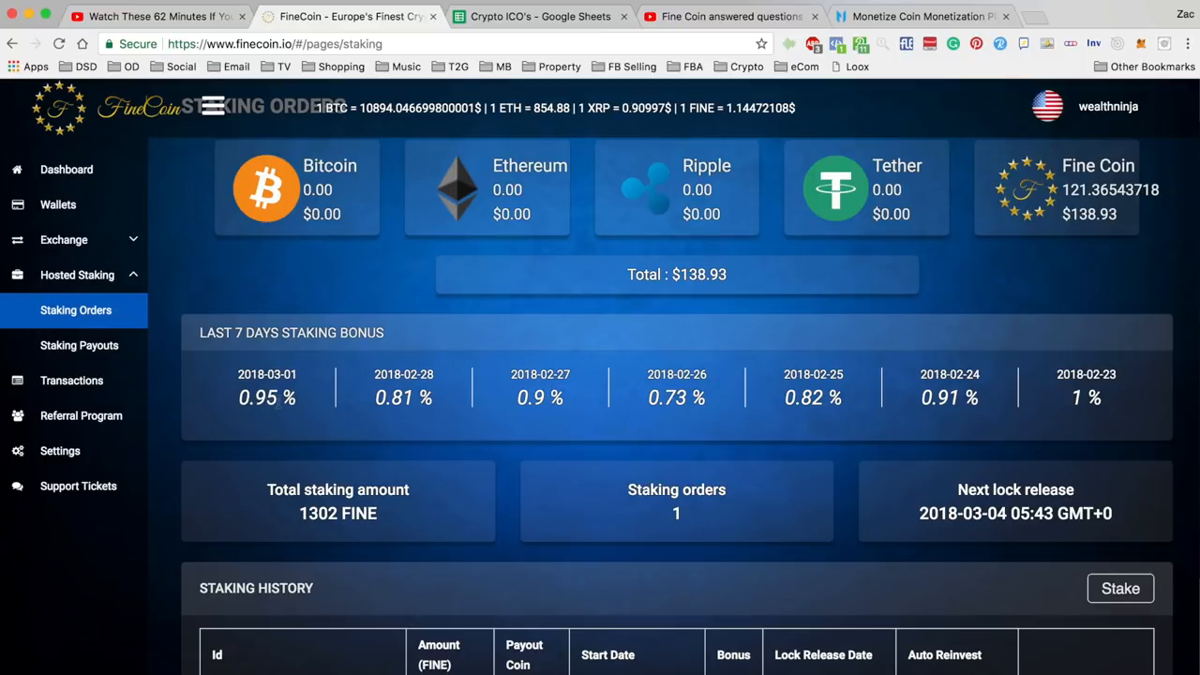
{"action": "mouse_move", "coordinate": [548, 369]}
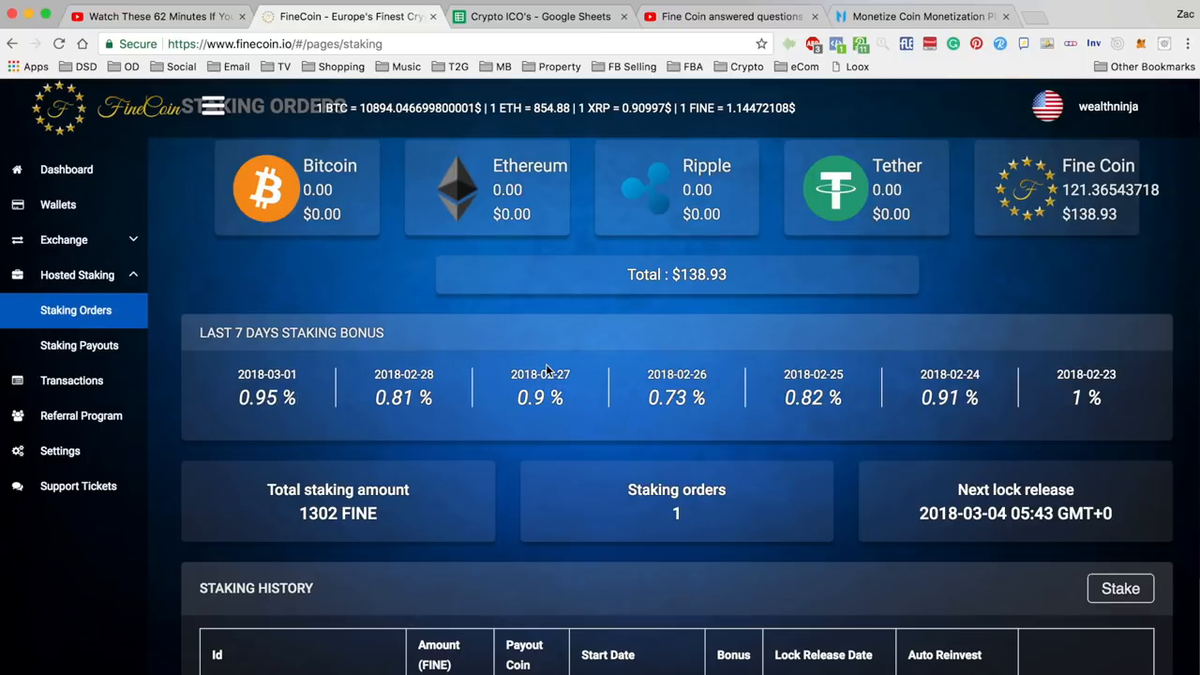
{"action": "scroll", "scroll_direction": "down", "scroll_amount": 3}
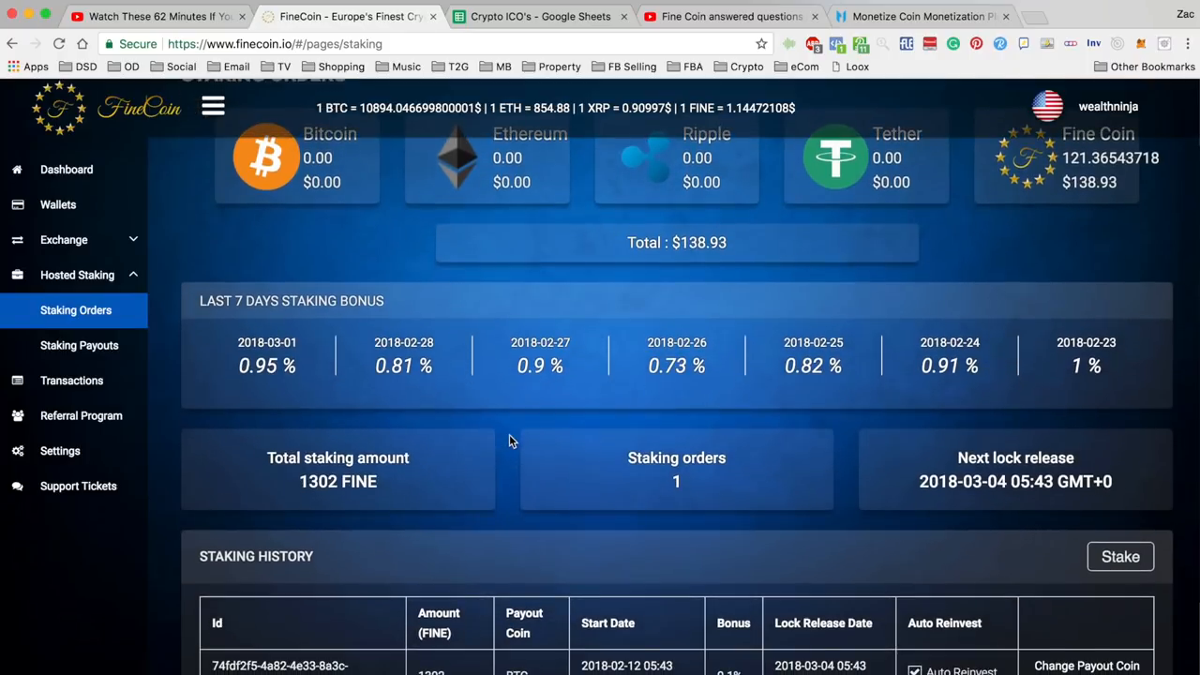
Step: Open the staking payout history and jump to its last page
{"action": "left_click", "coordinate": [79, 345]}
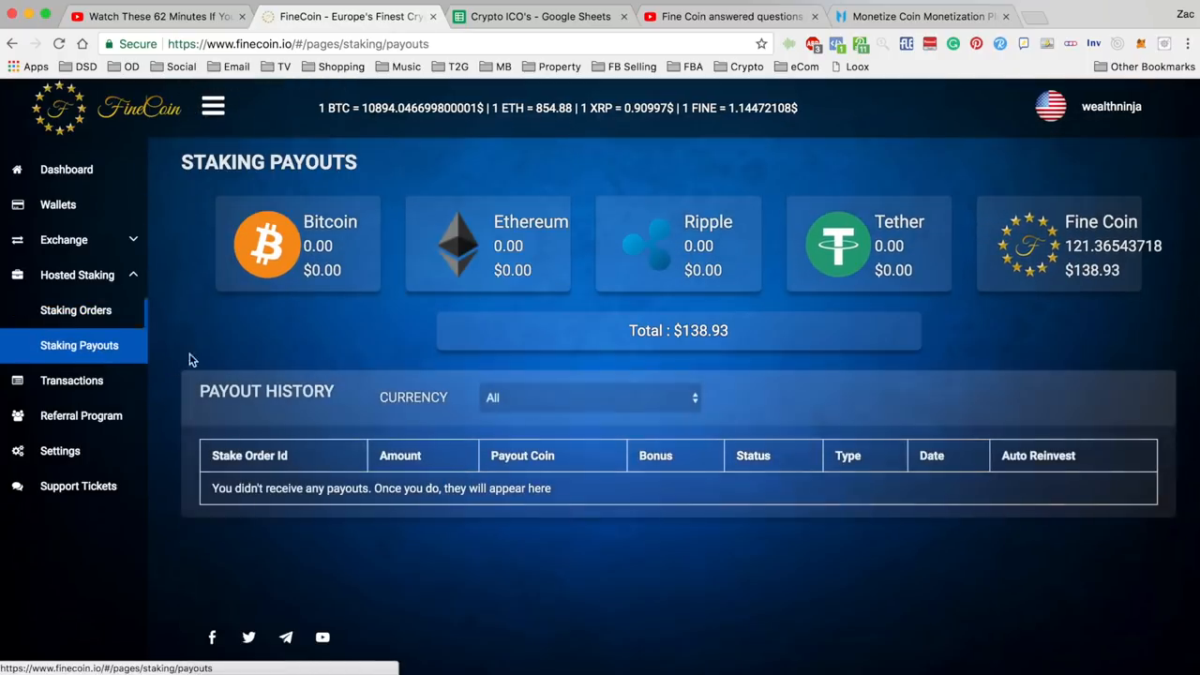
{"action": "scroll", "scroll_direction": "down", "scroll_amount": 3}
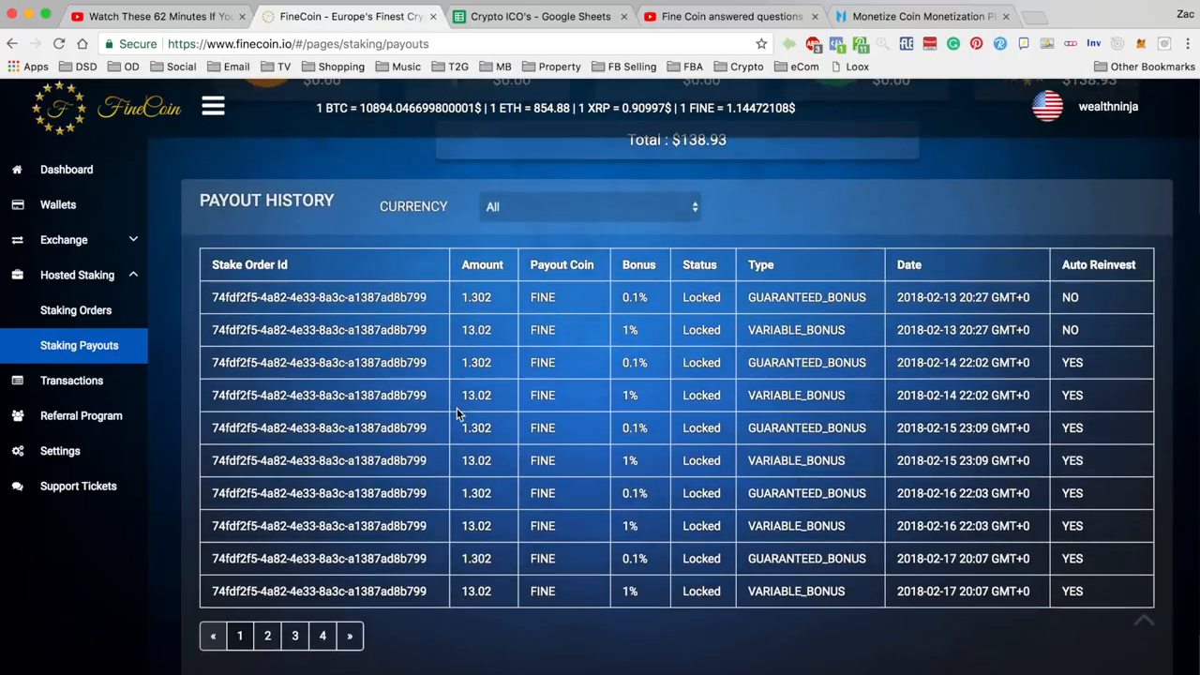
{"action": "mouse_move", "coordinate": [268, 635]}
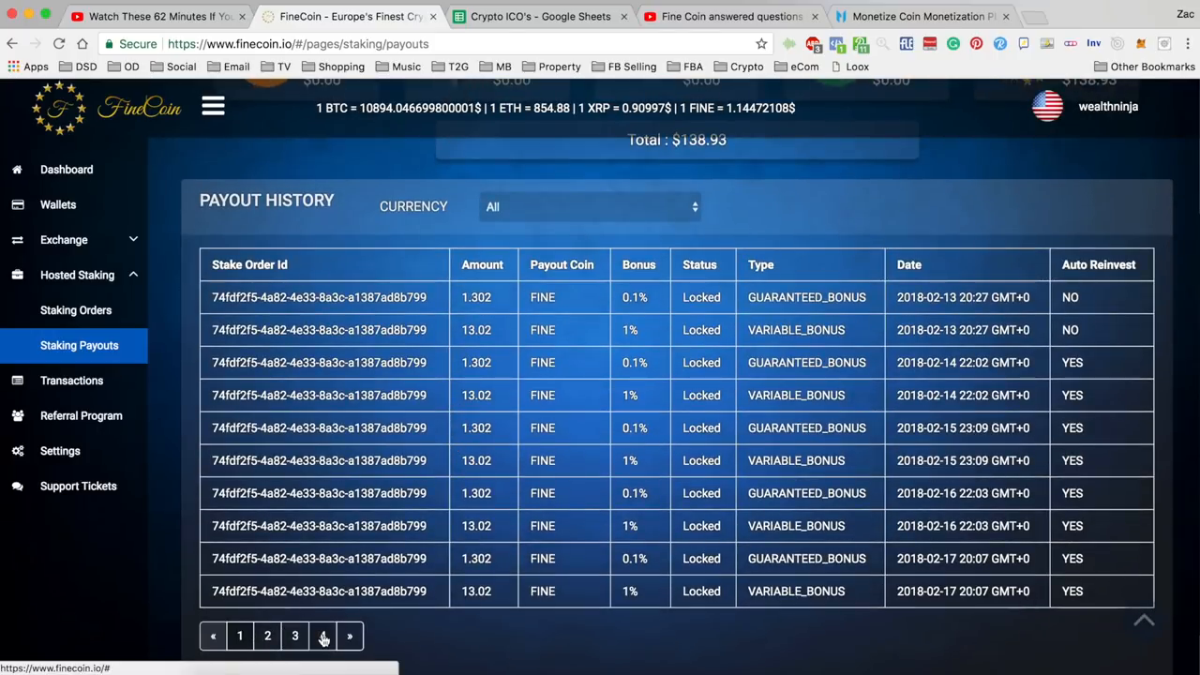
{"action": "left_click", "coordinate": [322, 635]}
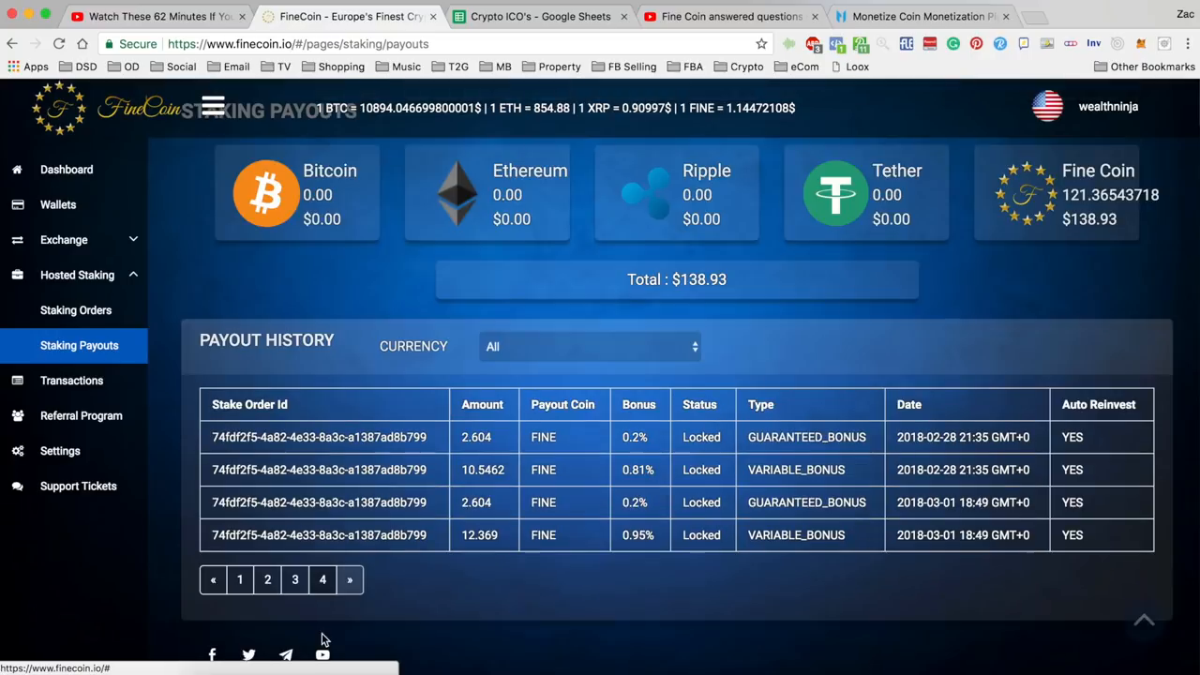
{"action": "mouse_move", "coordinate": [399, 564]}
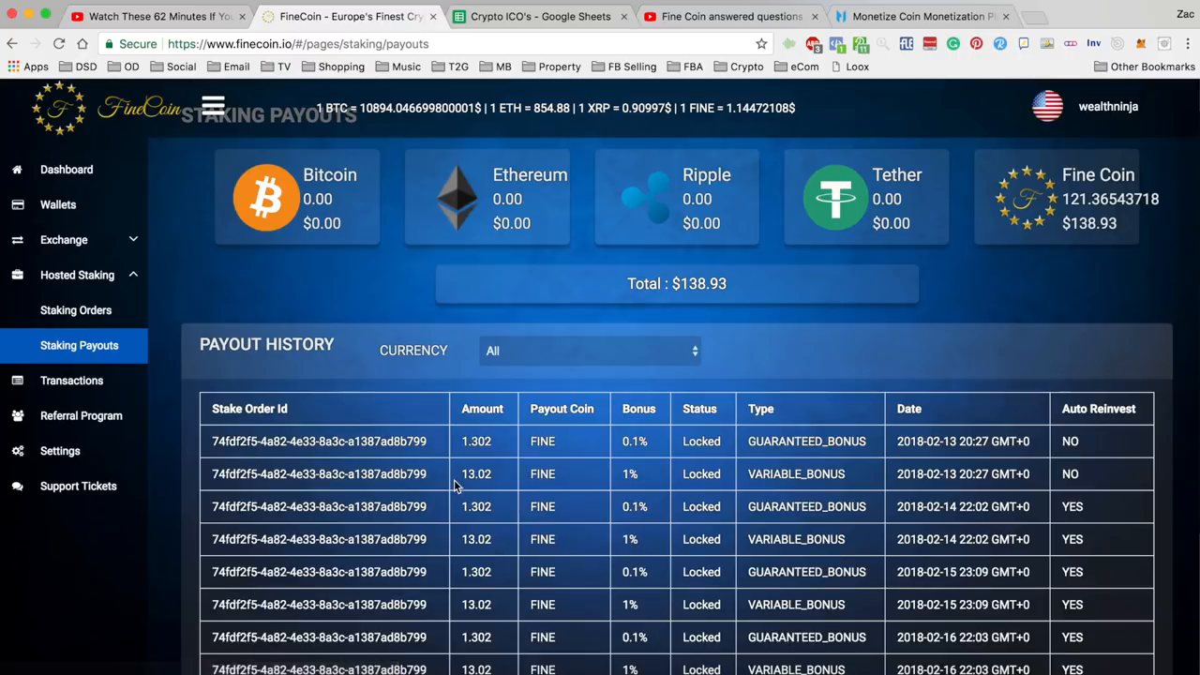
Step: Scroll the Payout History table and move to the February 18–22 payouts
{"action": "scroll", "scroll_direction": "down", "scroll_amount": 3}
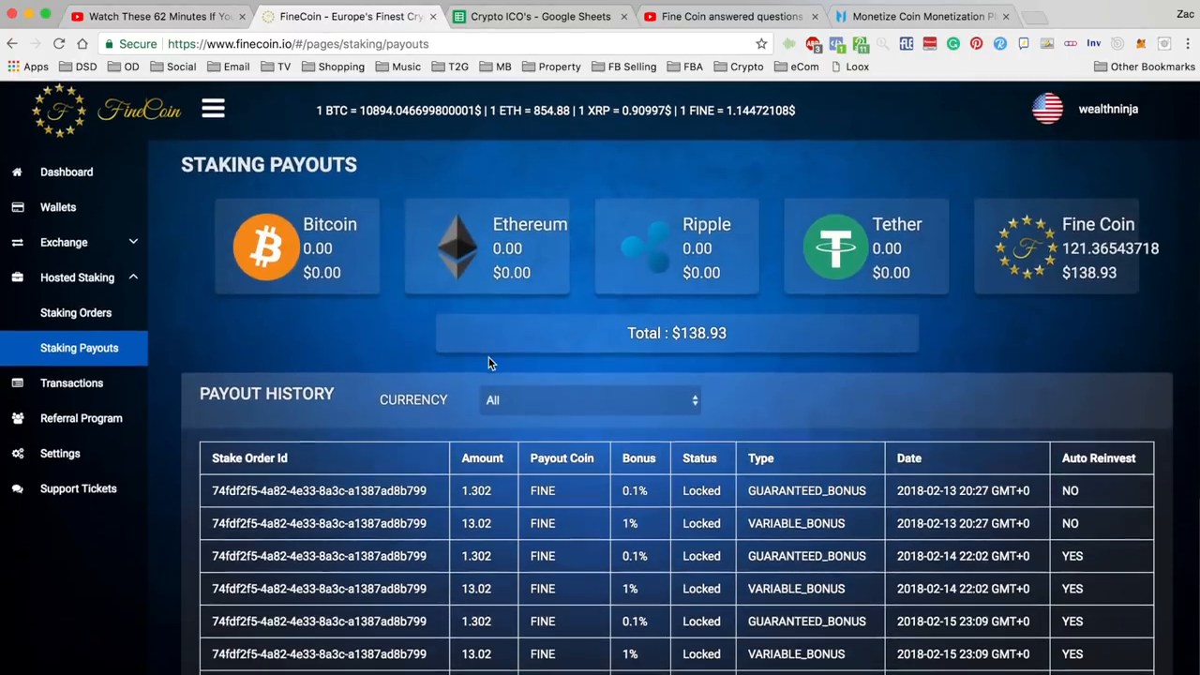
{"action": "scroll", "scroll_direction": "down", "scroll_amount": 3}
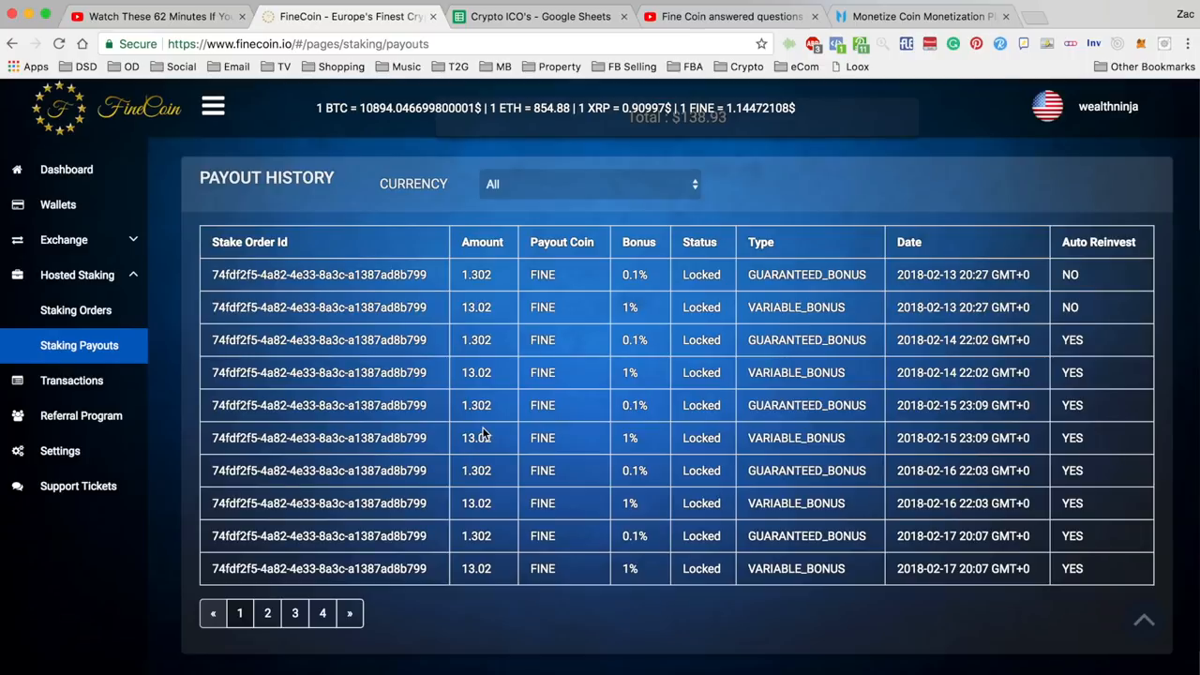
{"action": "mouse_move", "coordinate": [499, 298]}
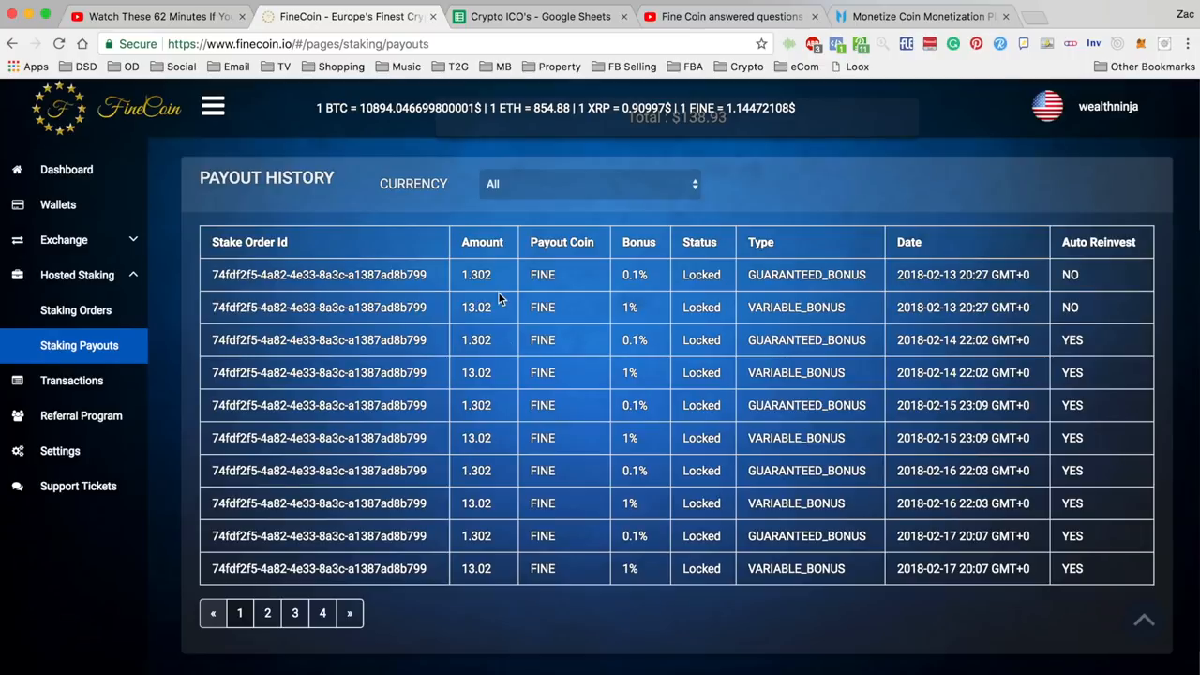
{"action": "scroll", "scroll_direction": "down", "scroll_amount": 3}
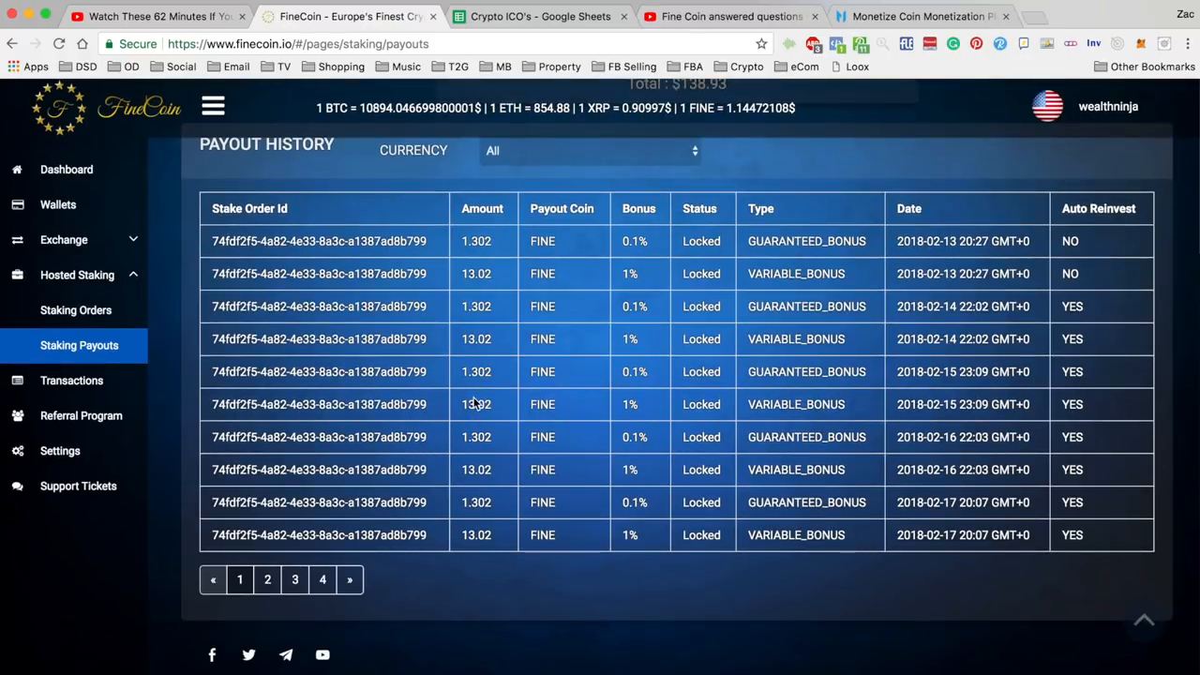
{"action": "mouse_move", "coordinate": [478, 342]}
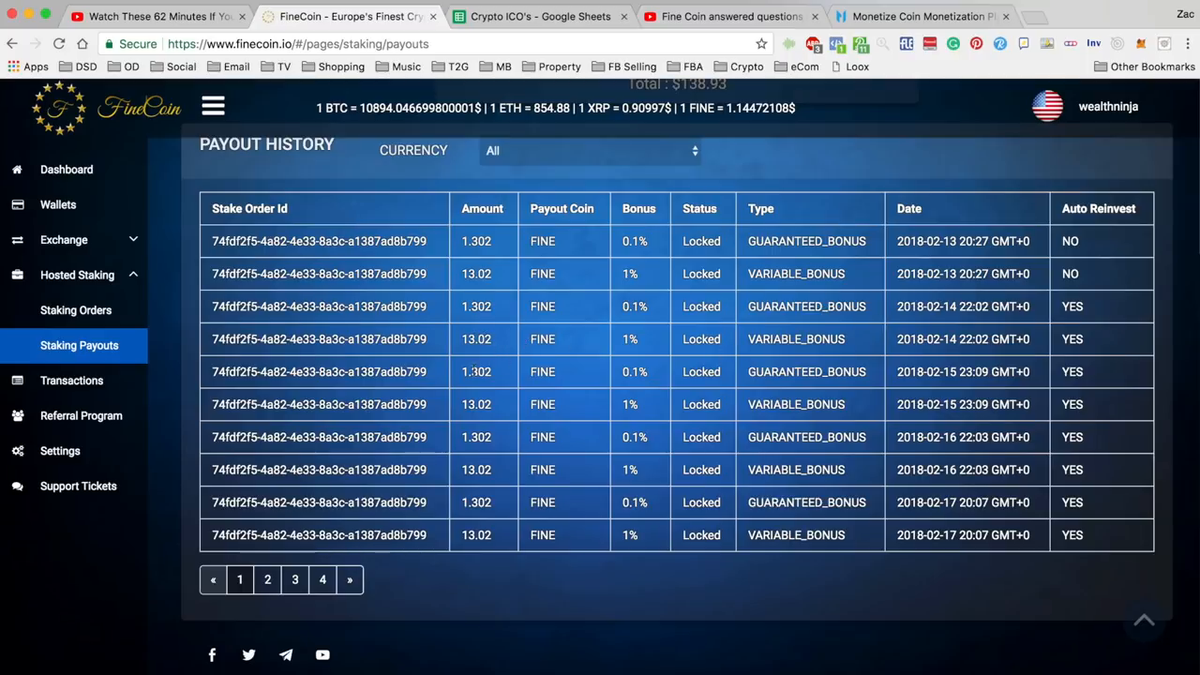
{"action": "mouse_move", "coordinate": [502, 458]}
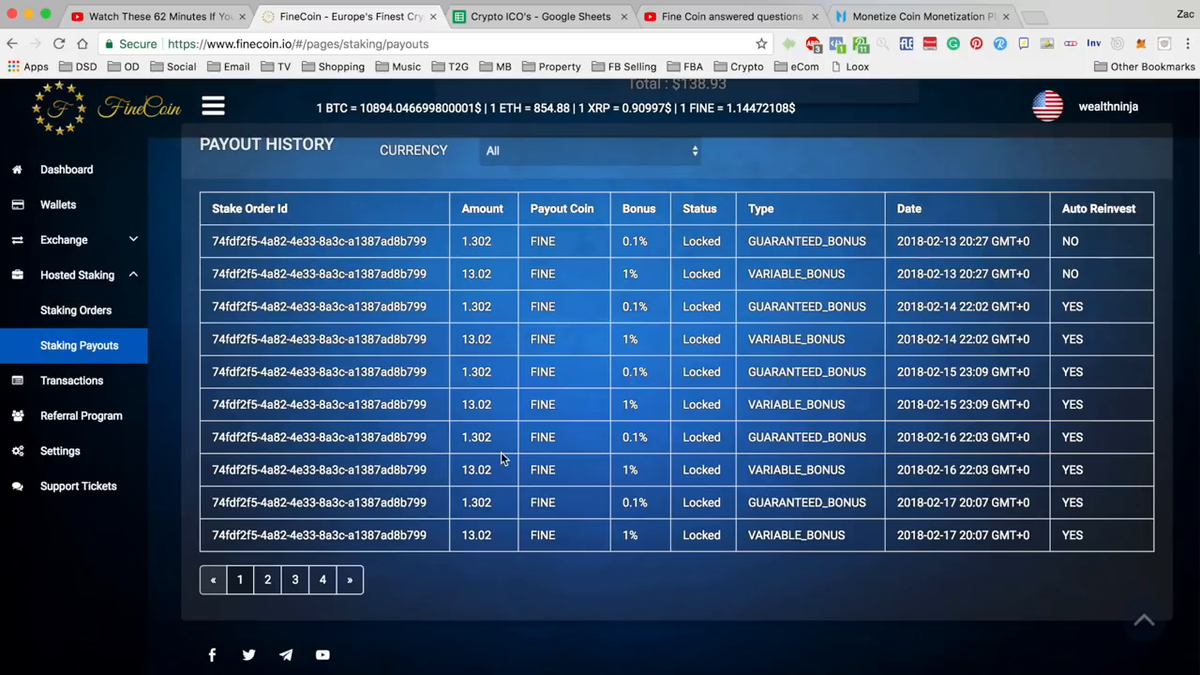
{"action": "left_click", "coordinate": [268, 579]}
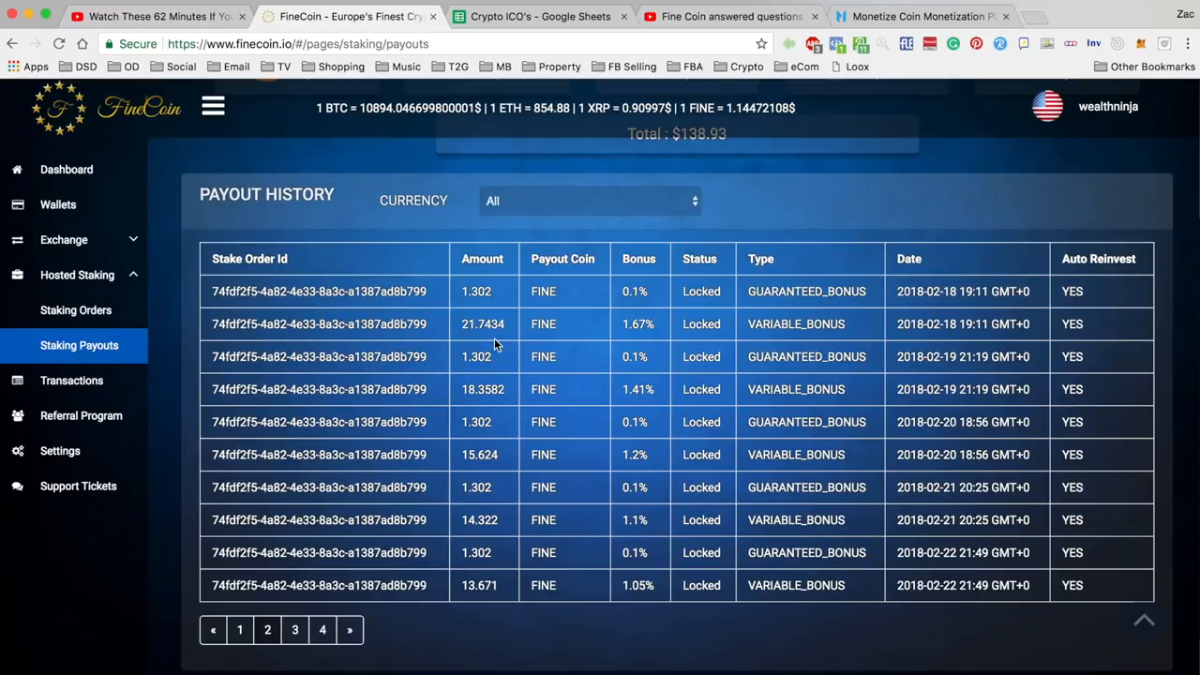
{"action": "mouse_move", "coordinate": [494, 319]}
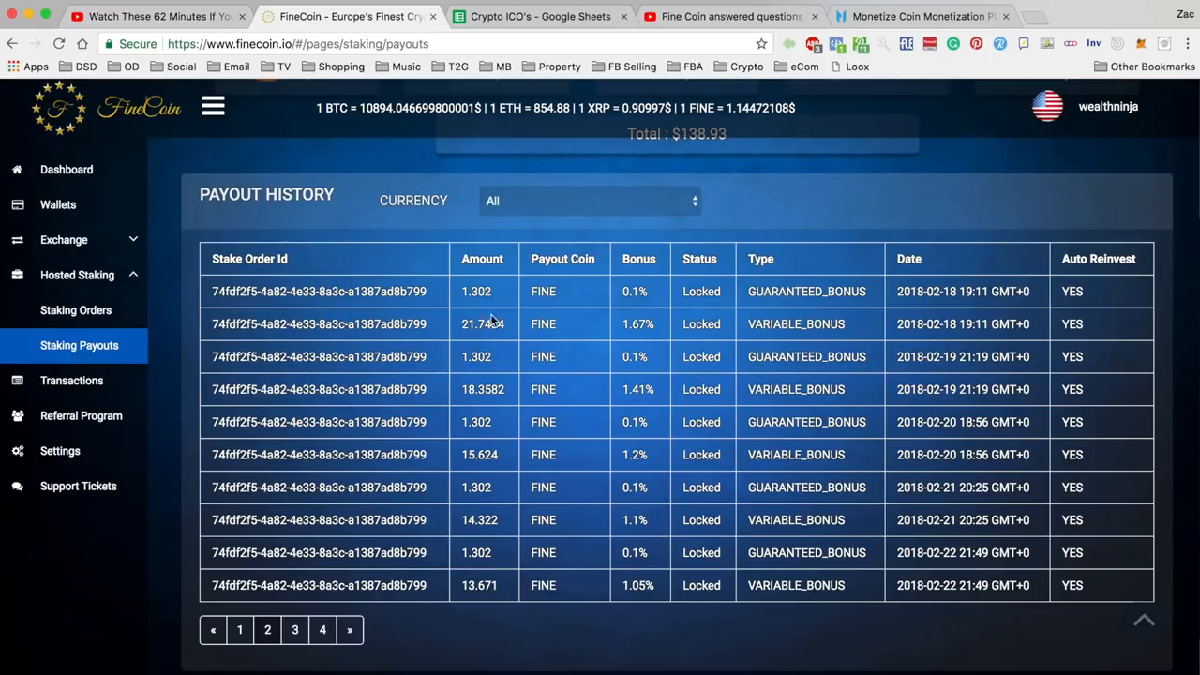
{"action": "mouse_move", "coordinate": [488, 324]}
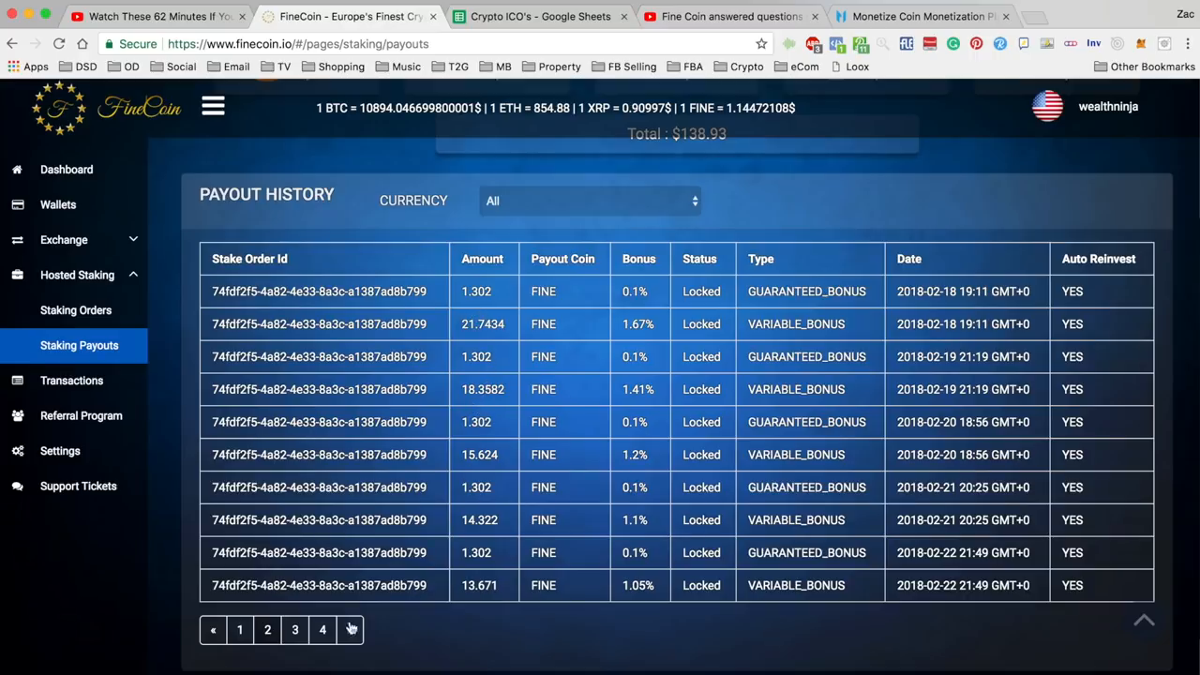
Step: Advance to the following payout page and scroll through its February records
{"action": "left_click", "coordinate": [351, 629]}
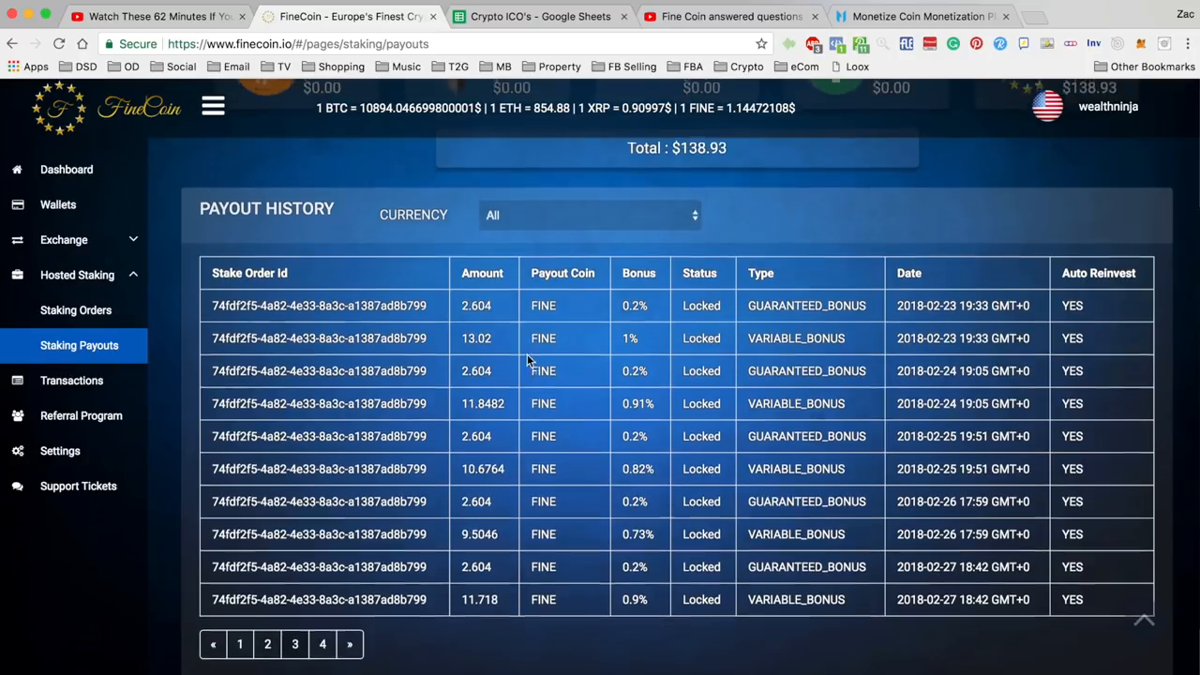
{"action": "scroll", "scroll_direction": "down", "scroll_amount": 3}
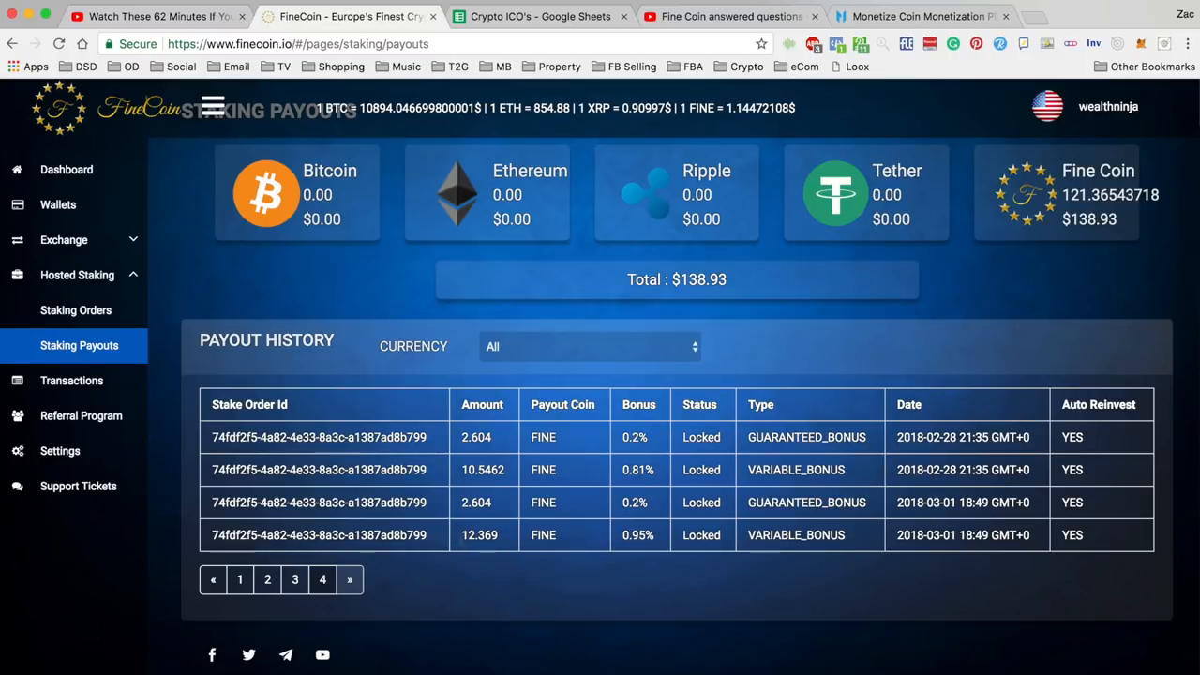
{"action": "mouse_move", "coordinate": [549, 499]}
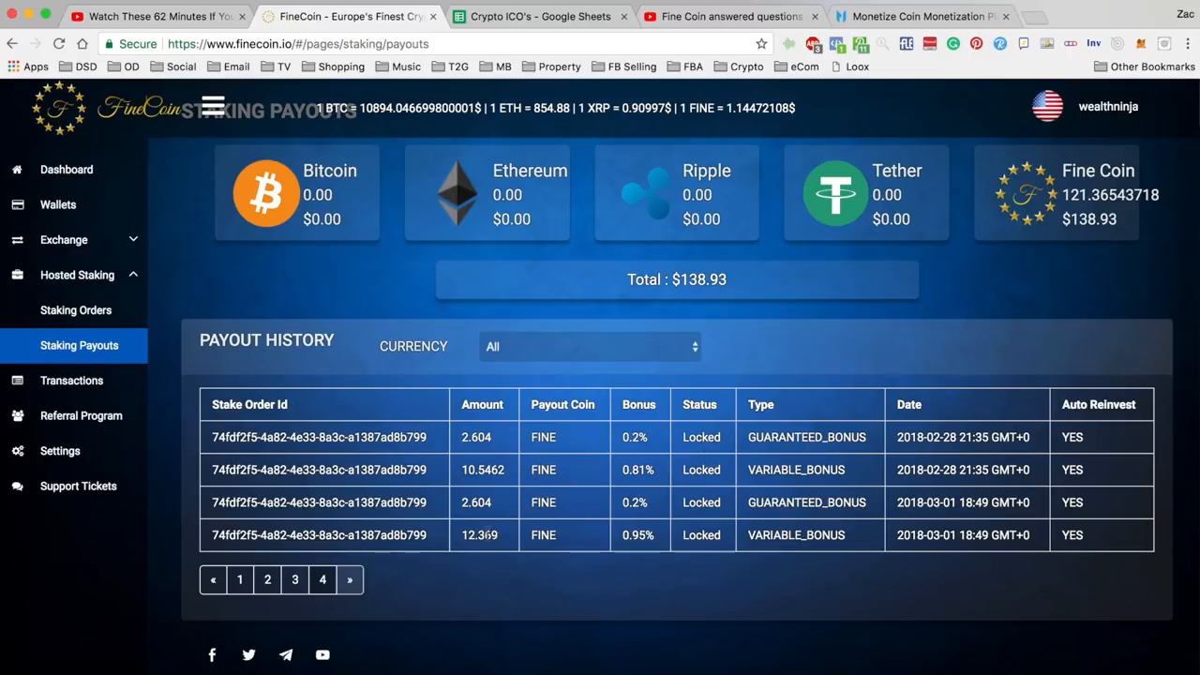
{"action": "scroll", "scroll_direction": "down", "scroll_amount": 3}
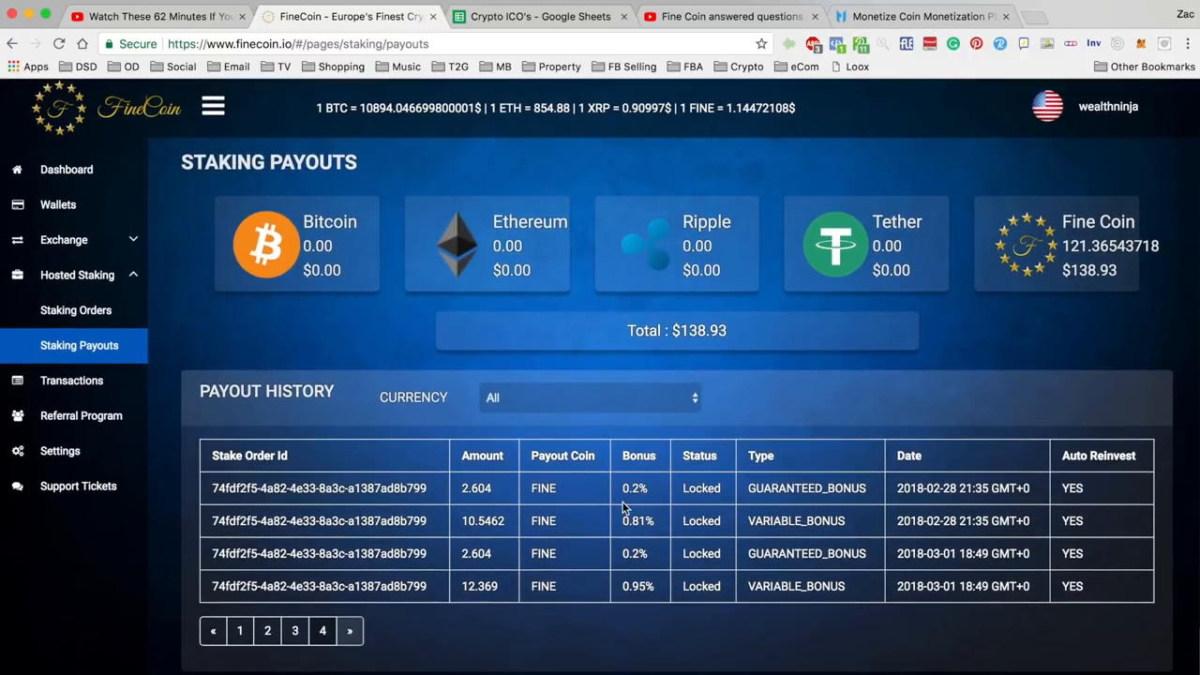
{"action": "mouse_move", "coordinate": [514, 555]}
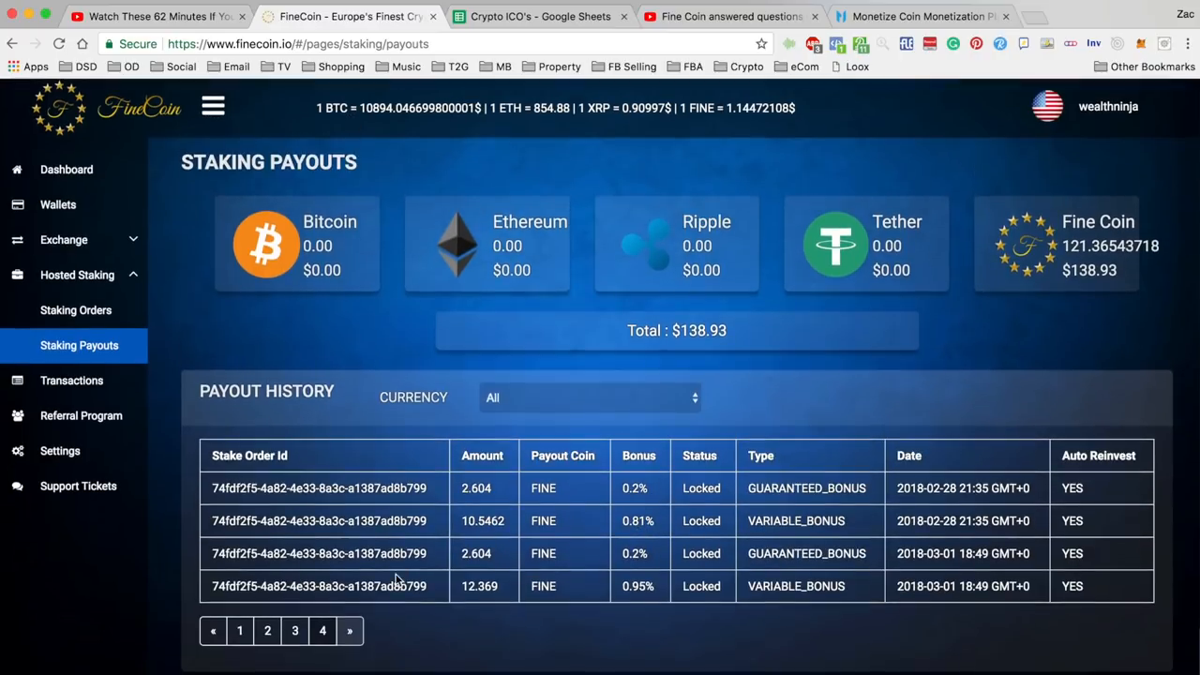
{"action": "mouse_move", "coordinate": [259, 342]}
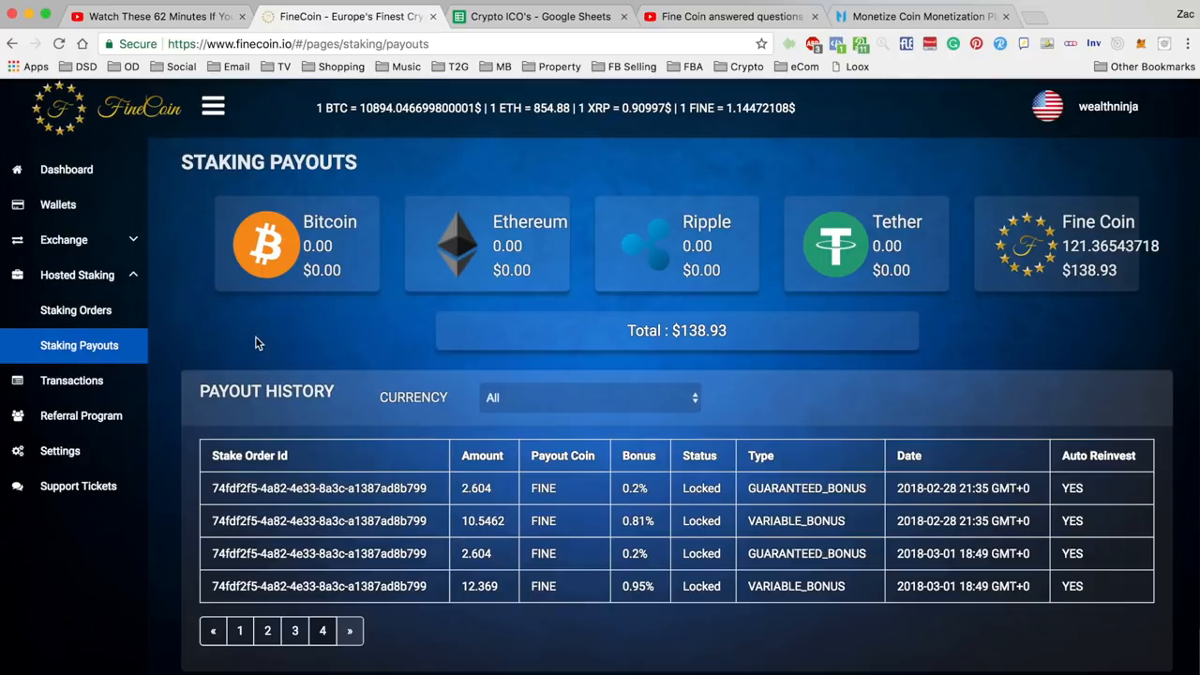
{"action": "mouse_move", "coordinate": [644, 507]}
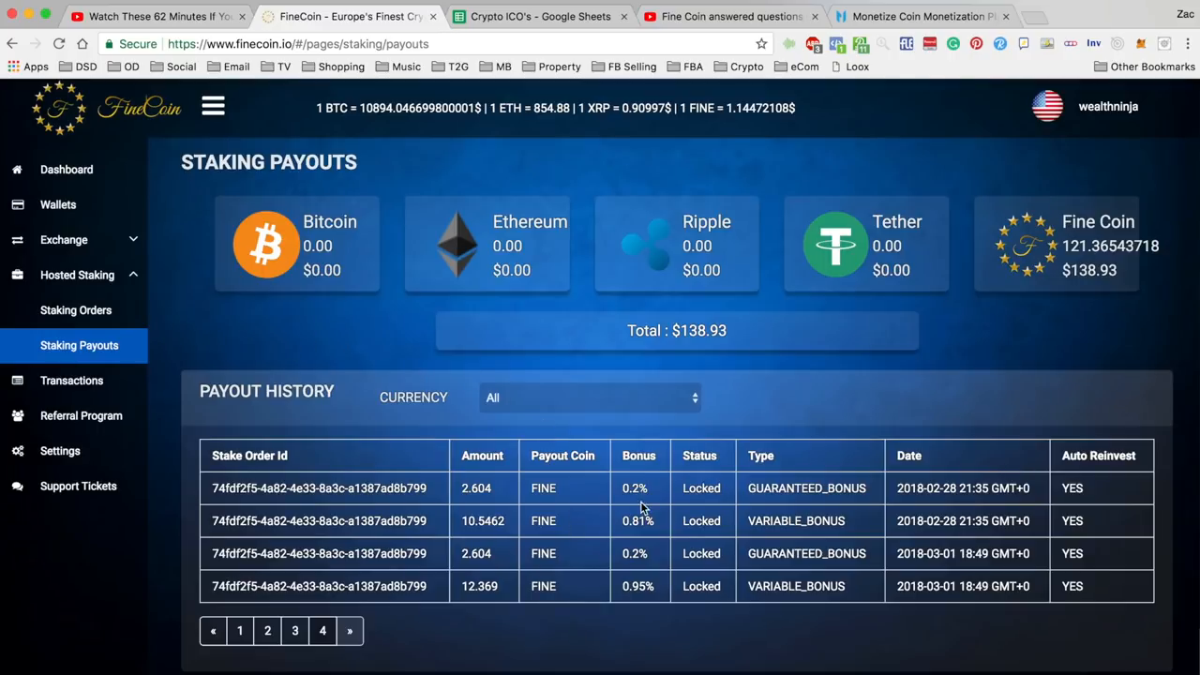
{"action": "mouse_move", "coordinate": [643, 509]}
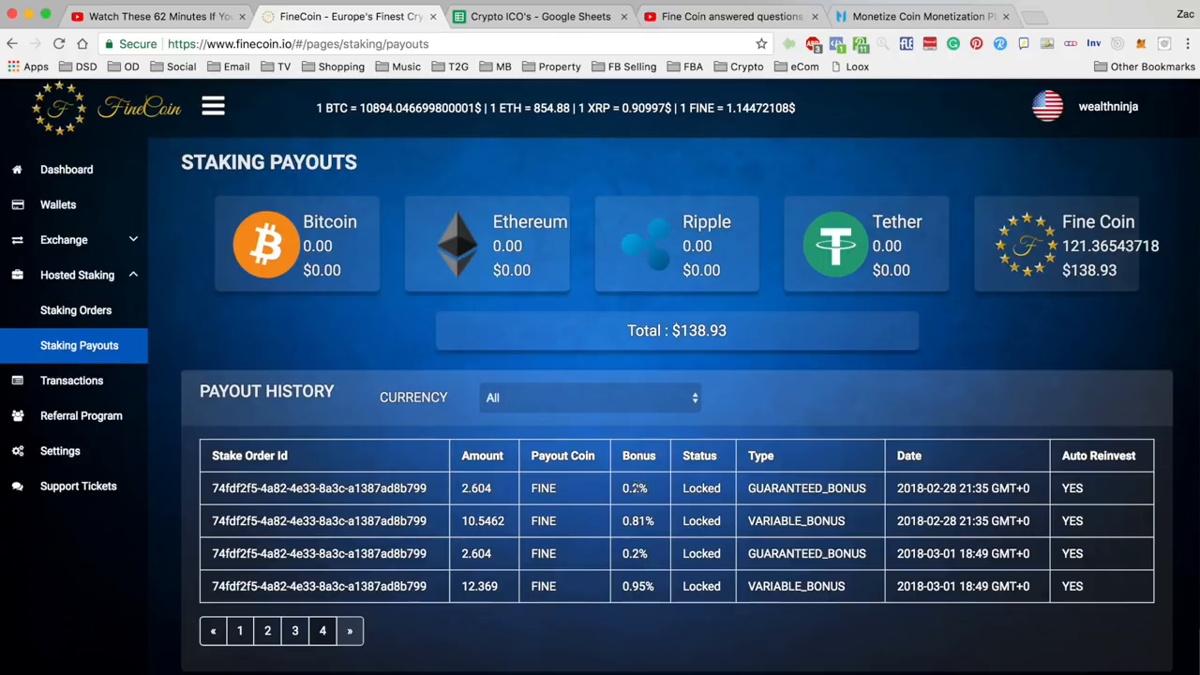
{"action": "mouse_move", "coordinate": [635, 548]}
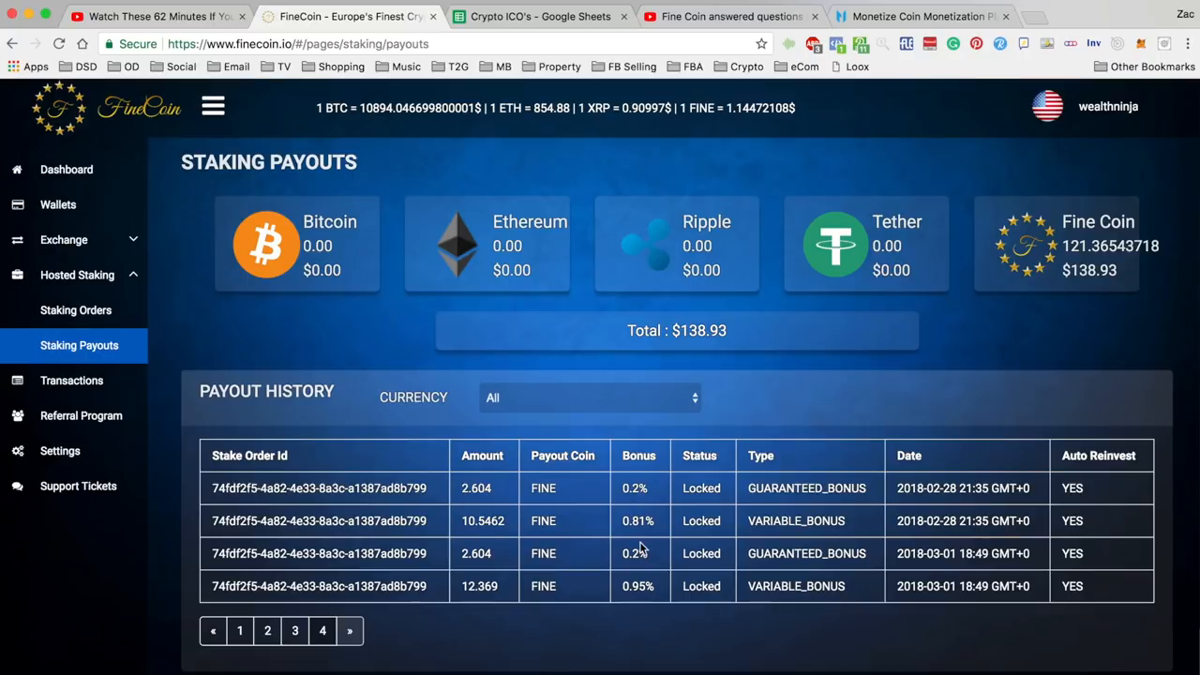
{"action": "scroll", "scroll_direction": "down", "scroll_amount": 3}
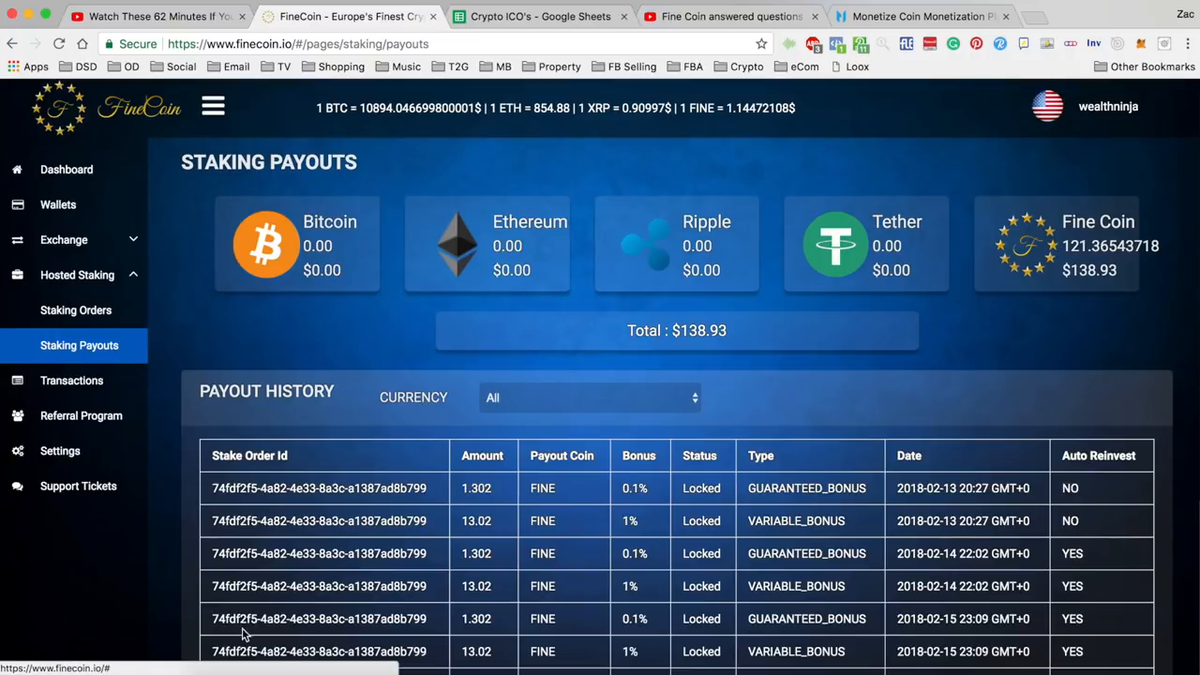
{"action": "scroll", "scroll_direction": "down", "scroll_amount": 3}
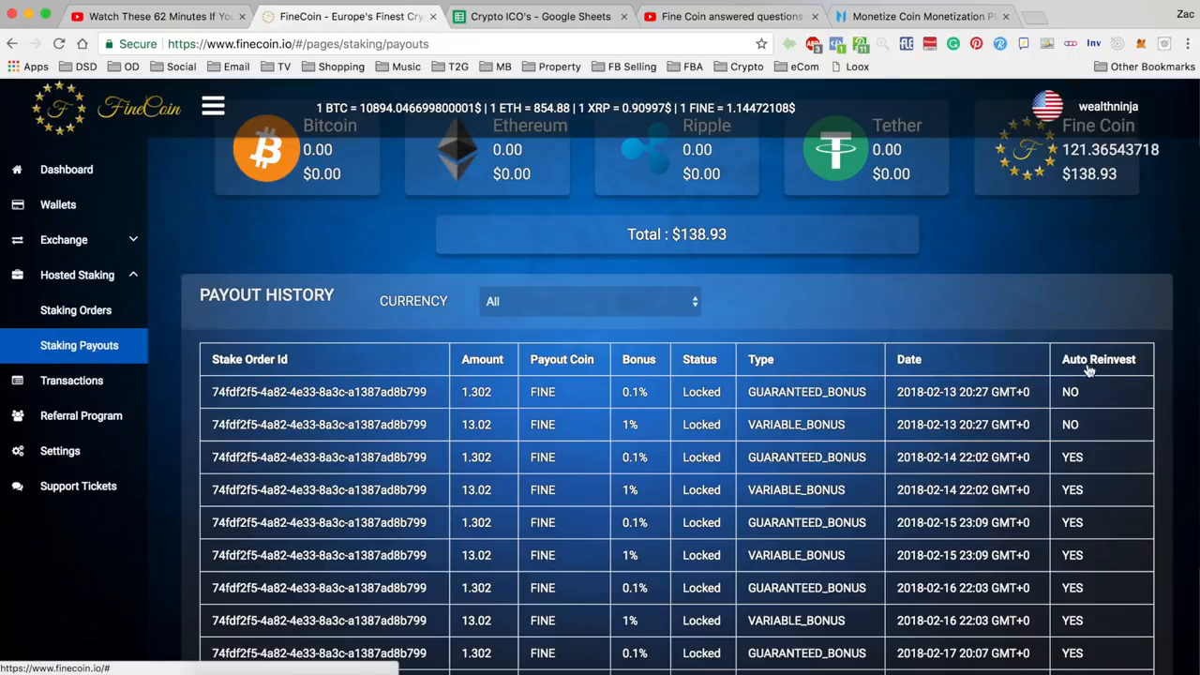
{"action": "mouse_move", "coordinate": [1078, 420]}
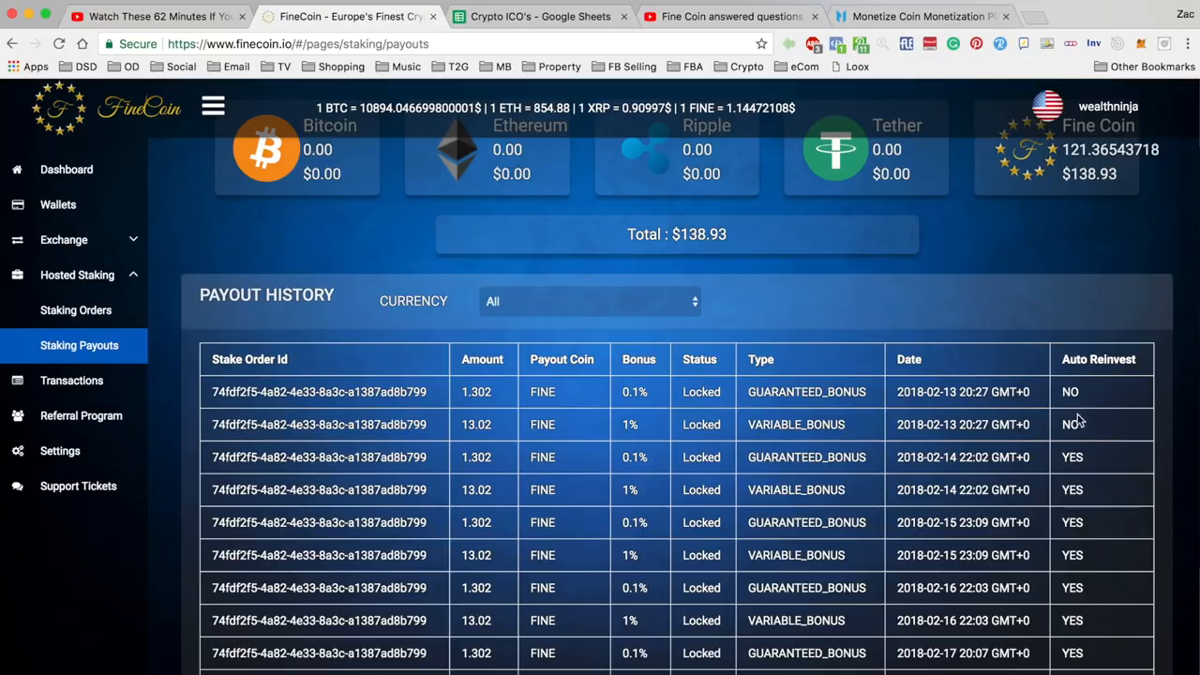
{"action": "mouse_move", "coordinate": [1082, 419]}
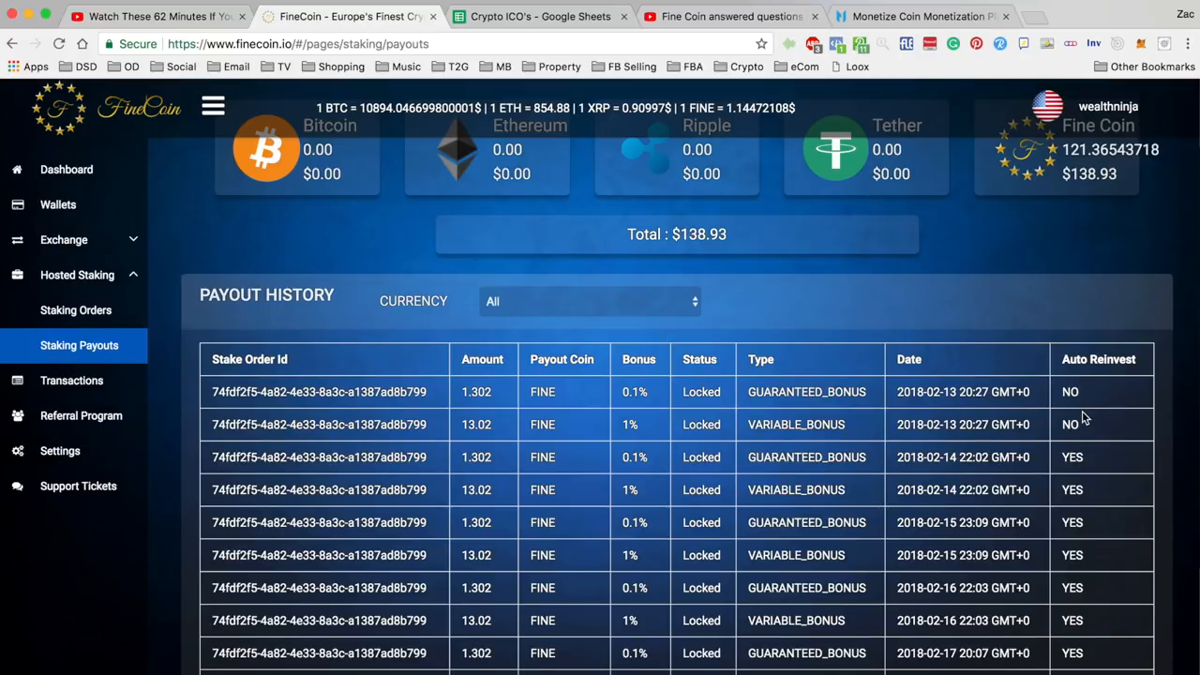
{"action": "scroll", "scroll_direction": "down", "scroll_amount": 3}
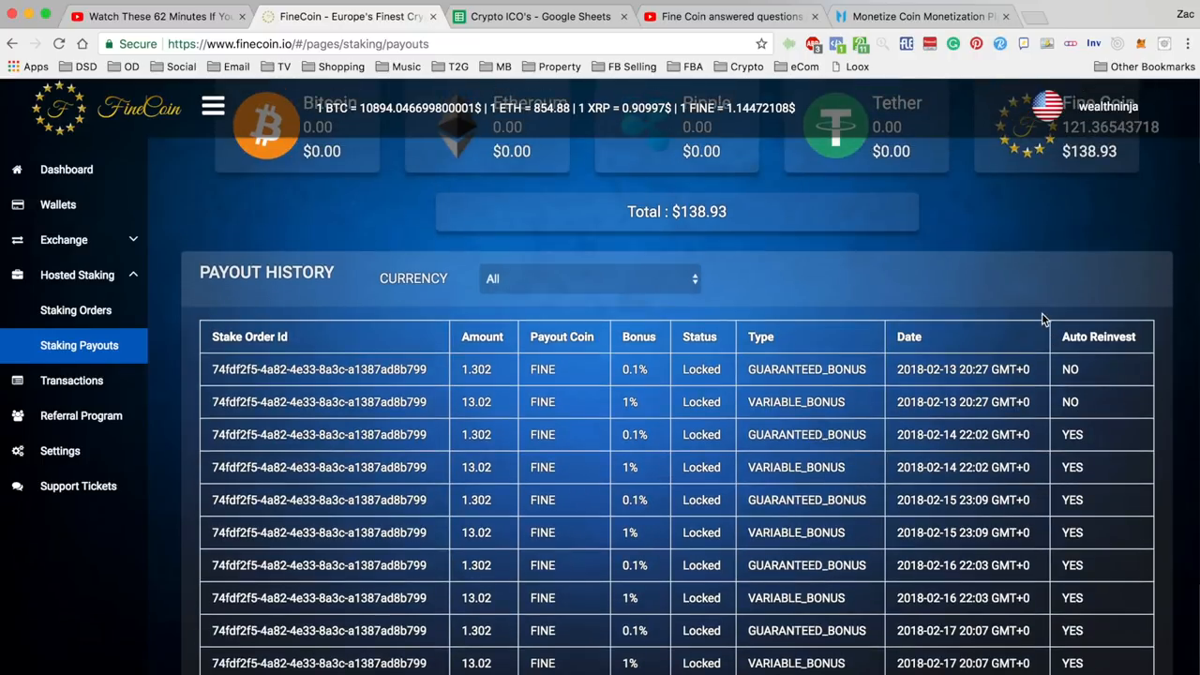
{"action": "mouse_move", "coordinate": [1057, 304]}
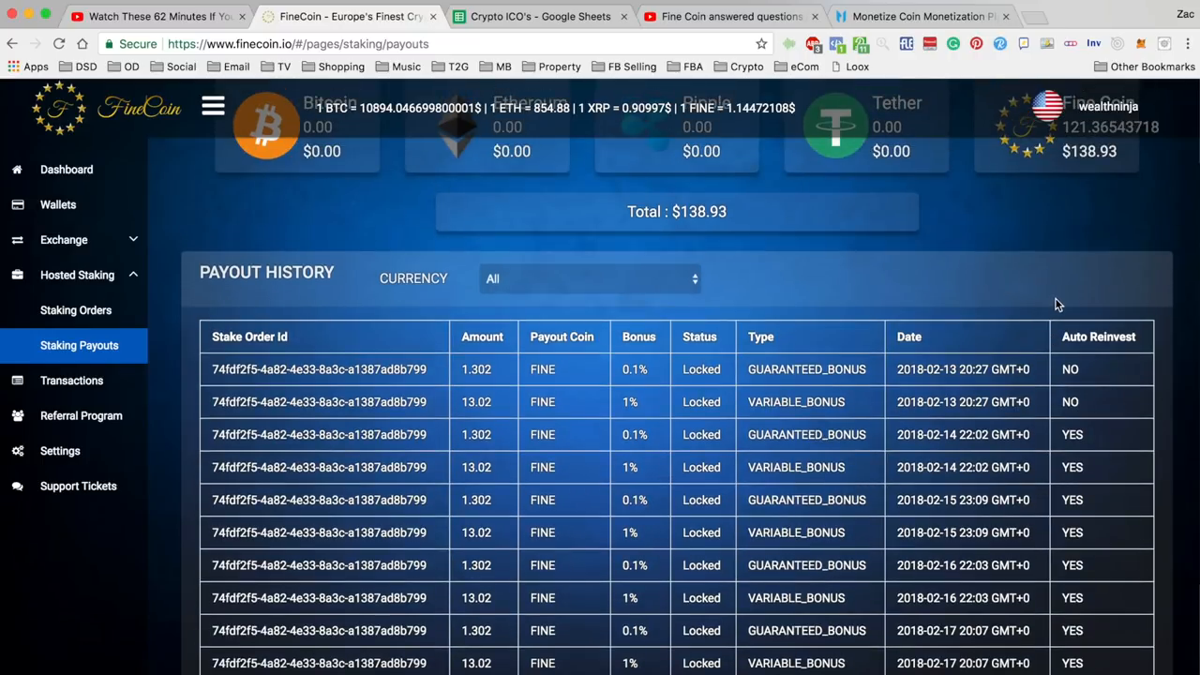
{"action": "mouse_move", "coordinate": [1047, 302]}
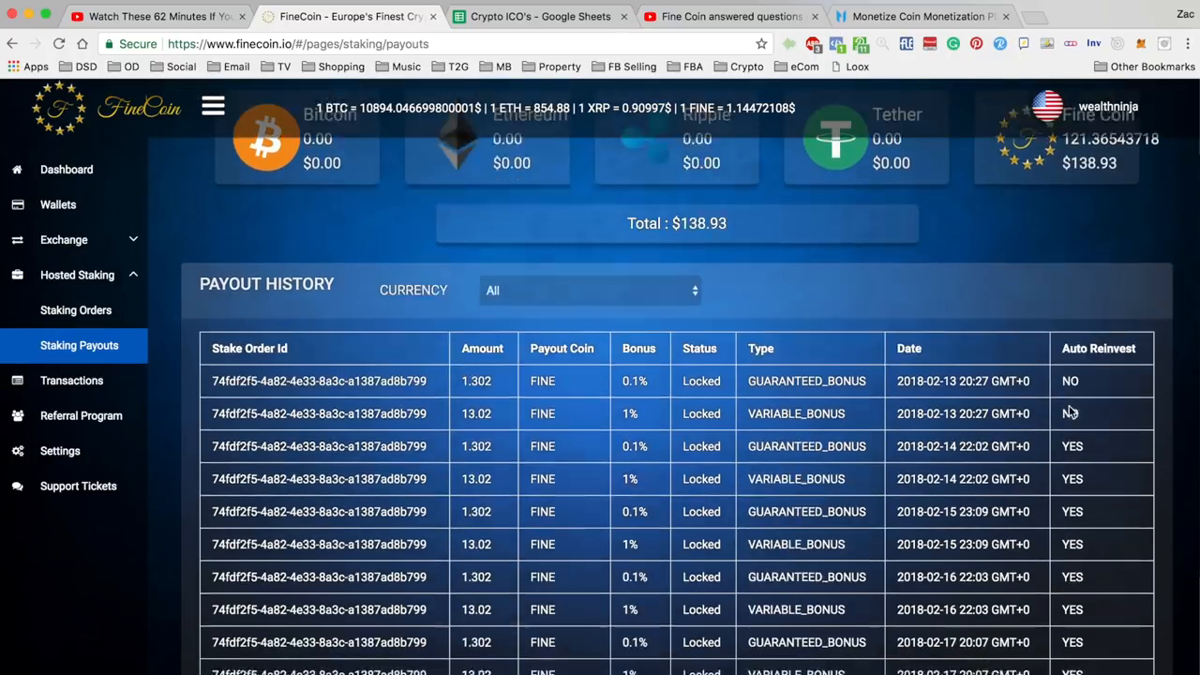
{"action": "scroll", "scroll_direction": "down", "scroll_amount": 3}
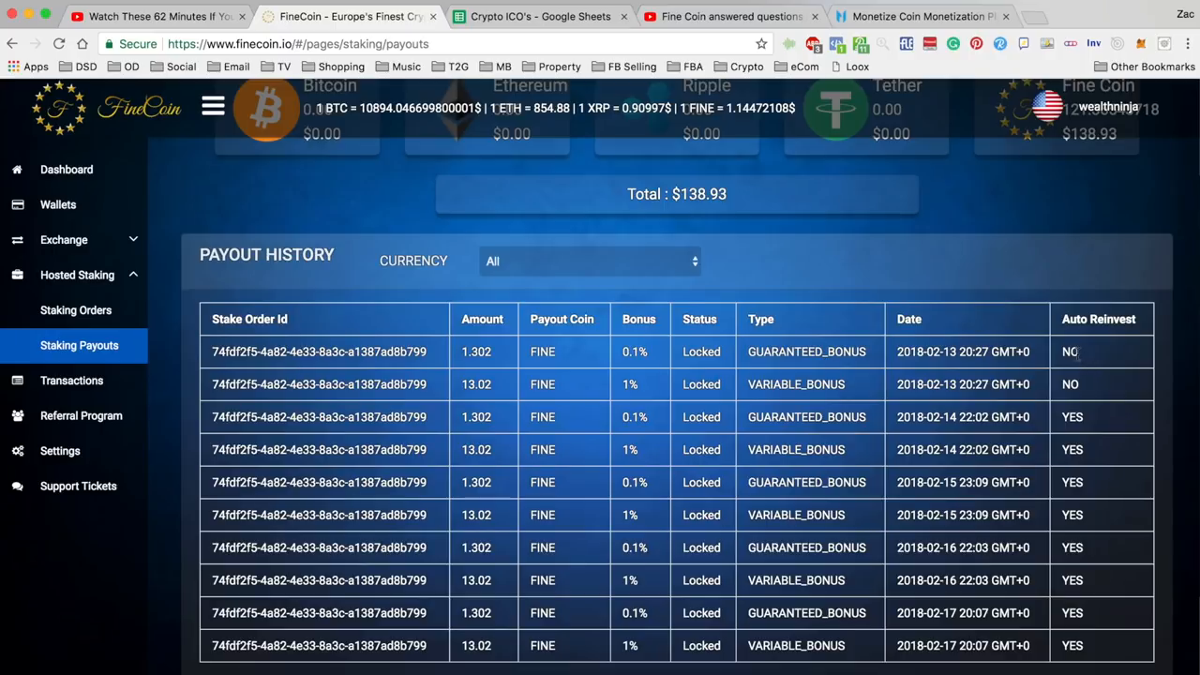
{"action": "mouse_move", "coordinate": [1091, 368]}
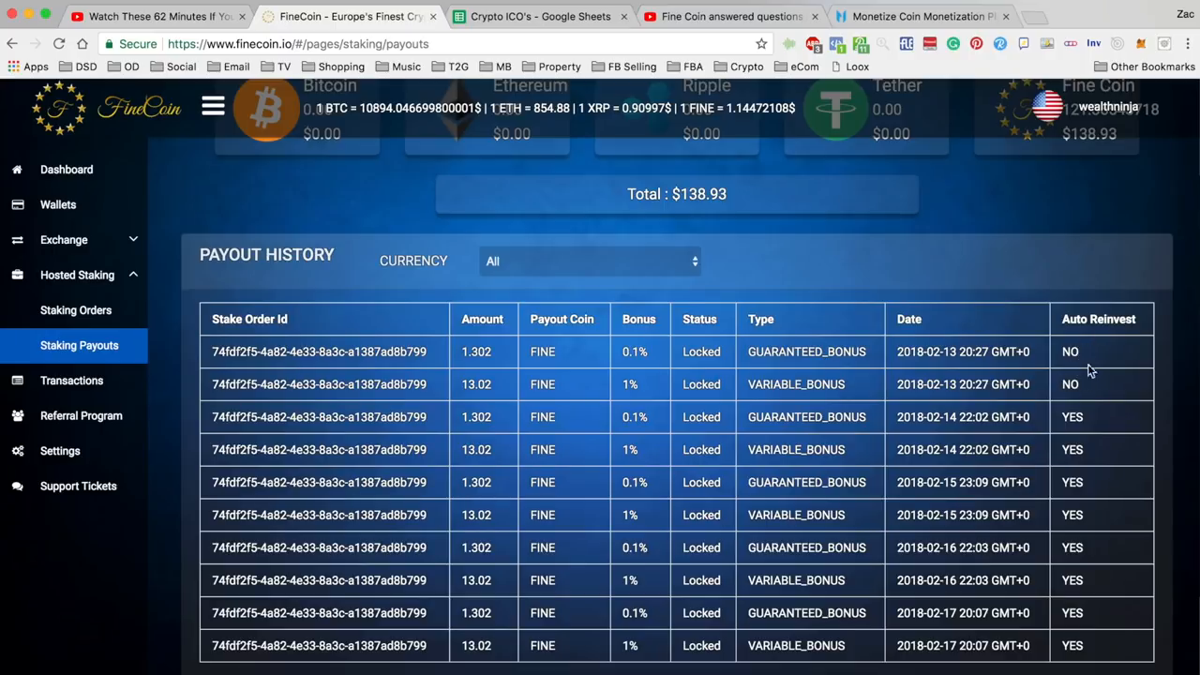
{"action": "mouse_move", "coordinate": [1088, 333]}
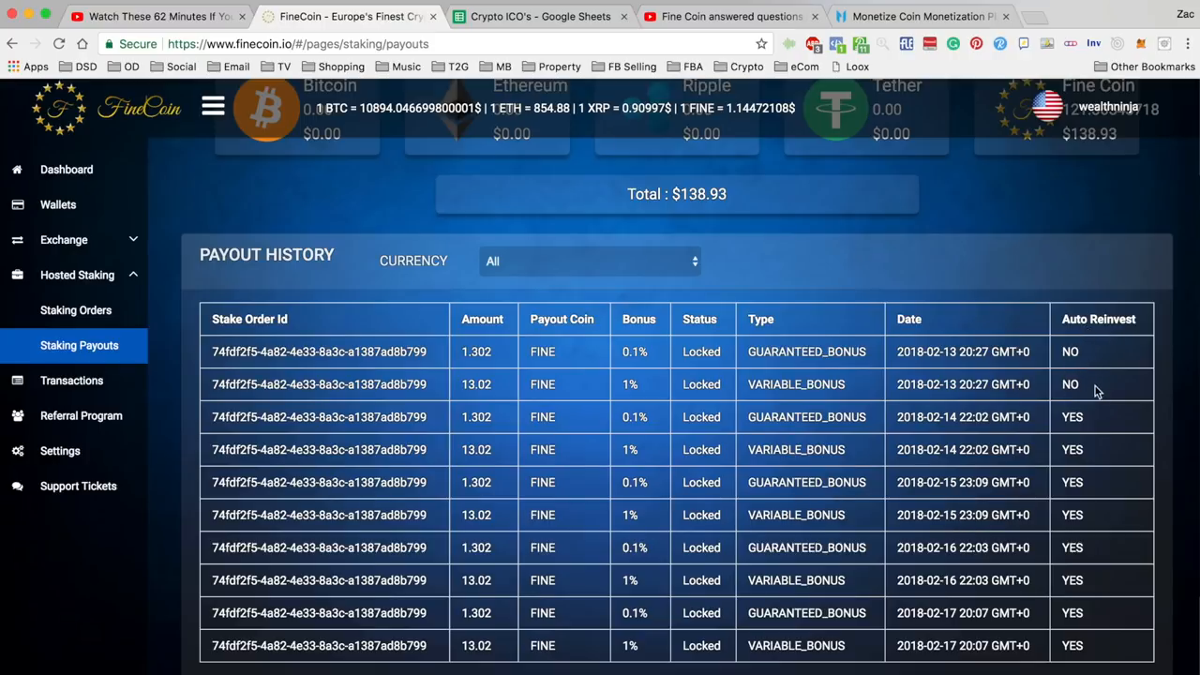
{"action": "mouse_move", "coordinate": [1078, 396]}
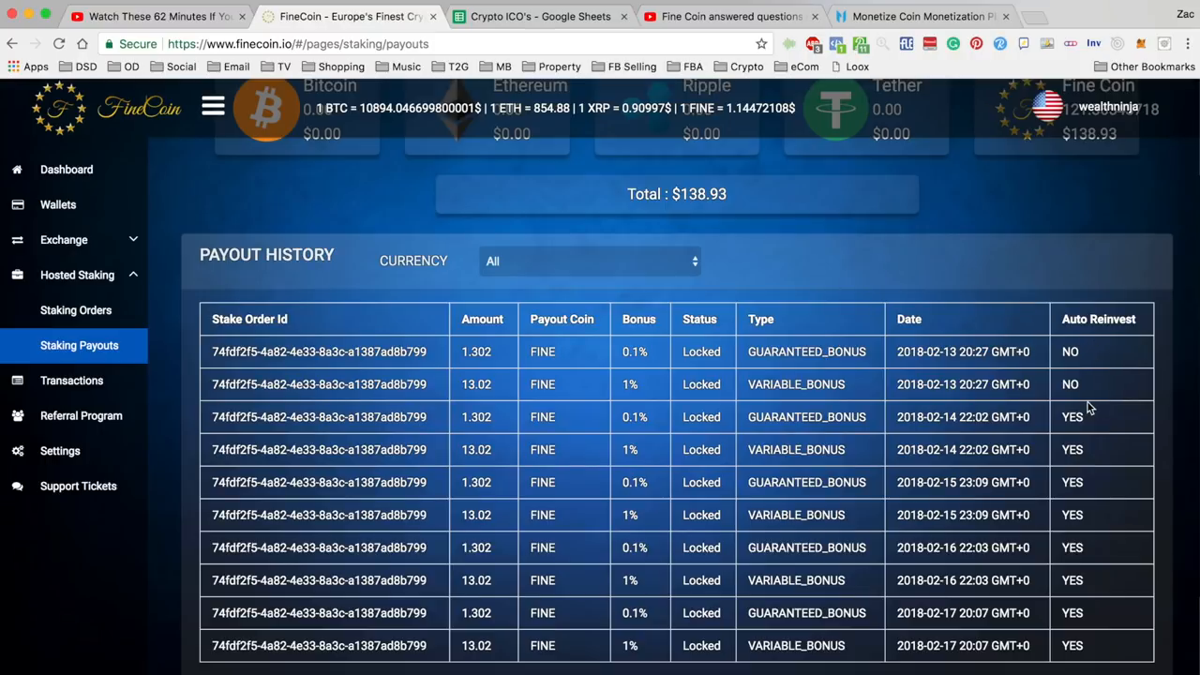
{"action": "mouse_move", "coordinate": [1087, 394]}
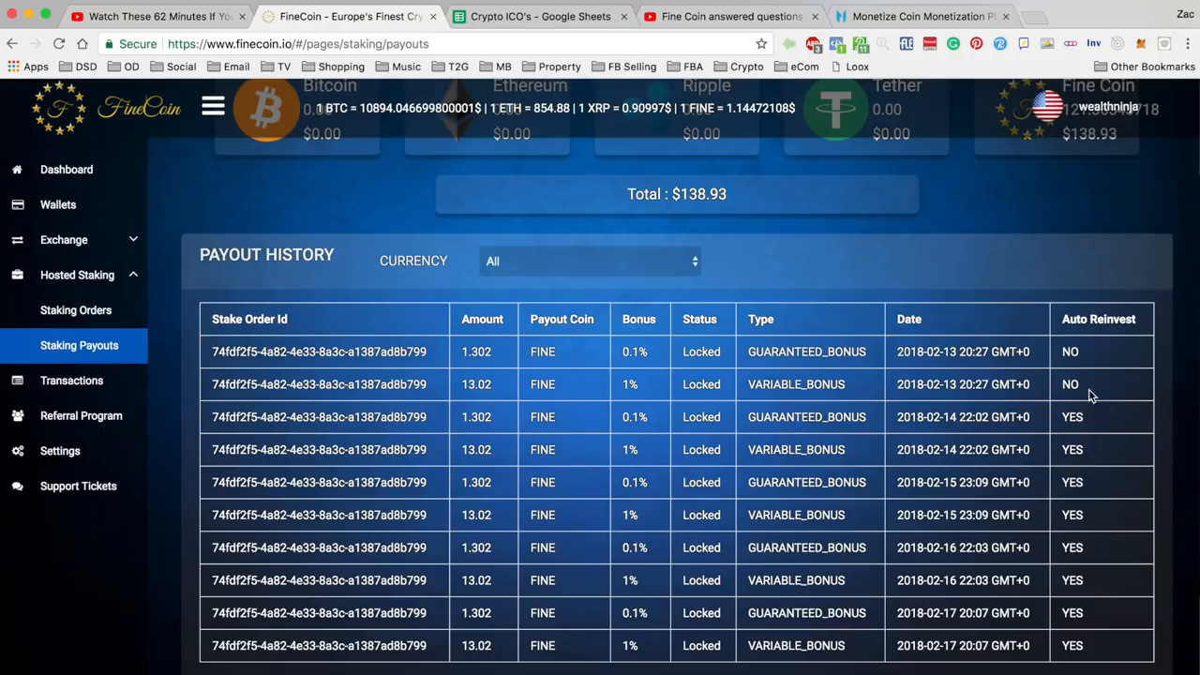
{"action": "mouse_move", "coordinate": [1107, 364]}
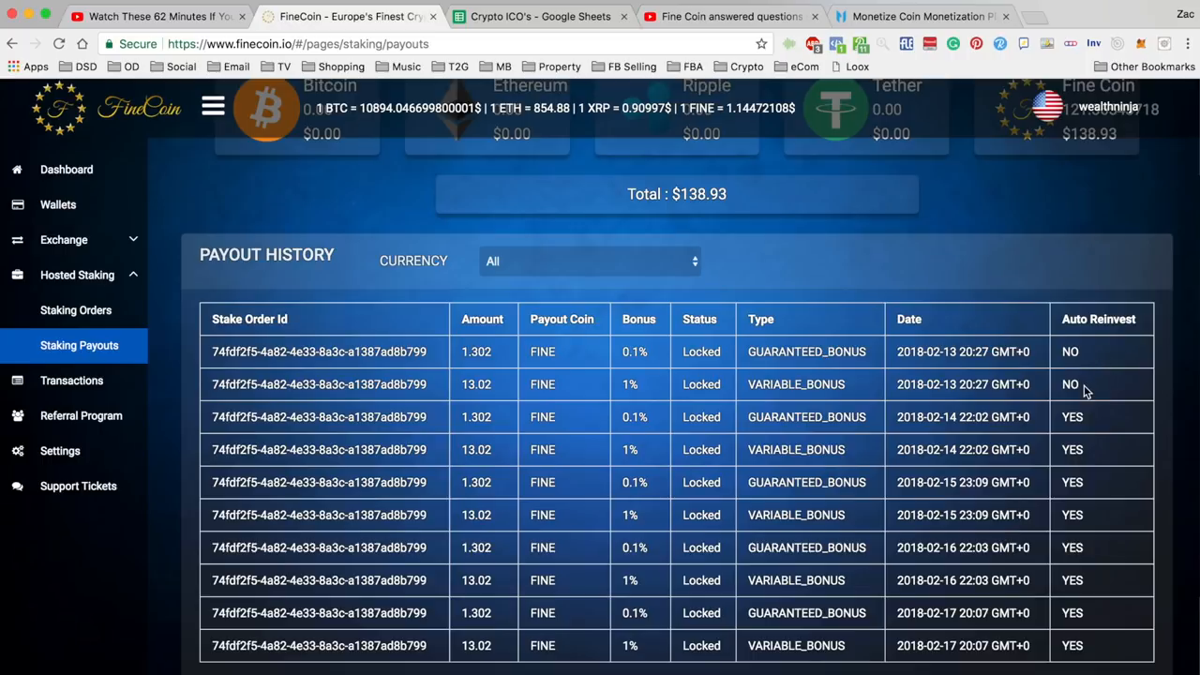
{"action": "mouse_move", "coordinate": [1092, 353]}
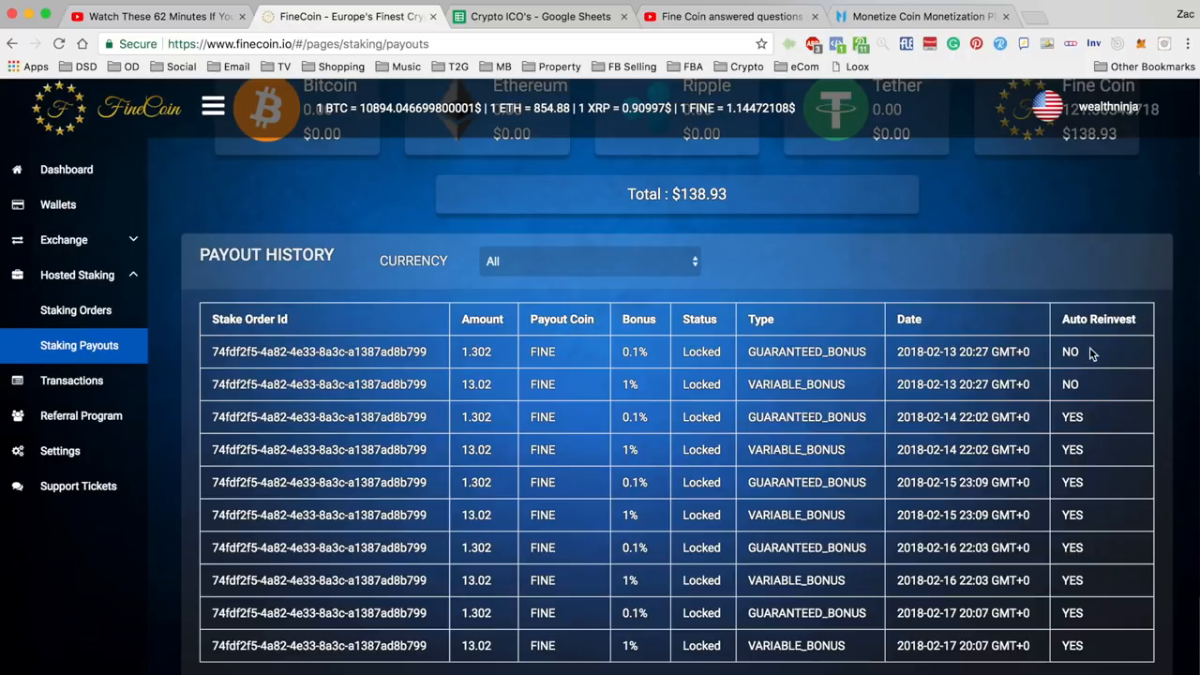
{"action": "mouse_move", "coordinate": [1055, 387]}
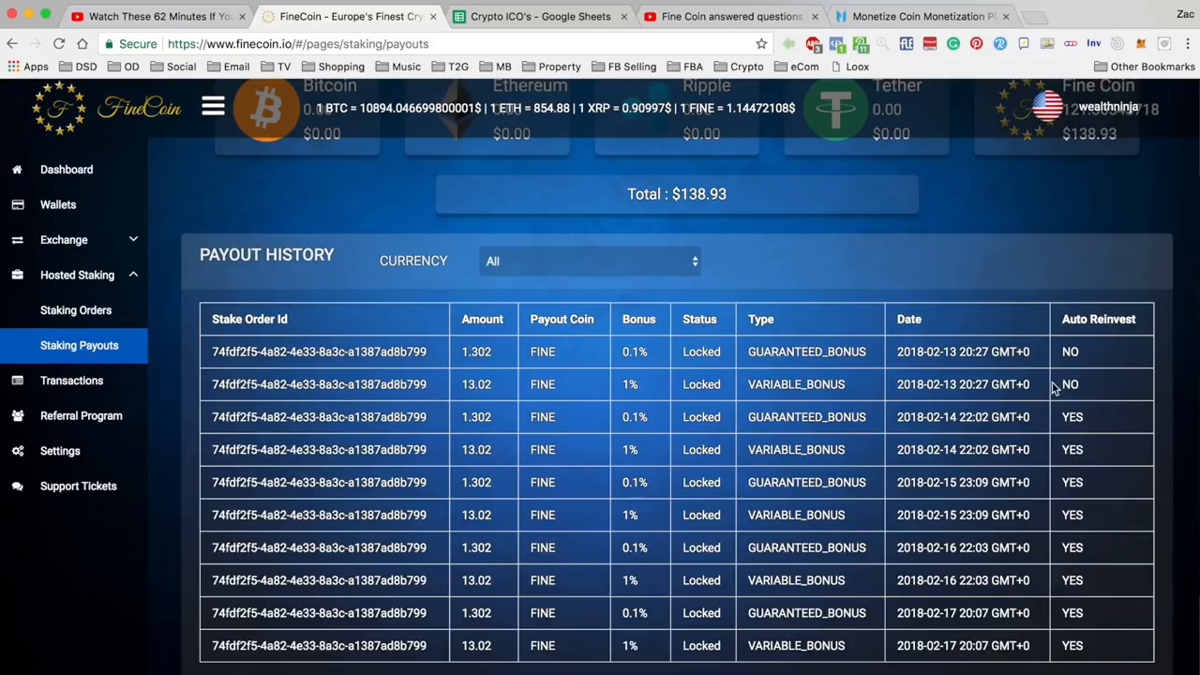
{"action": "mouse_move", "coordinate": [1030, 317]}
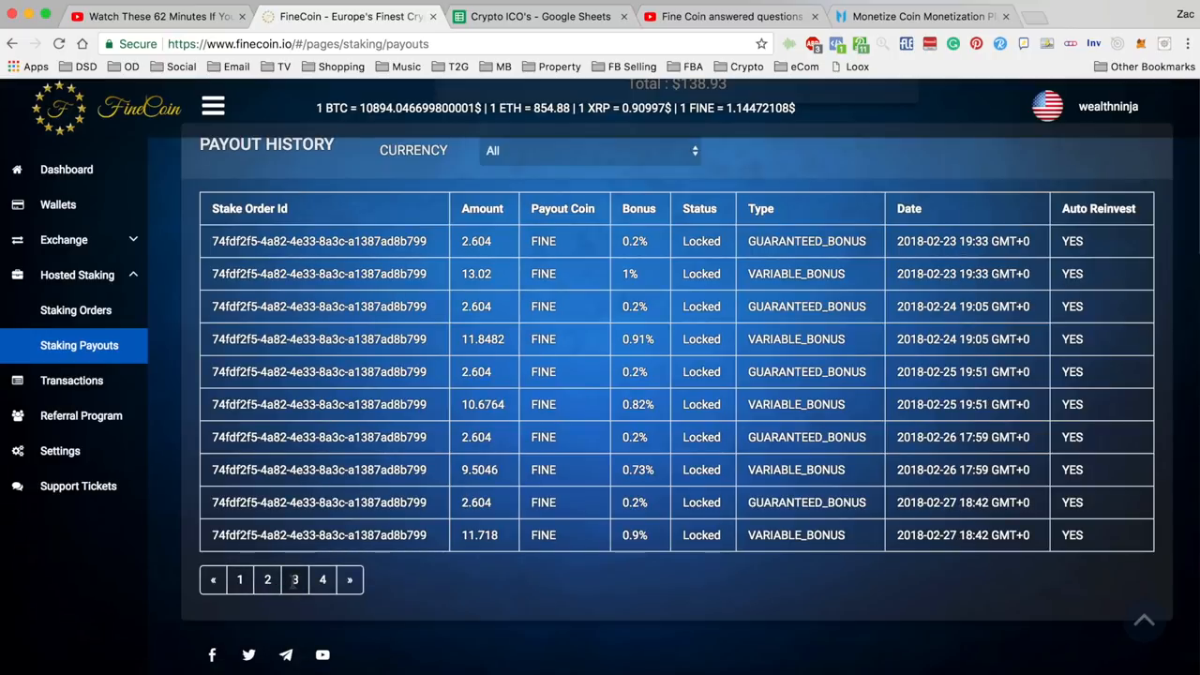
{"action": "mouse_move", "coordinate": [527, 291]}
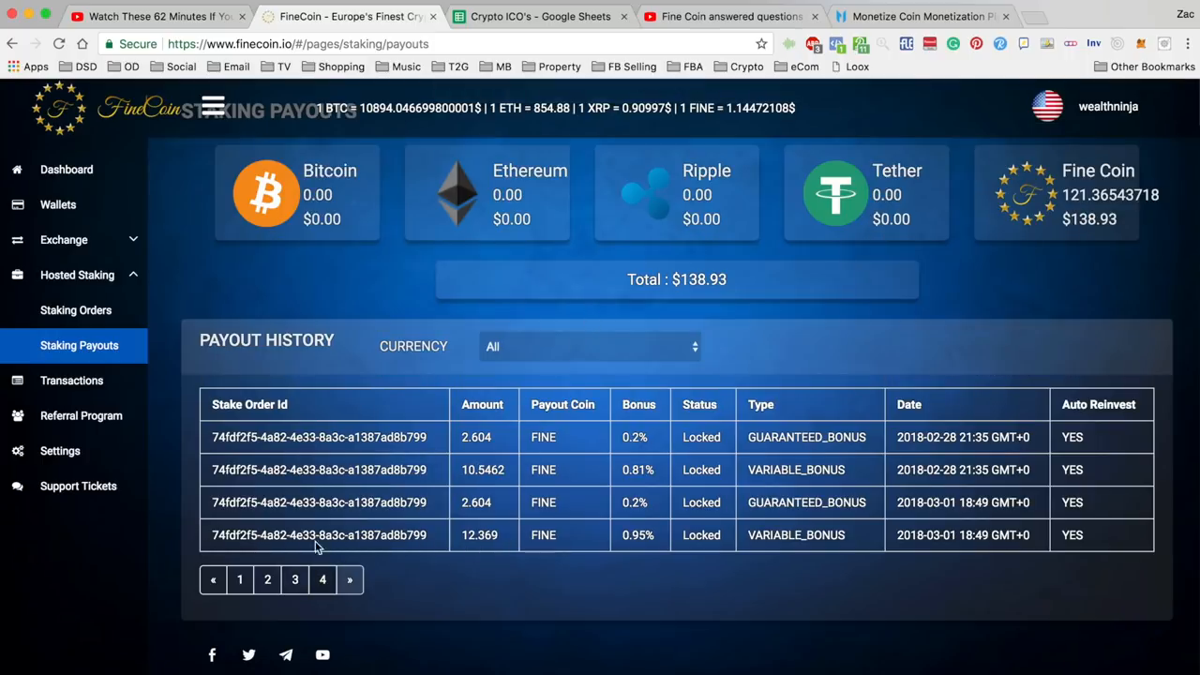
Step: Page through the 23–27 Feb, 13 Feb and 28 Feb payouts, ending on page 1
{"action": "left_click", "coordinate": [267, 579]}
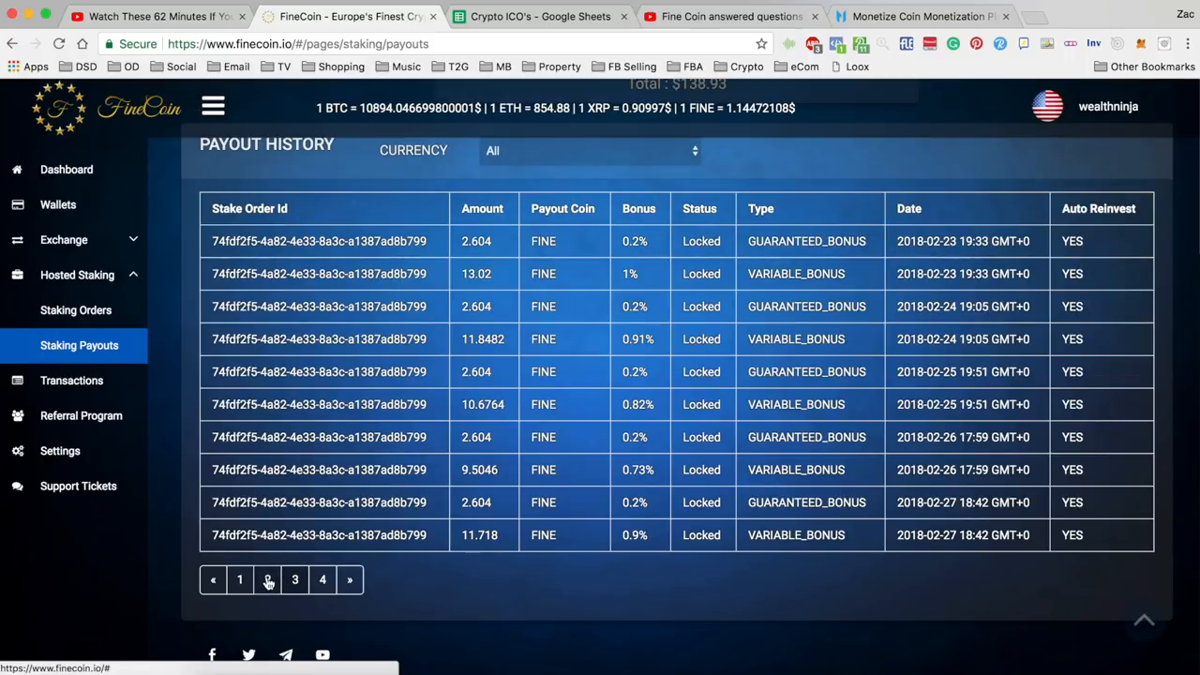
{"action": "left_click", "coordinate": [267, 579]}
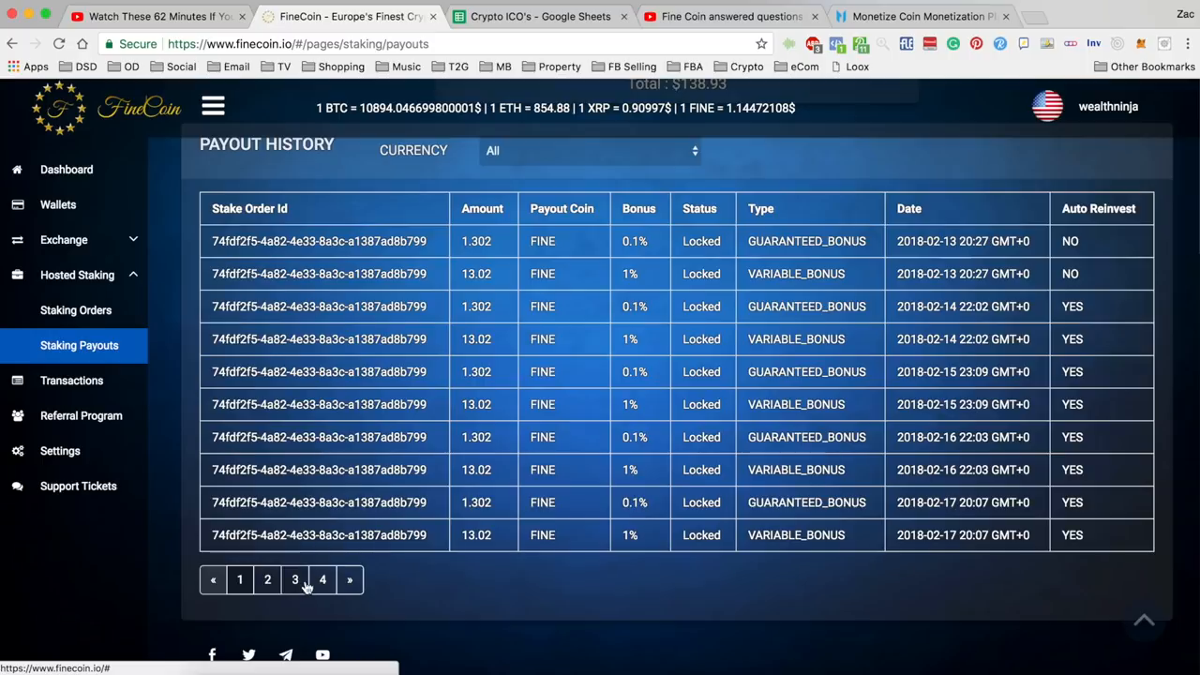
{"action": "left_click", "coordinate": [294, 579]}
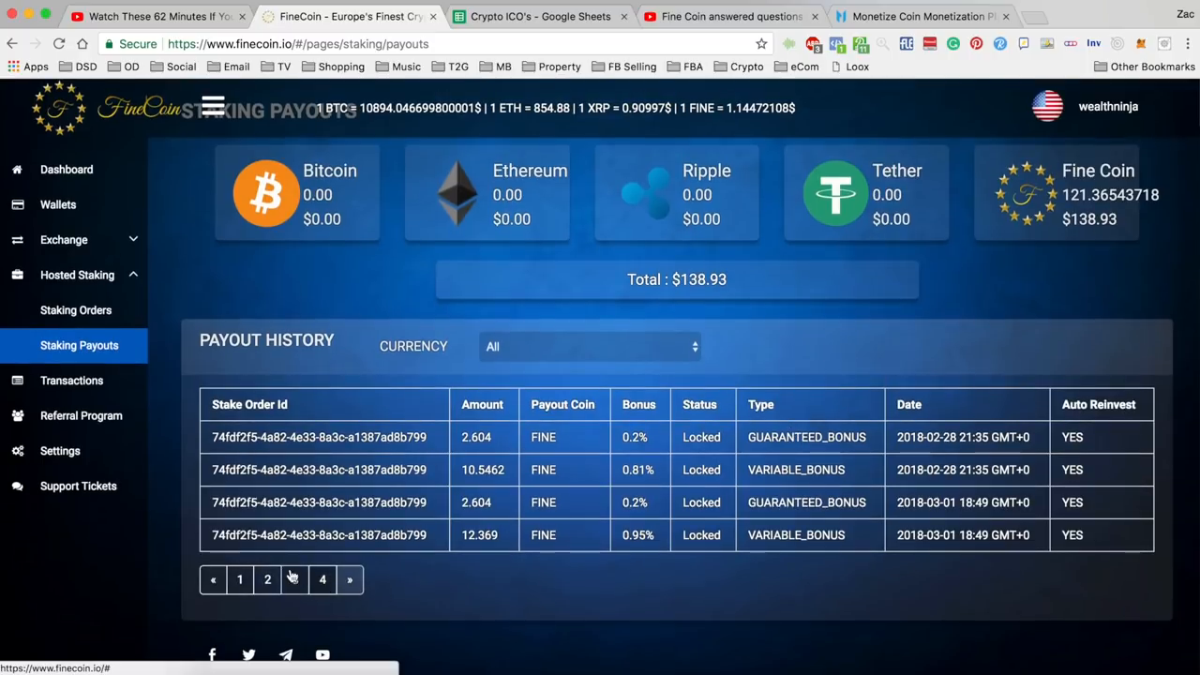
{"action": "scroll", "scroll_direction": "down", "scroll_amount": 3}
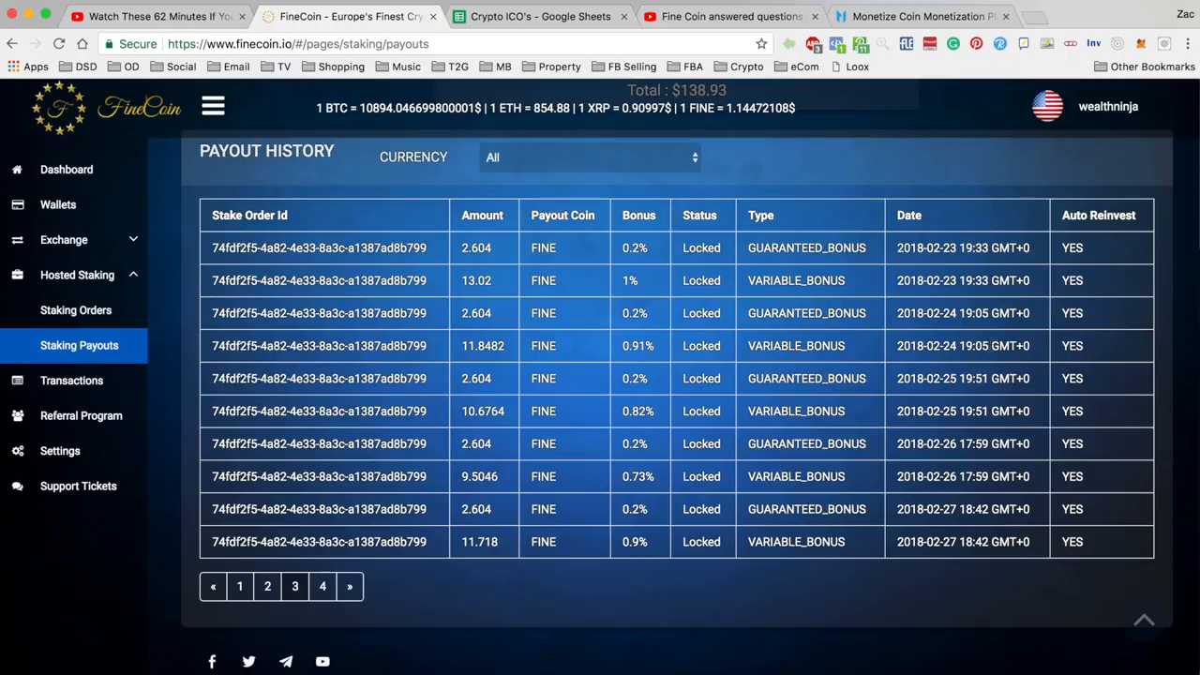
{"action": "mouse_move", "coordinate": [1075, 401]}
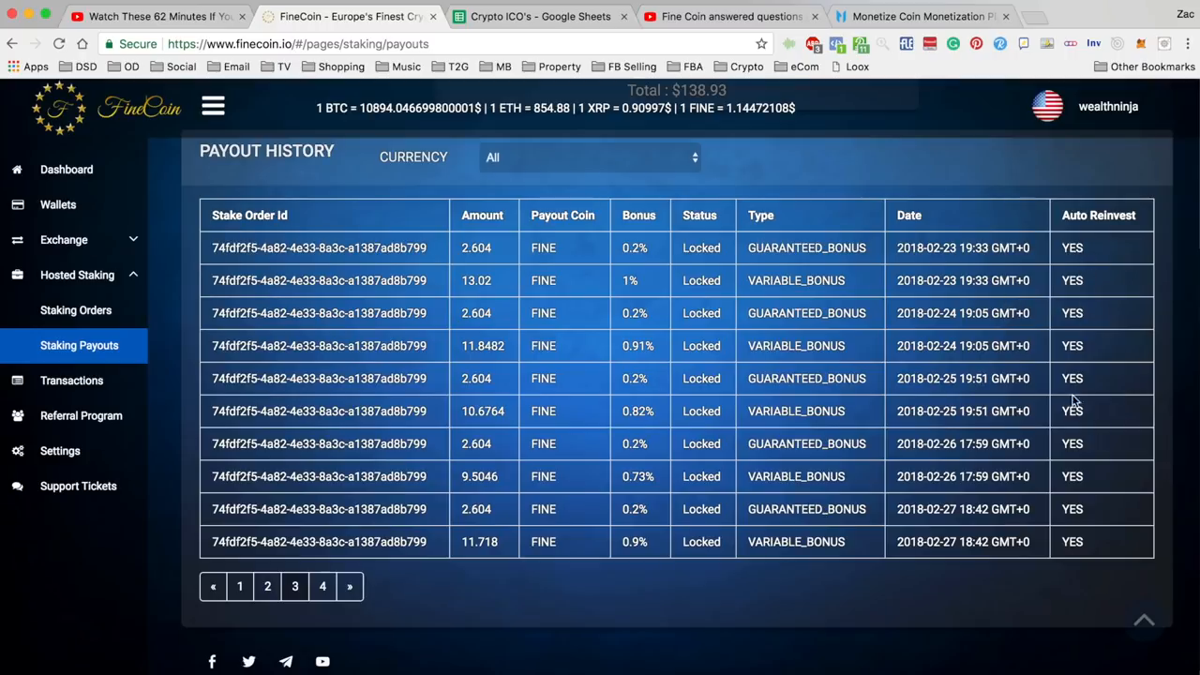
{"action": "mouse_move", "coordinate": [322, 586]}
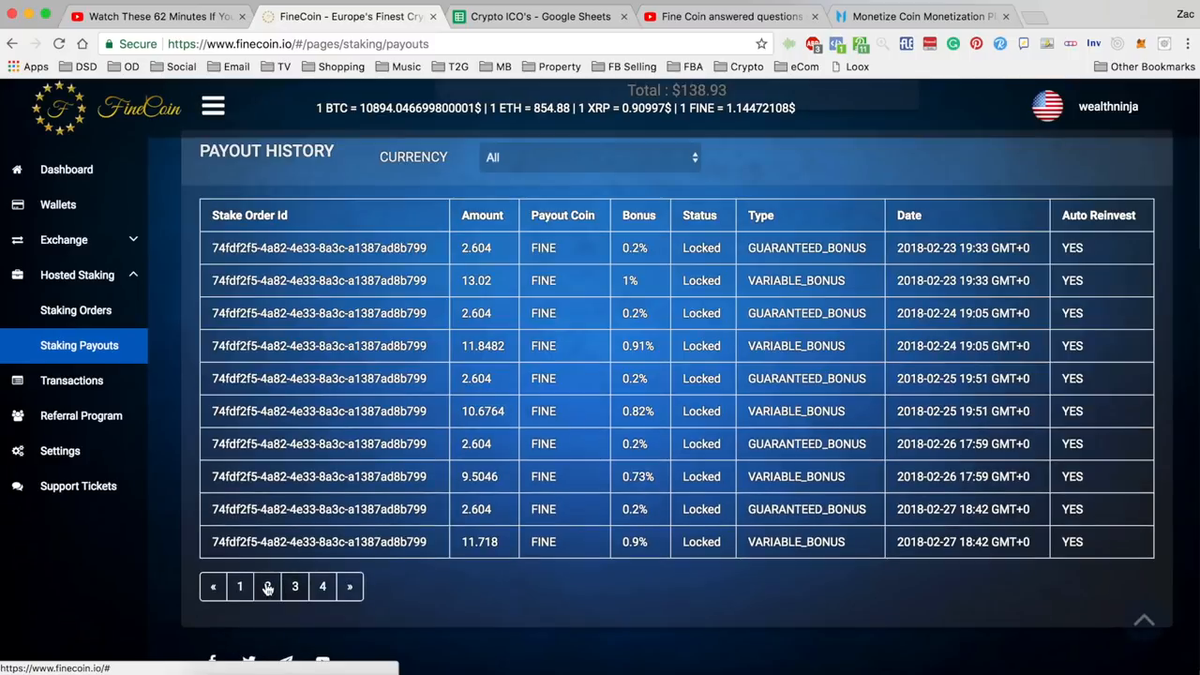
{"action": "left_click", "coordinate": [267, 586]}
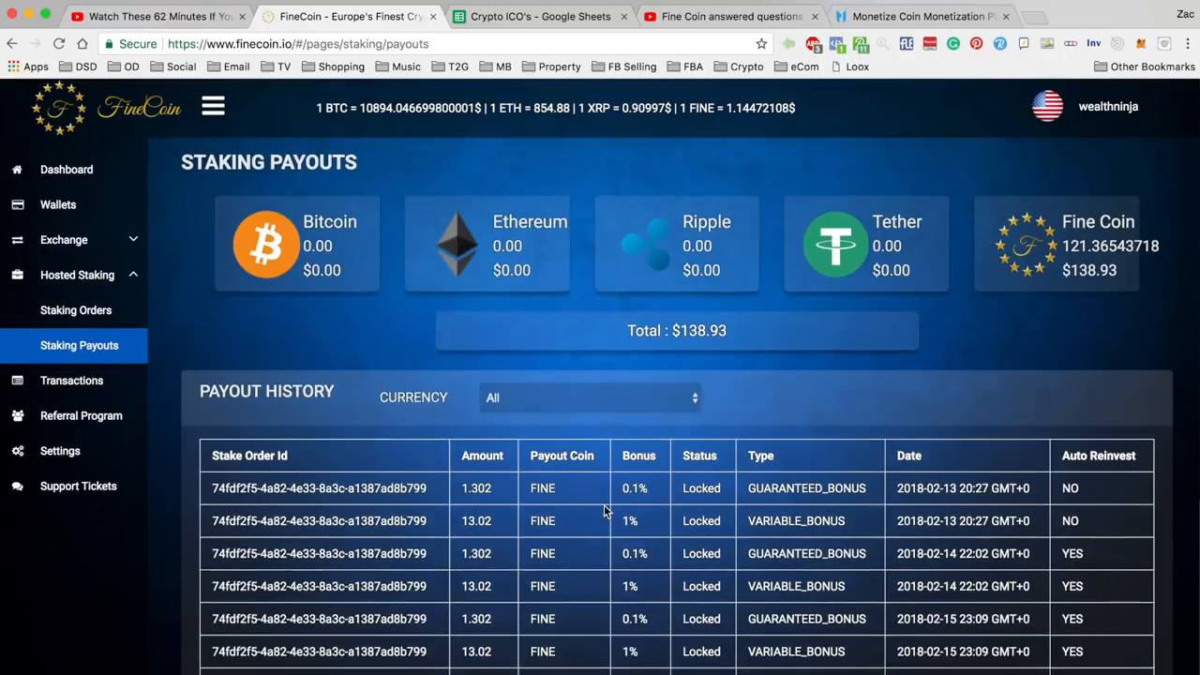
Step: Scroll down the Staking Payouts page, then return to Staking Orders
{"action": "scroll", "scroll_direction": "down", "scroll_amount": 3}
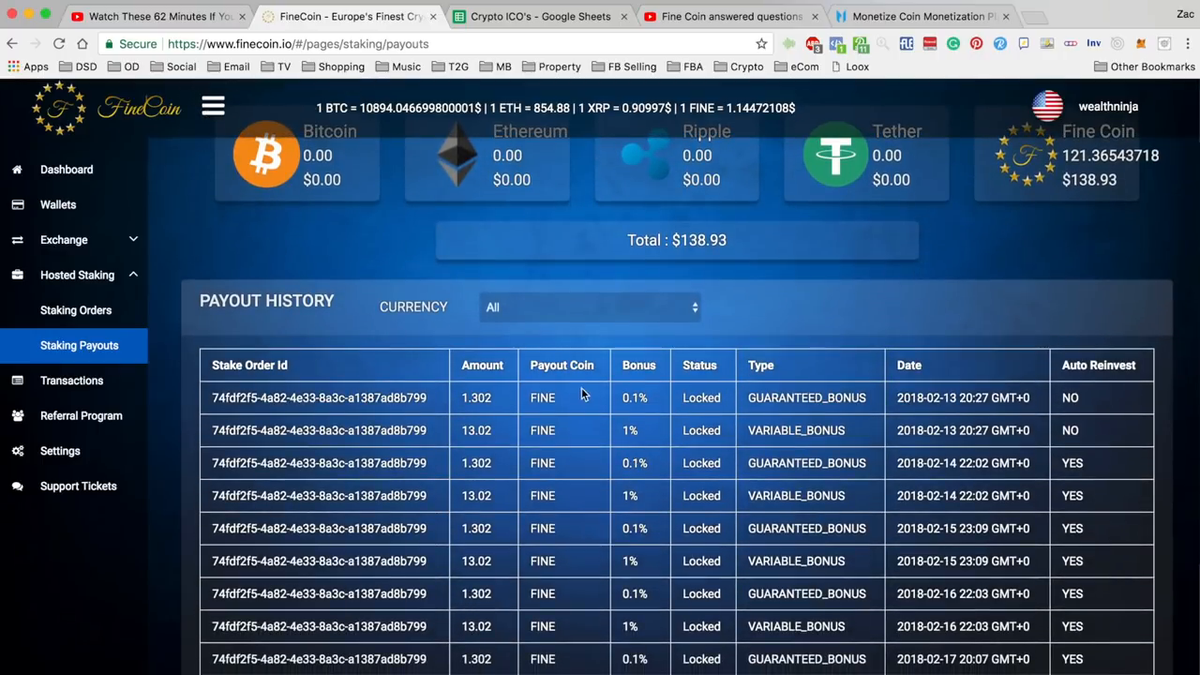
{"action": "mouse_move", "coordinate": [950, 381]}
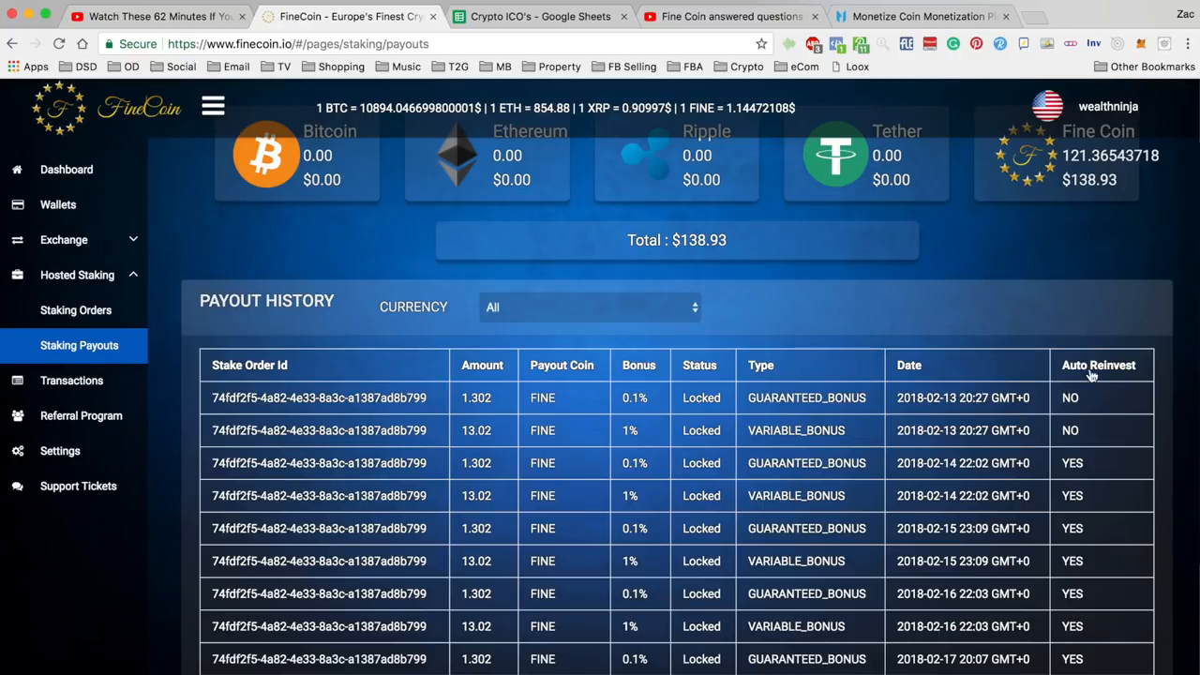
{"action": "mouse_move", "coordinate": [1102, 323]}
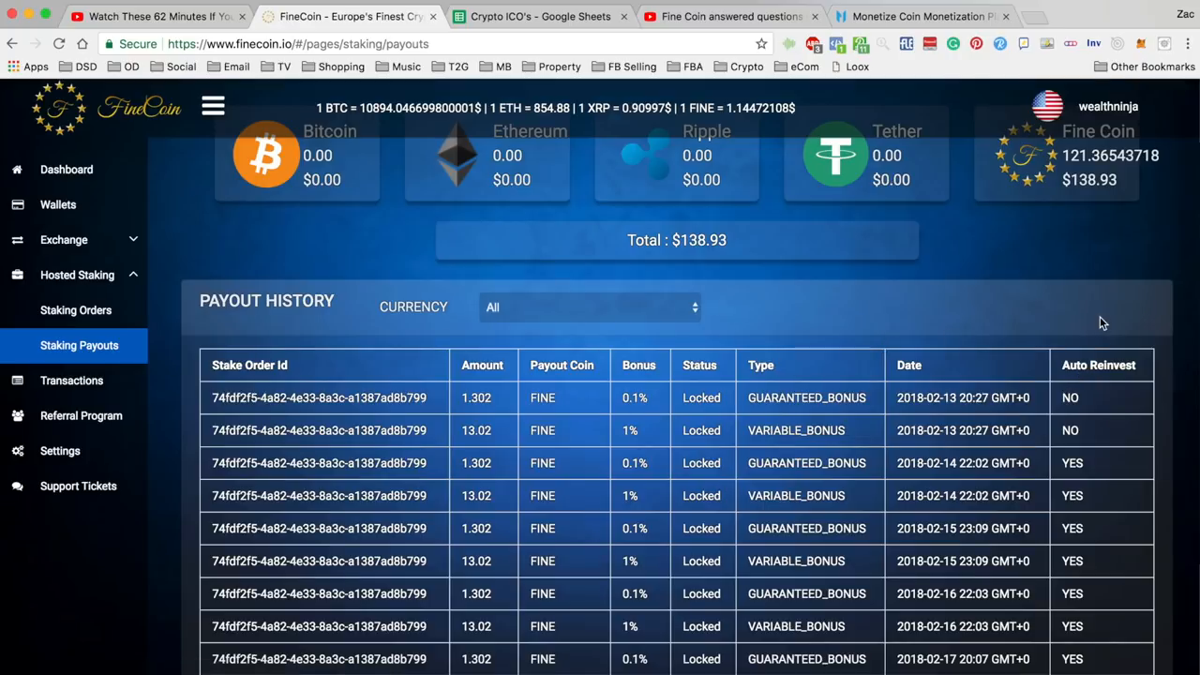
{"action": "mouse_move", "coordinate": [773, 379]}
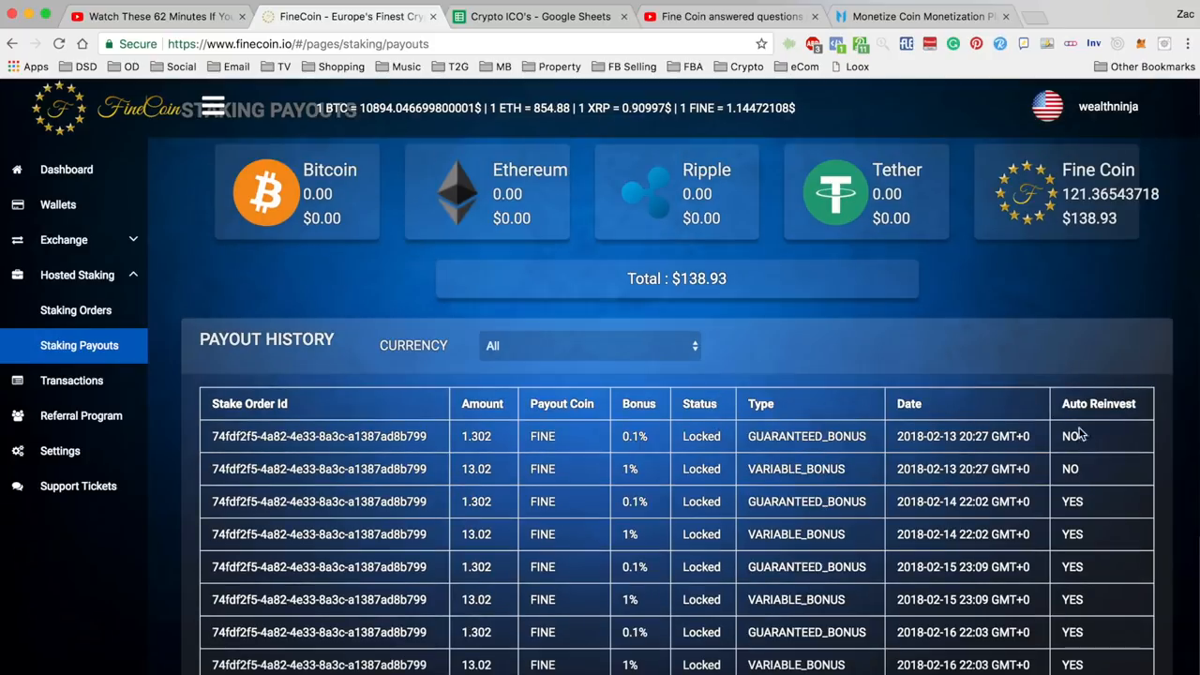
{"action": "mouse_move", "coordinate": [1083, 467]}
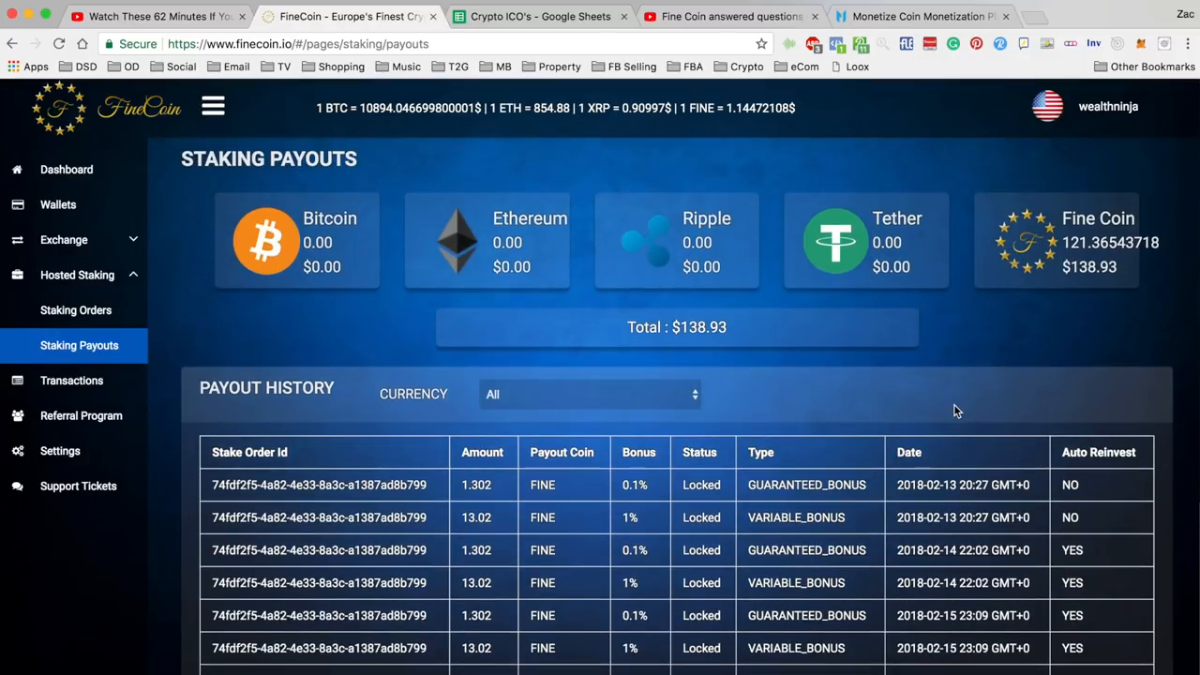
{"action": "scroll", "scroll_direction": "down", "scroll_amount": 3}
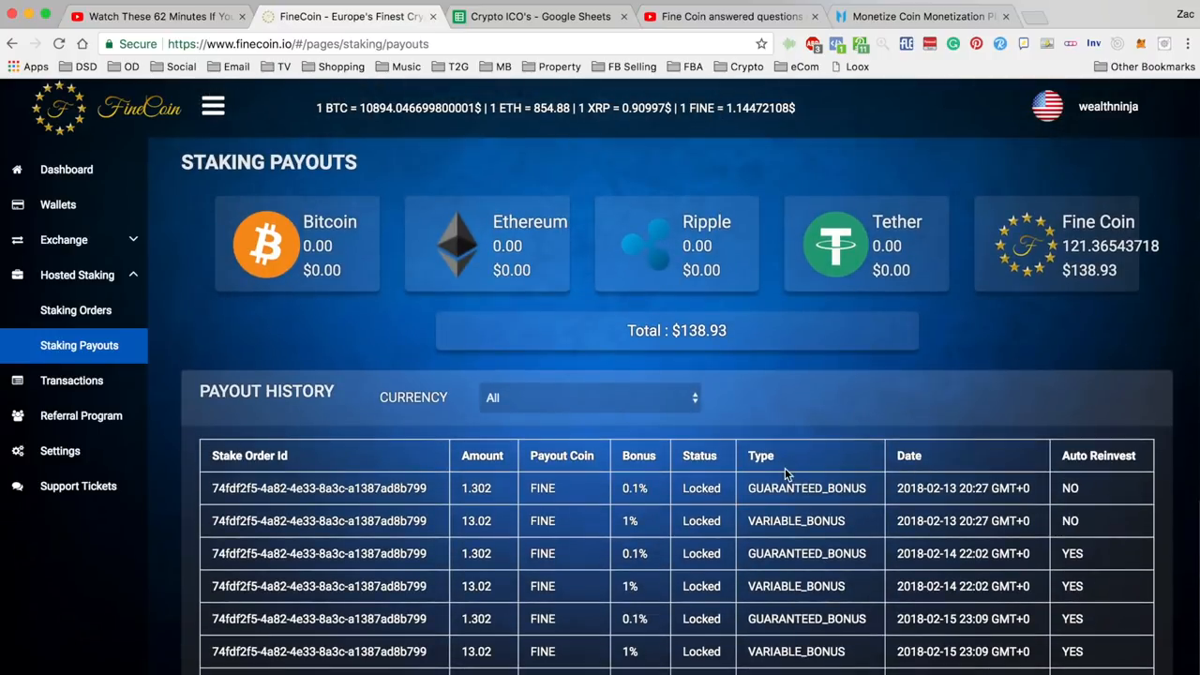
{"action": "mouse_move", "coordinate": [692, 459]}
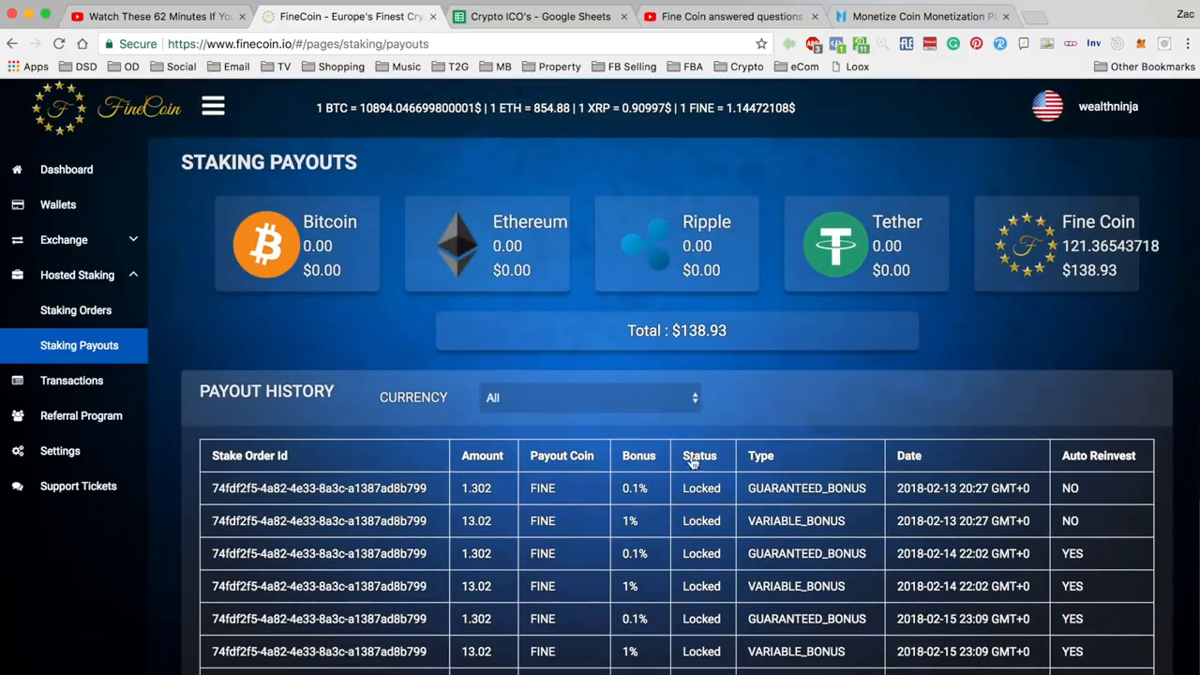
{"action": "mouse_move", "coordinate": [711, 492]}
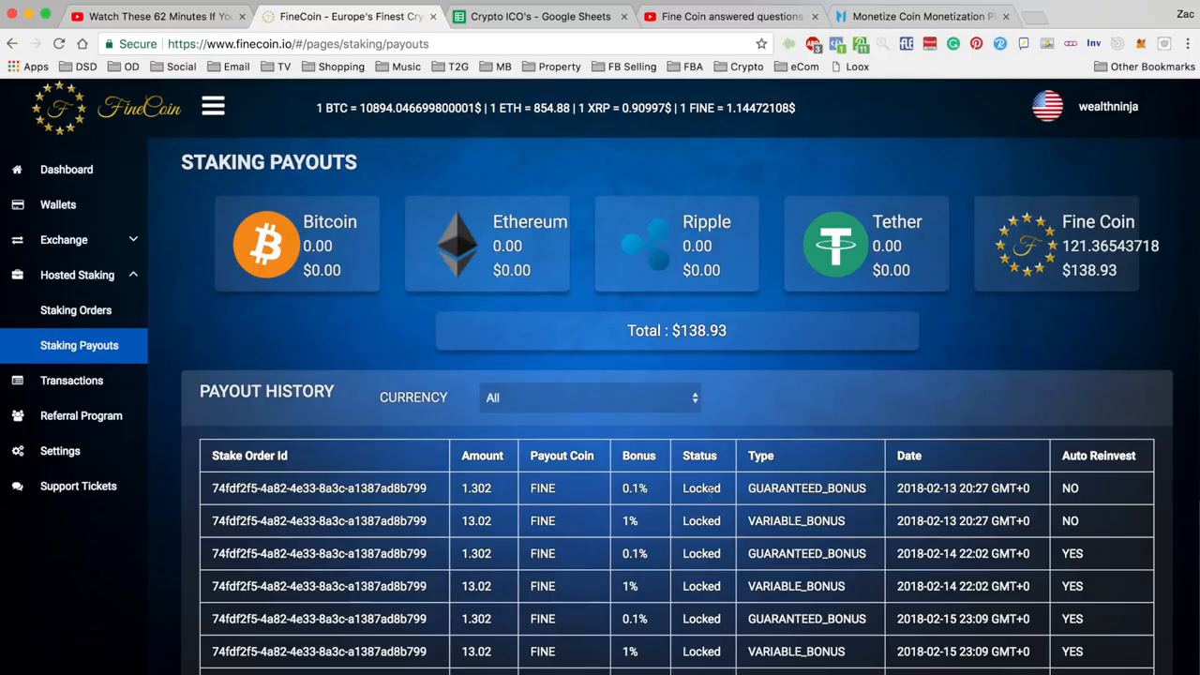
{"action": "scroll", "scroll_direction": "down", "scroll_amount": 3}
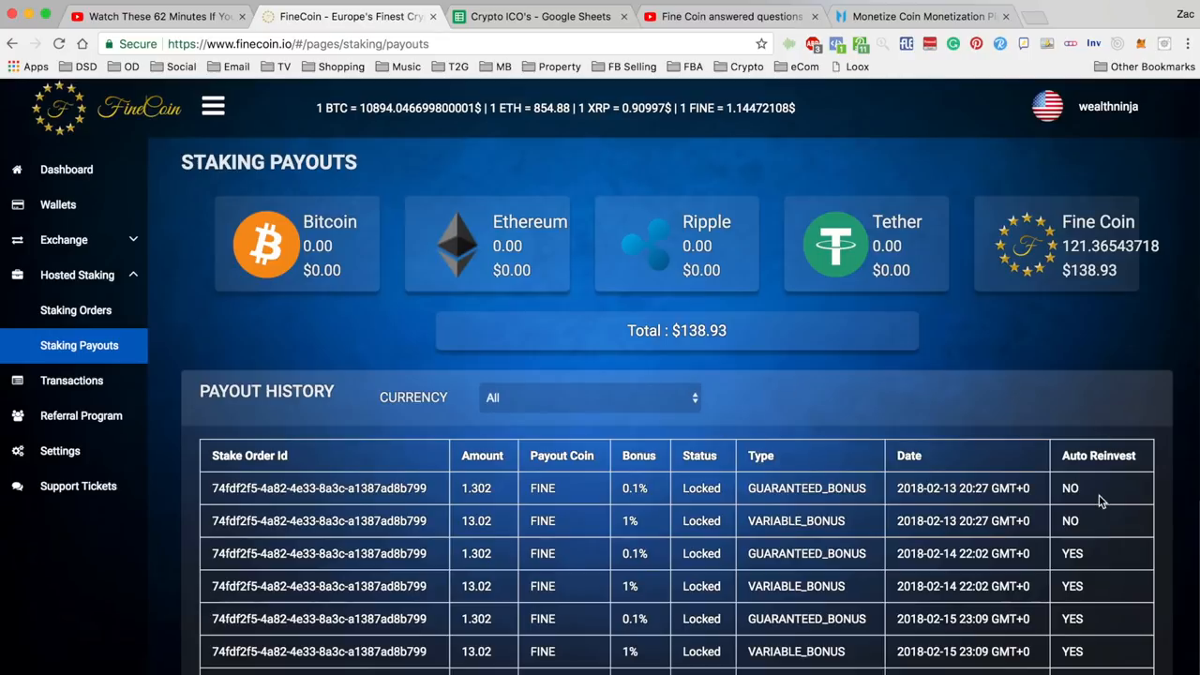
{"action": "left_click", "coordinate": [75, 309]}
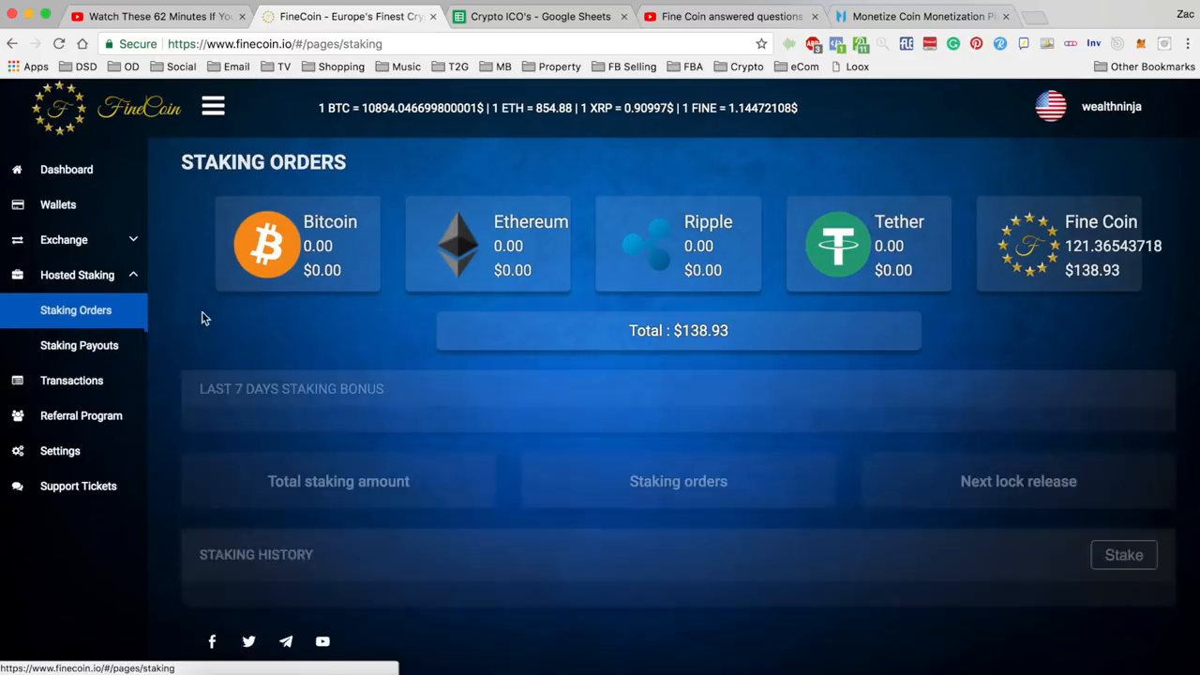
Step: Highlight the 1302 FINE total staked amount in the order summary
{"action": "scroll", "scroll_direction": "down", "scroll_amount": 3}
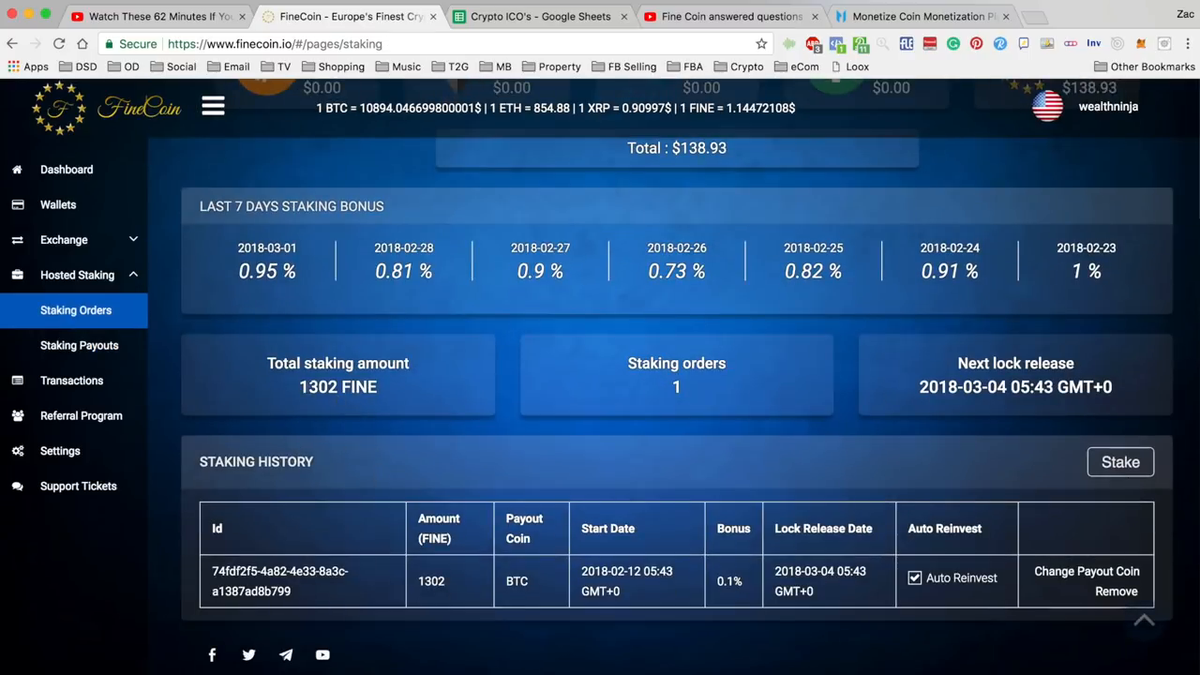
{"action": "double_click", "coordinate": [317, 386]}
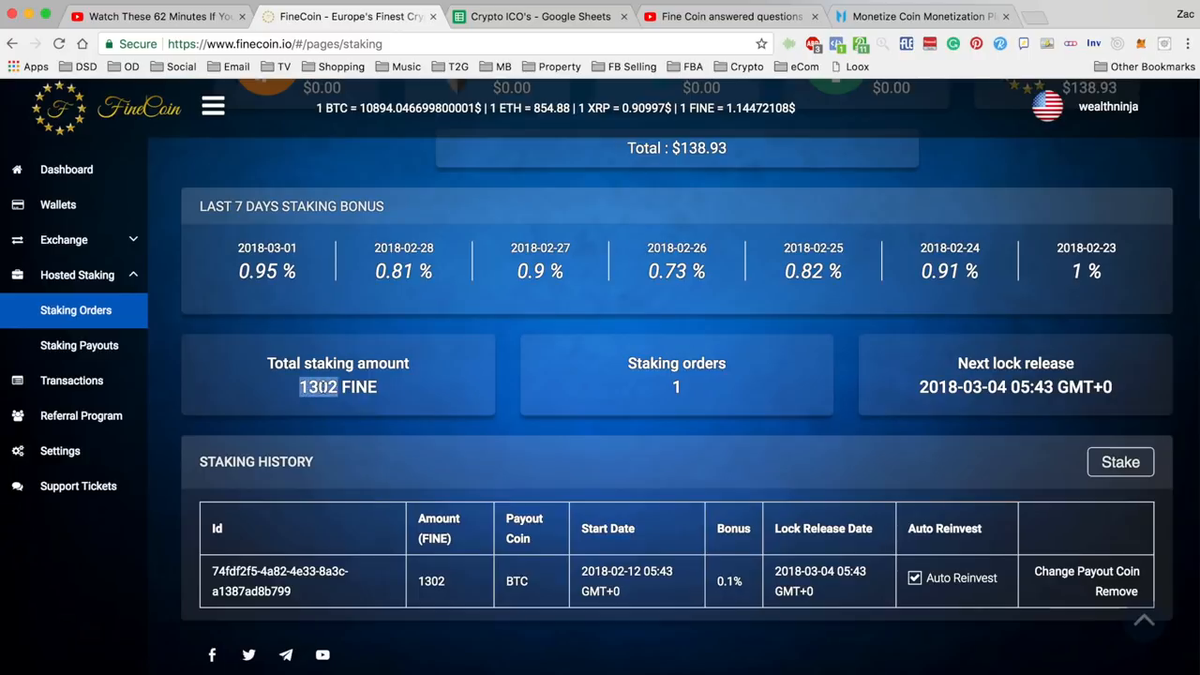
{"action": "scroll", "scroll_direction": "up", "scroll_amount": 3}
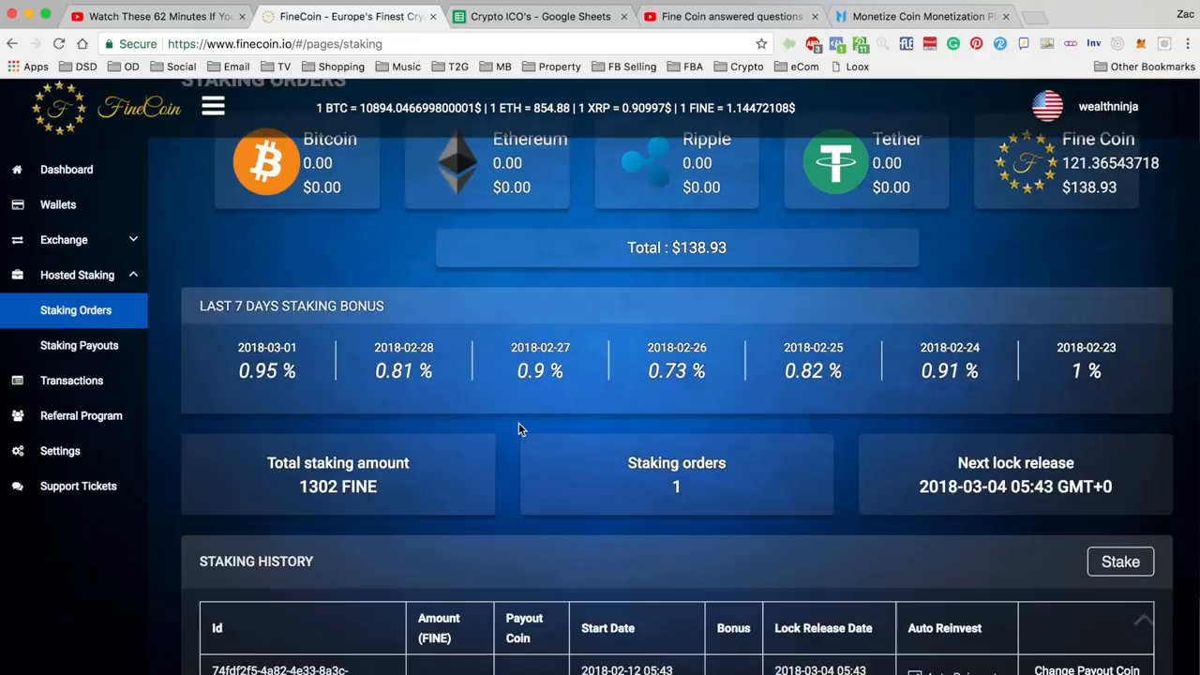
{"action": "scroll", "scroll_direction": "up", "scroll_amount": 3}
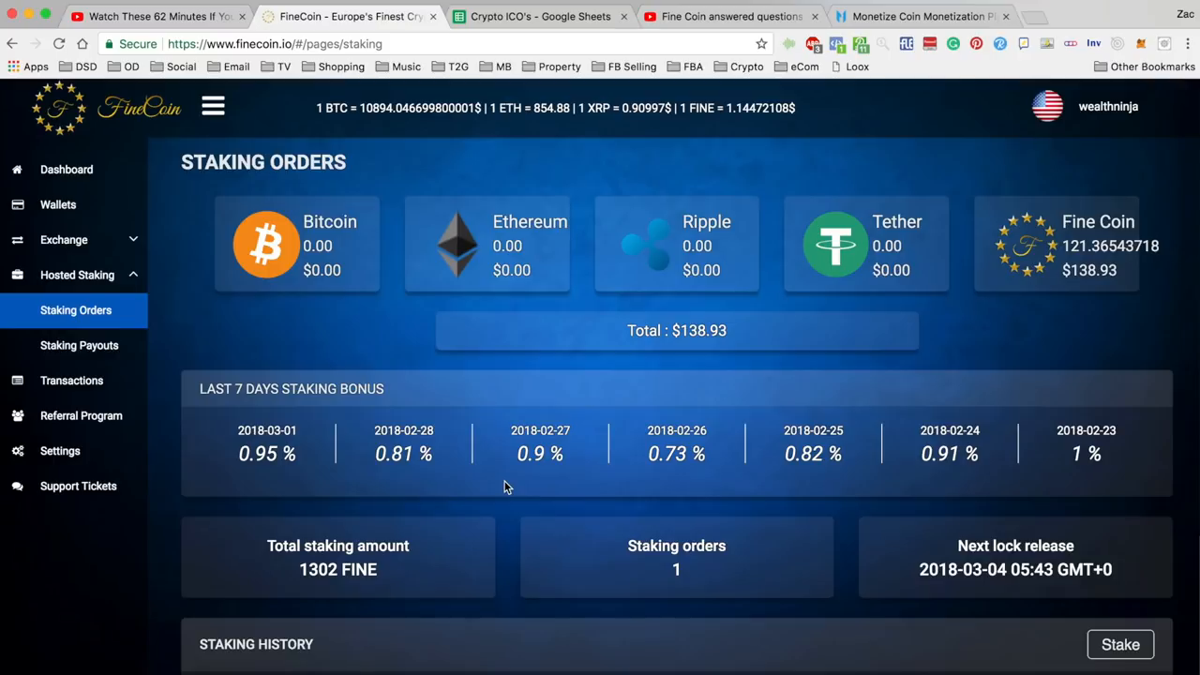
Step: Scroll through the staking order history, then bring up Staking Payouts
{"action": "scroll", "scroll_direction": "down", "scroll_amount": 3}
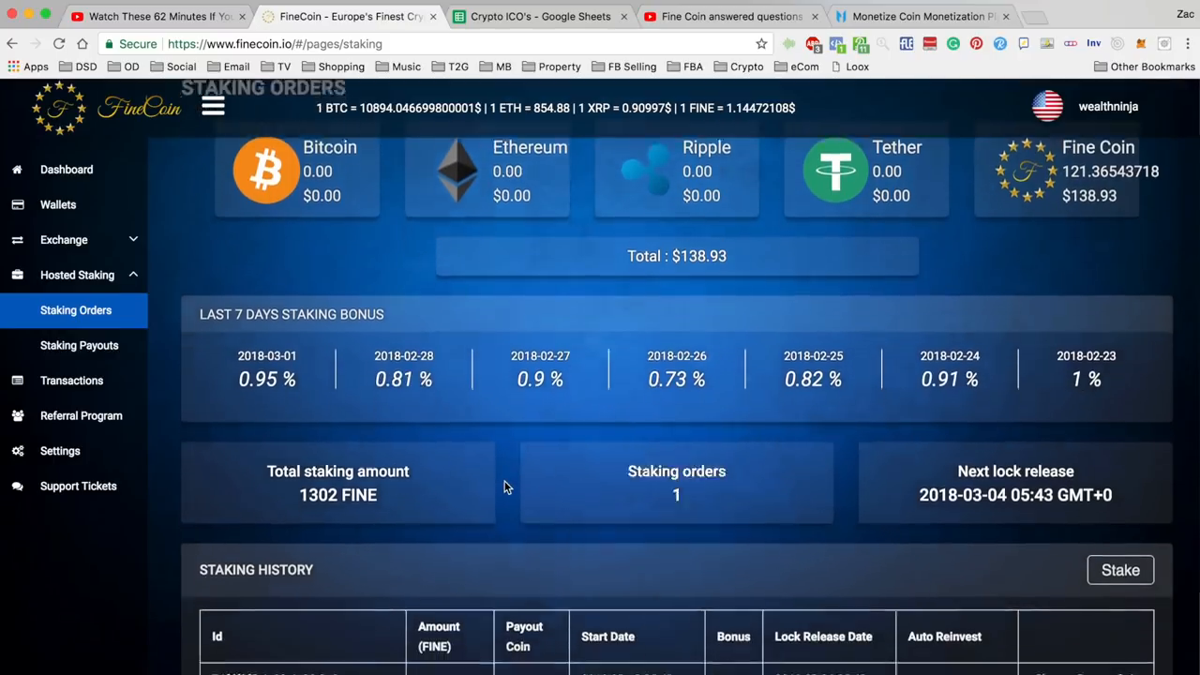
{"action": "scroll", "scroll_direction": "down", "scroll_amount": 3}
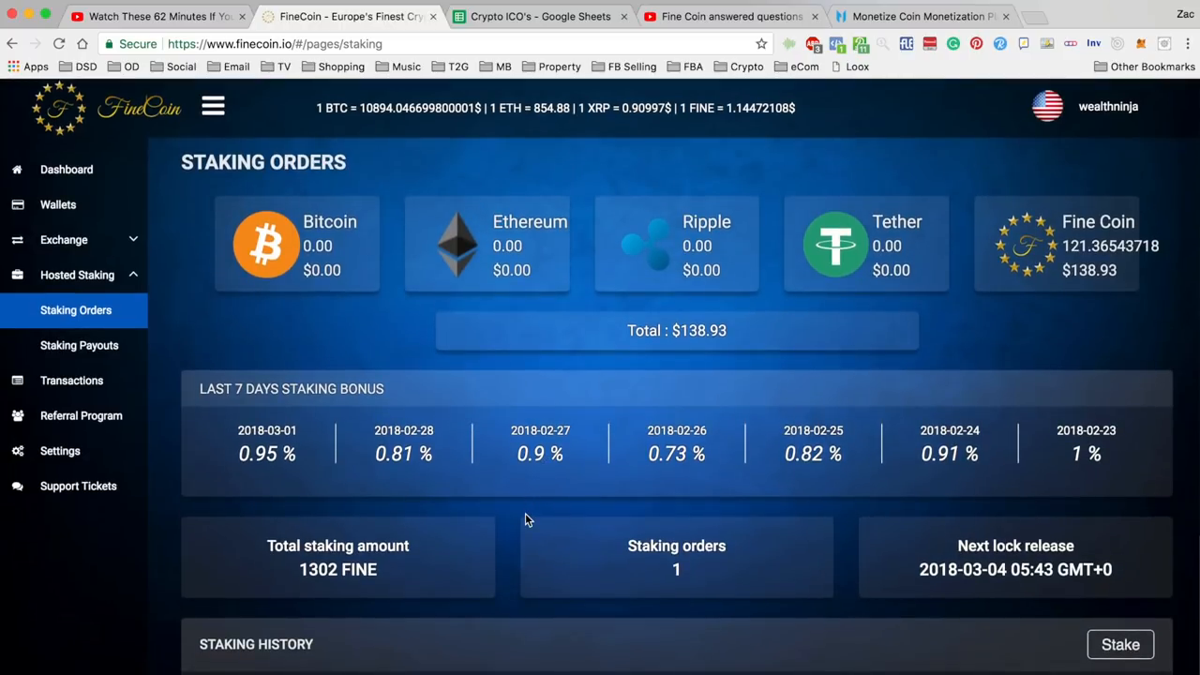
{"action": "scroll", "scroll_direction": "down", "scroll_amount": 3}
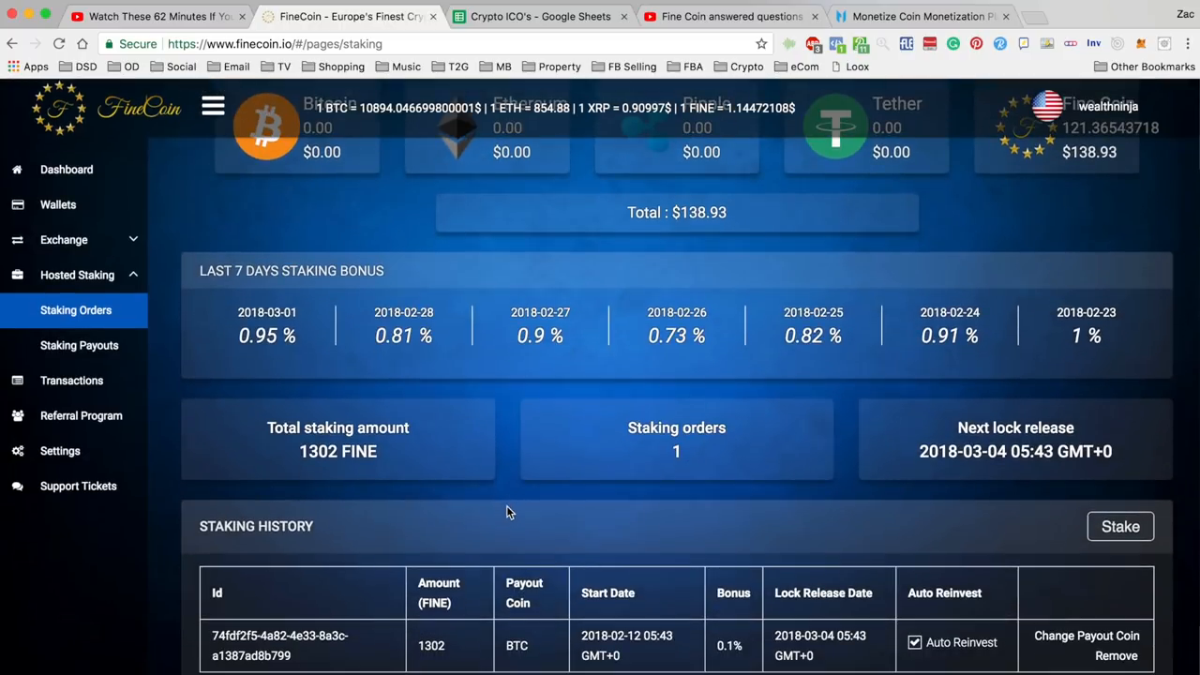
{"action": "scroll", "scroll_direction": "down", "scroll_amount": 3}
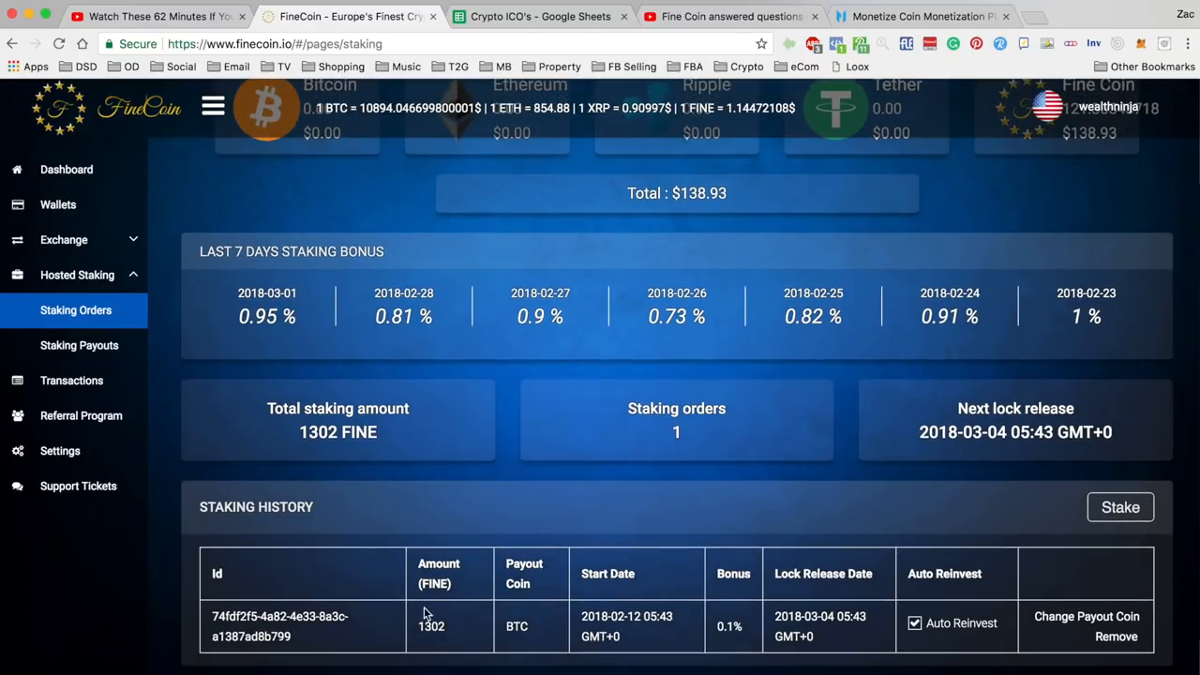
{"action": "scroll", "scroll_direction": "down", "scroll_amount": 3}
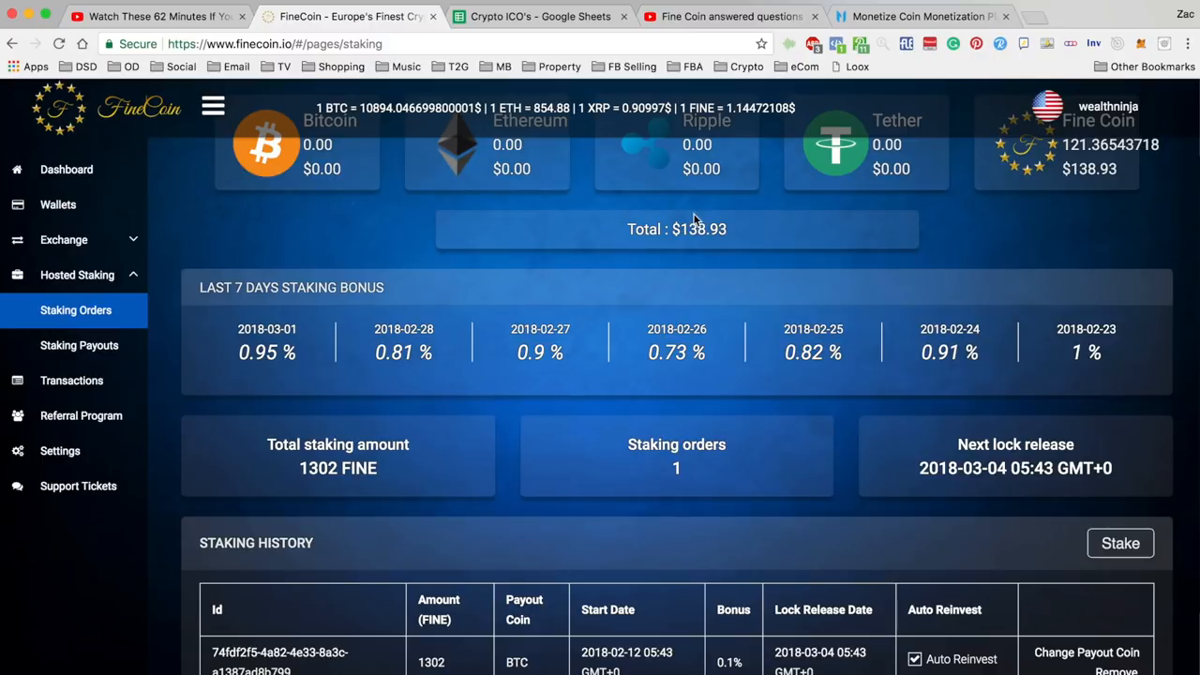
{"action": "mouse_move", "coordinate": [556, 410]}
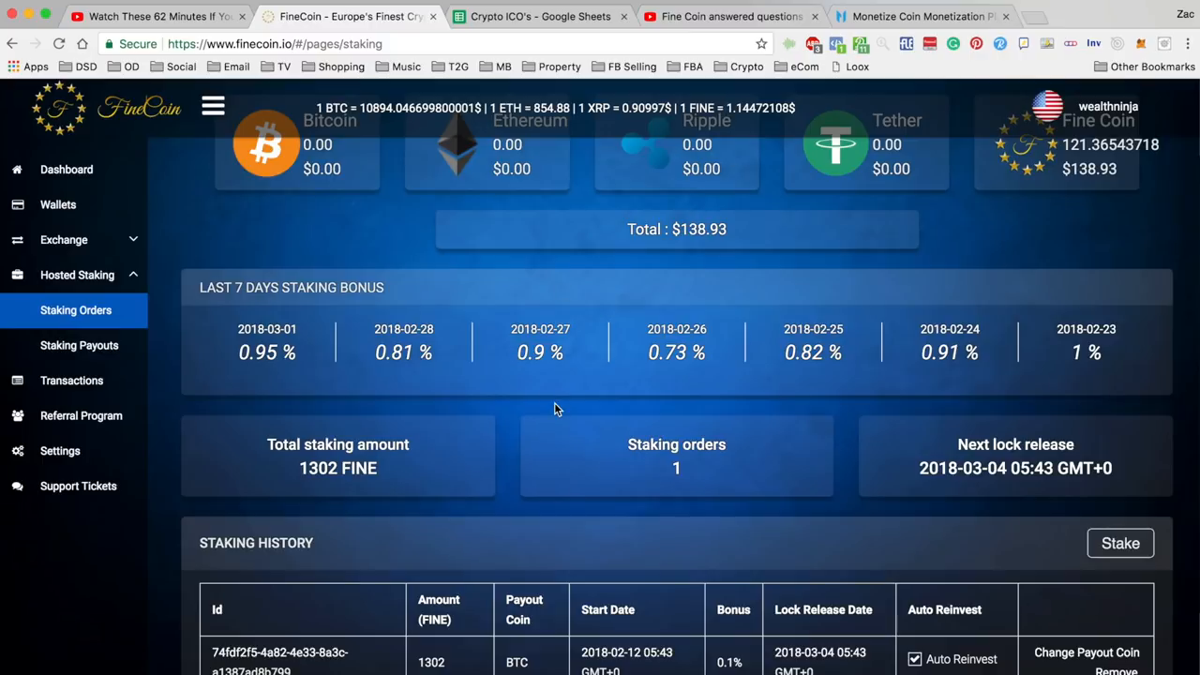
{"action": "mouse_move", "coordinate": [547, 458]}
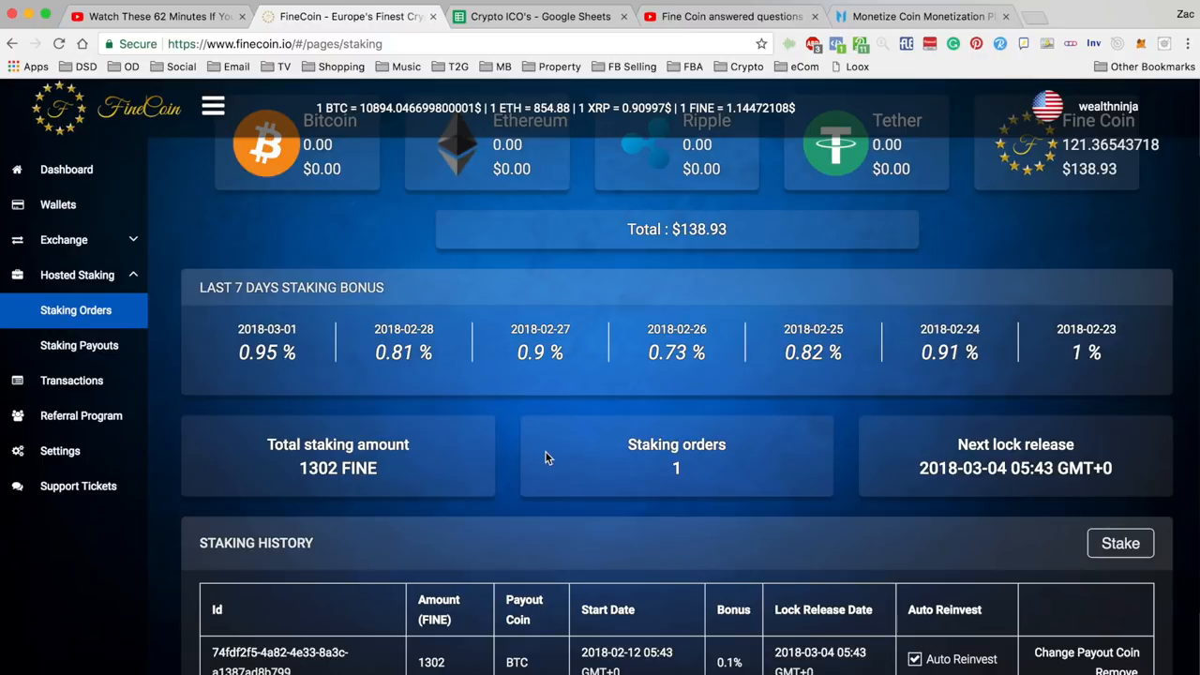
{"action": "scroll", "scroll_direction": "down", "scroll_amount": 3}
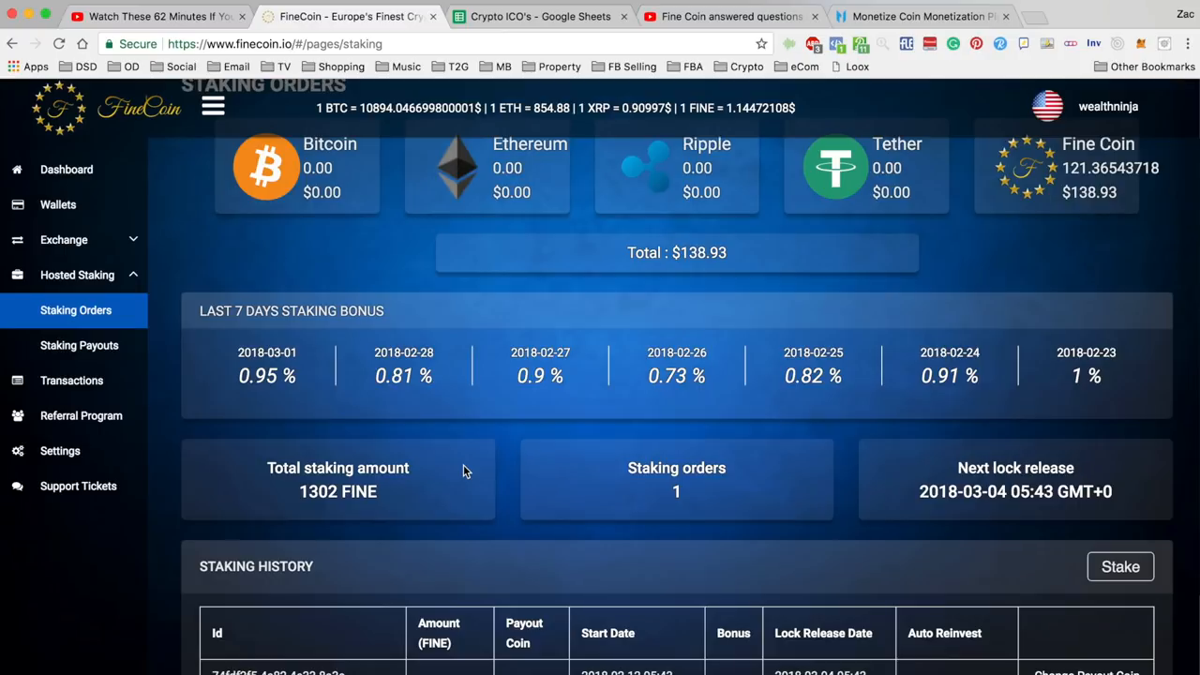
{"action": "mouse_move", "coordinate": [532, 469]}
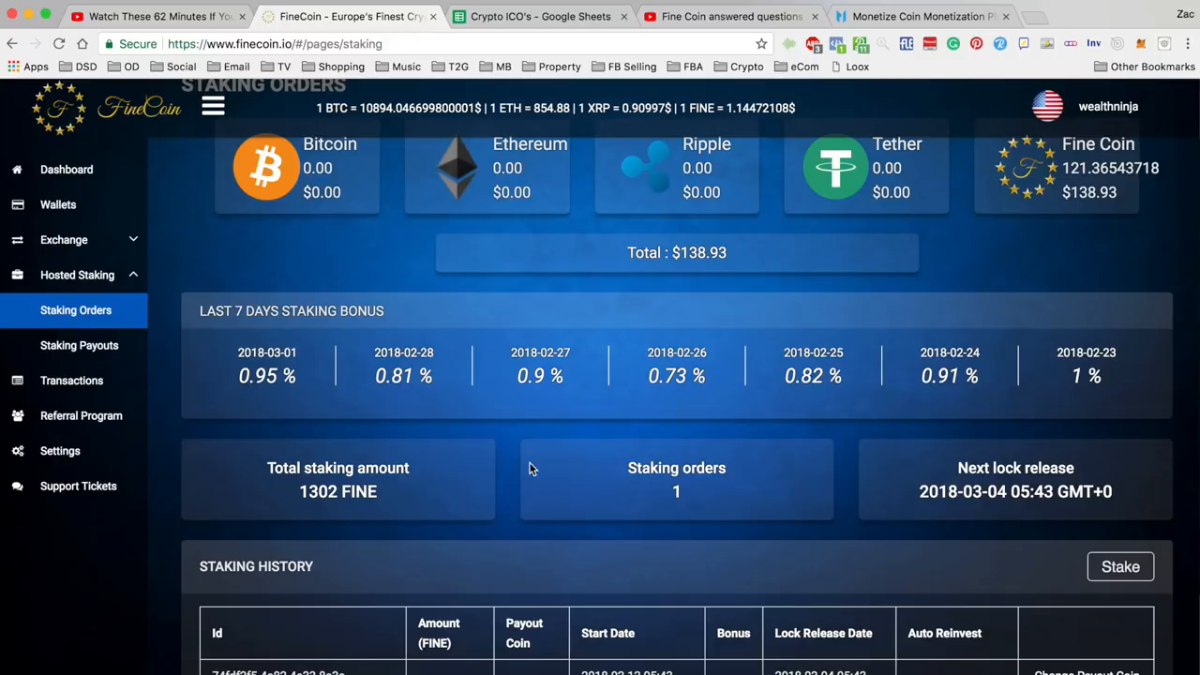
{"action": "scroll", "scroll_direction": "down", "scroll_amount": 3}
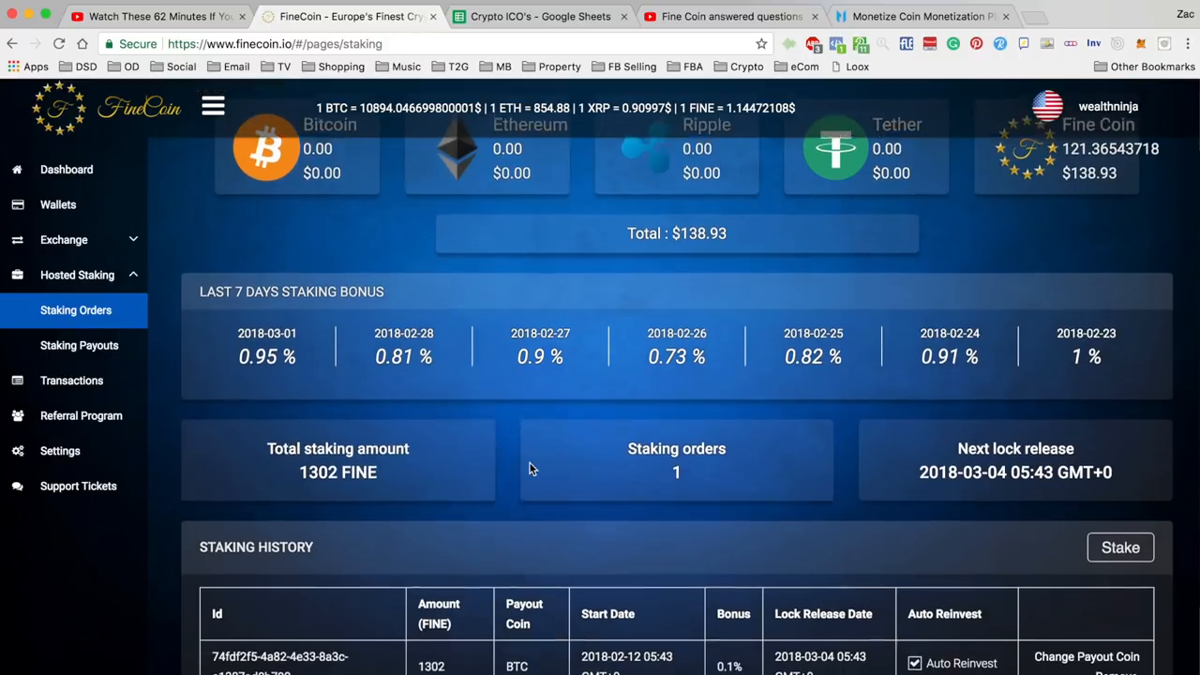
{"action": "scroll", "scroll_direction": "down", "scroll_amount": 3}
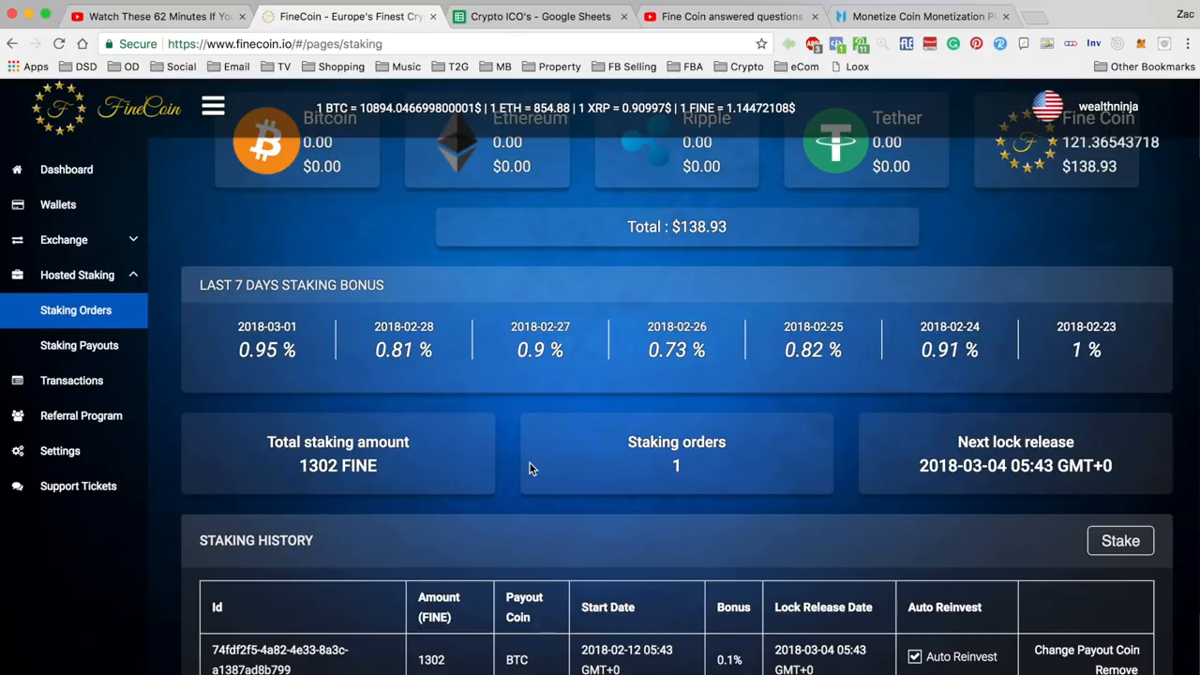
{"action": "scroll", "scroll_direction": "down", "scroll_amount": 3}
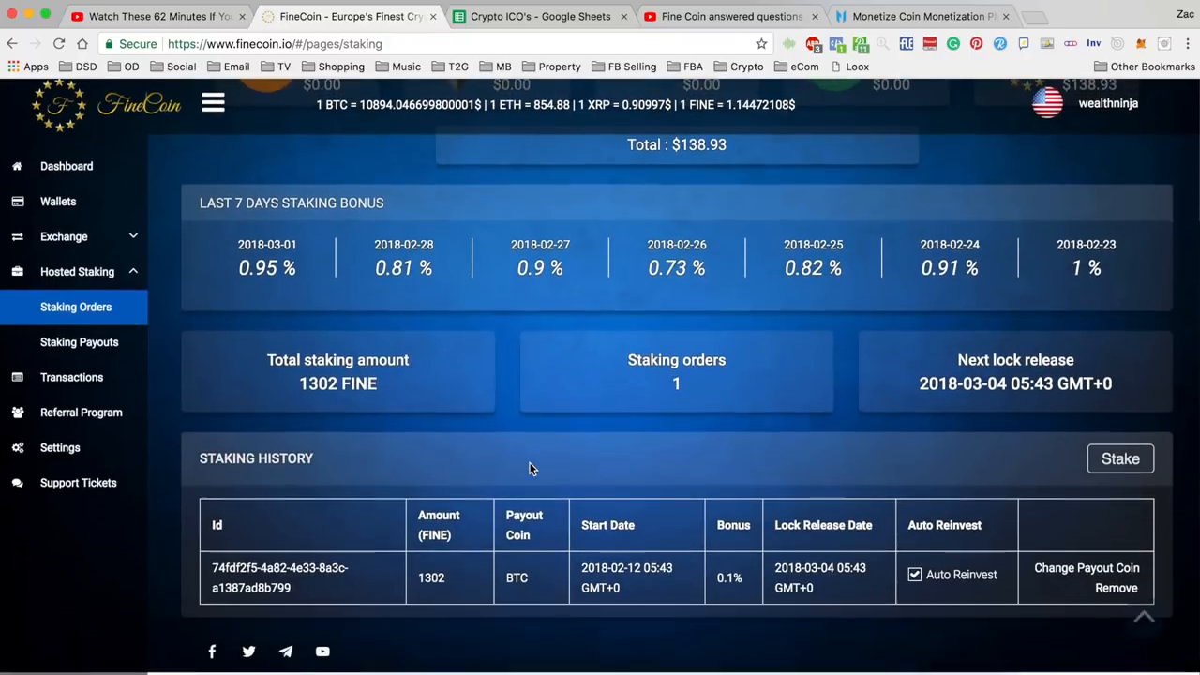
{"action": "left_click", "coordinate": [79, 341]}
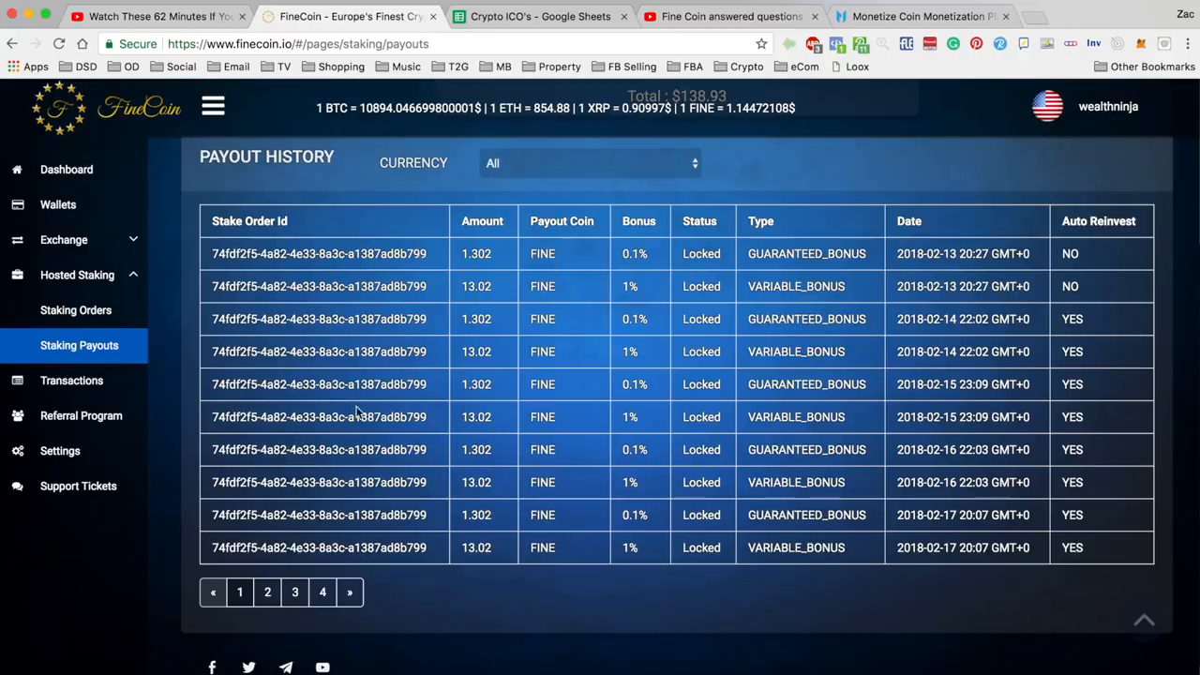
Step: Show payout page 2 with the February 18–22 payouts and 1.05%–1.67% bonuses
{"action": "scroll", "scroll_direction": "down", "scroll_amount": 3}
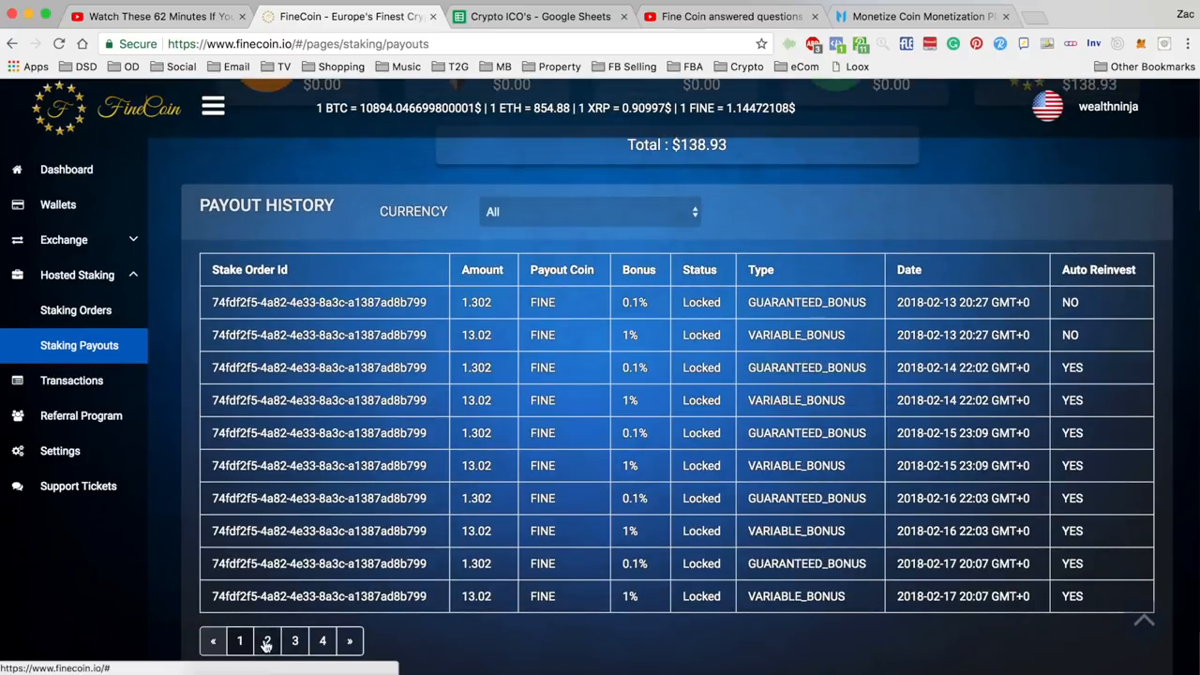
{"action": "left_click", "coordinate": [267, 640]}
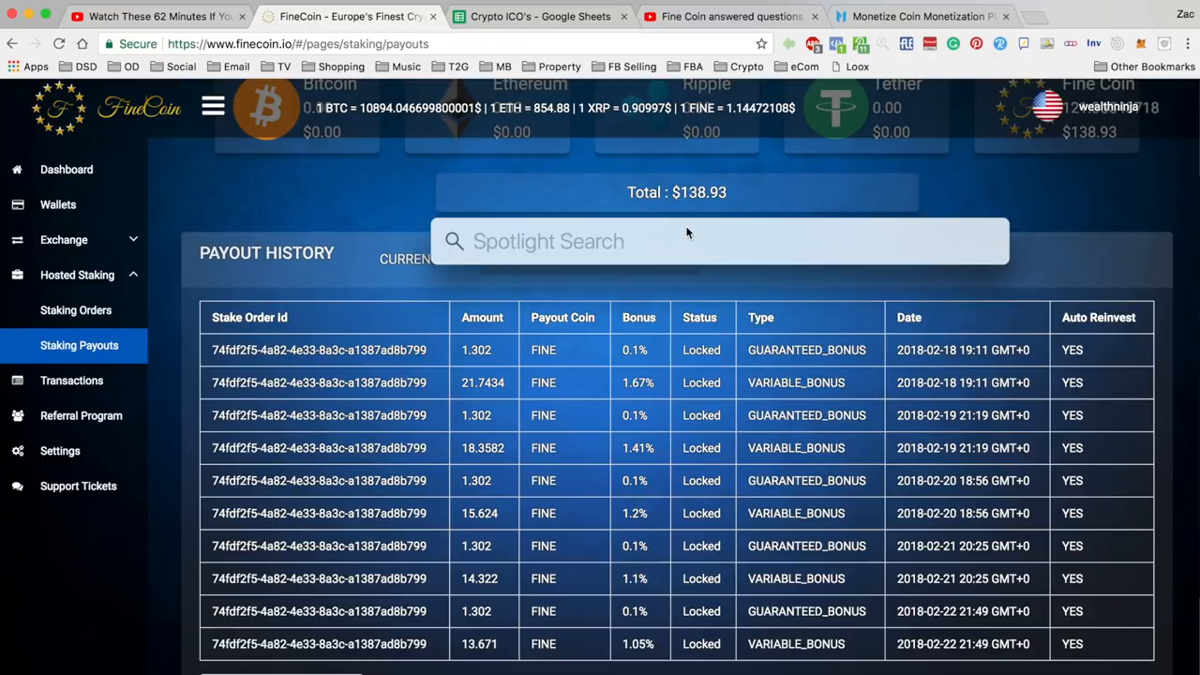
Step: Calculate 1302 × .0167 in Spotlight to confirm the 21.7434 payout
{"action": "left_click", "coordinate": [548, 240]}
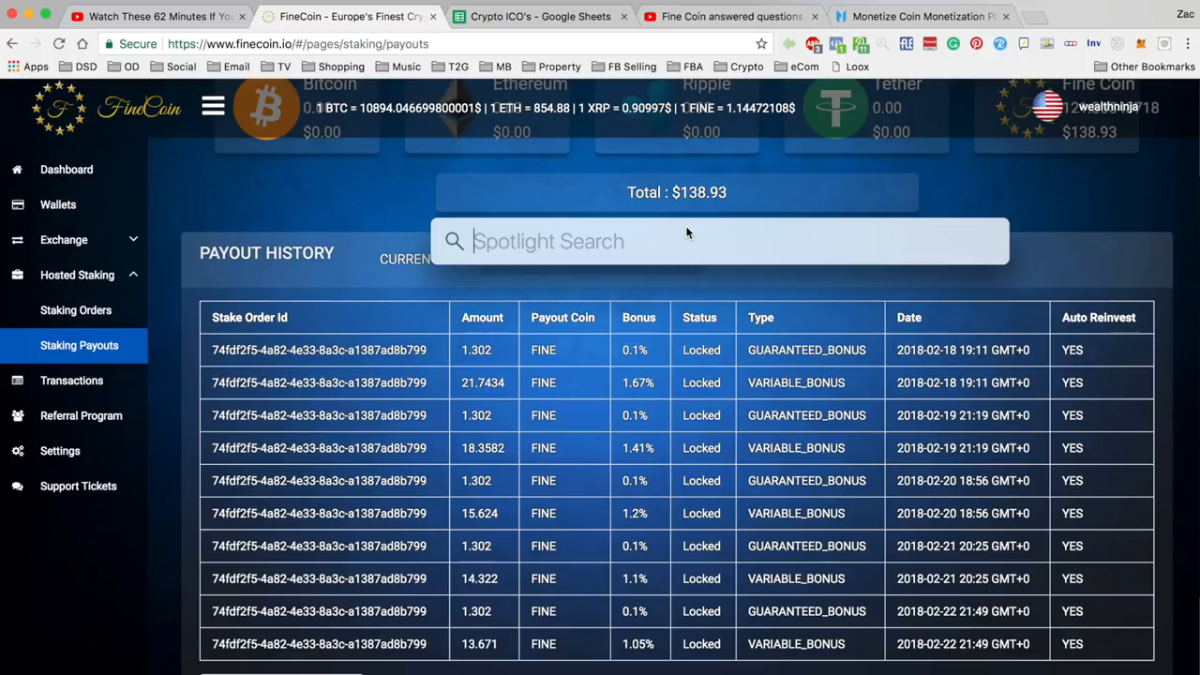
{"action": "type", "text": "1302"}
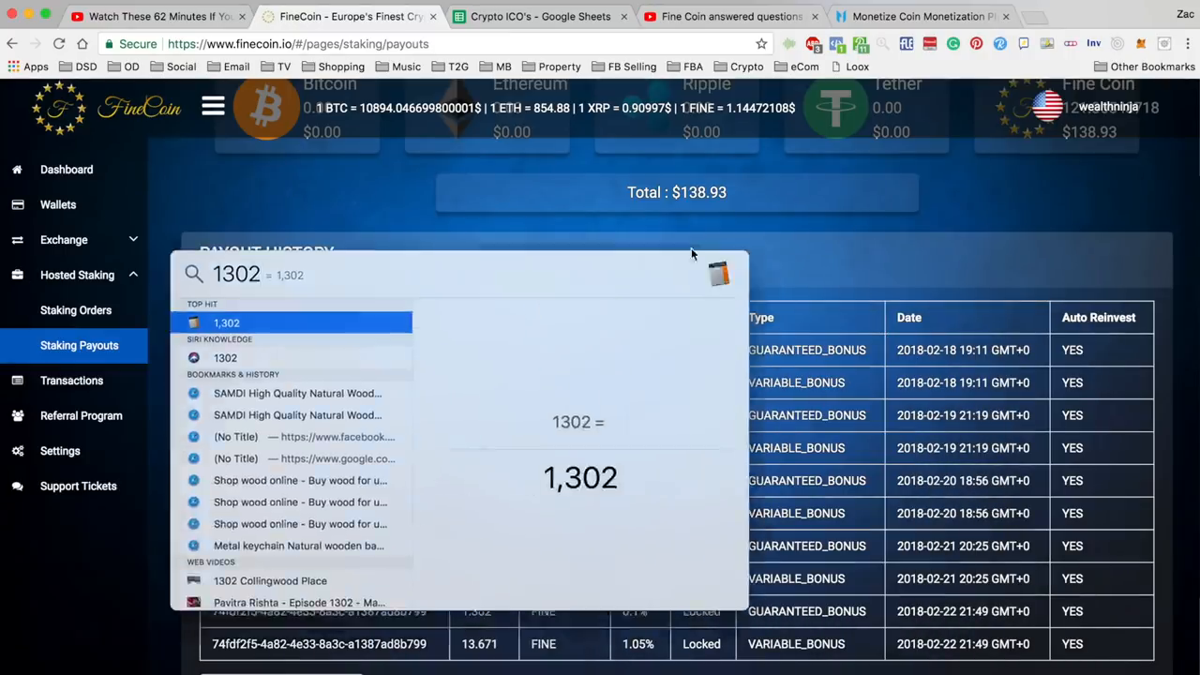
{"action": "type", "text": "*.0167"}
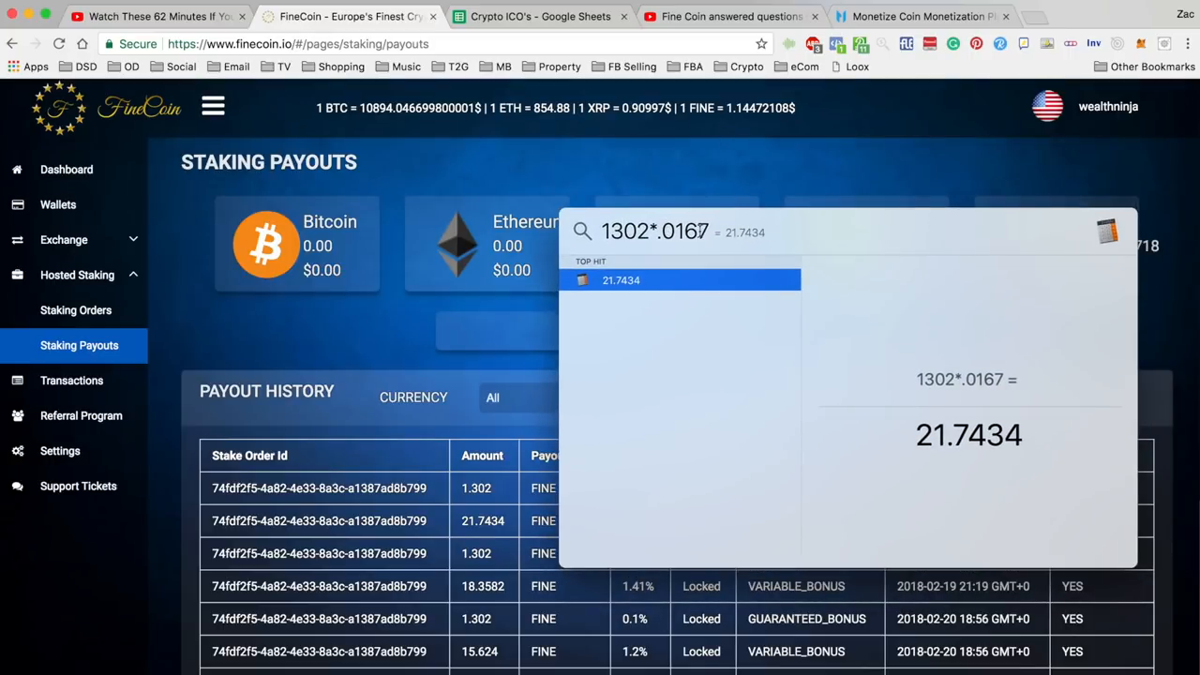
{"action": "mouse_move", "coordinate": [469, 560]}
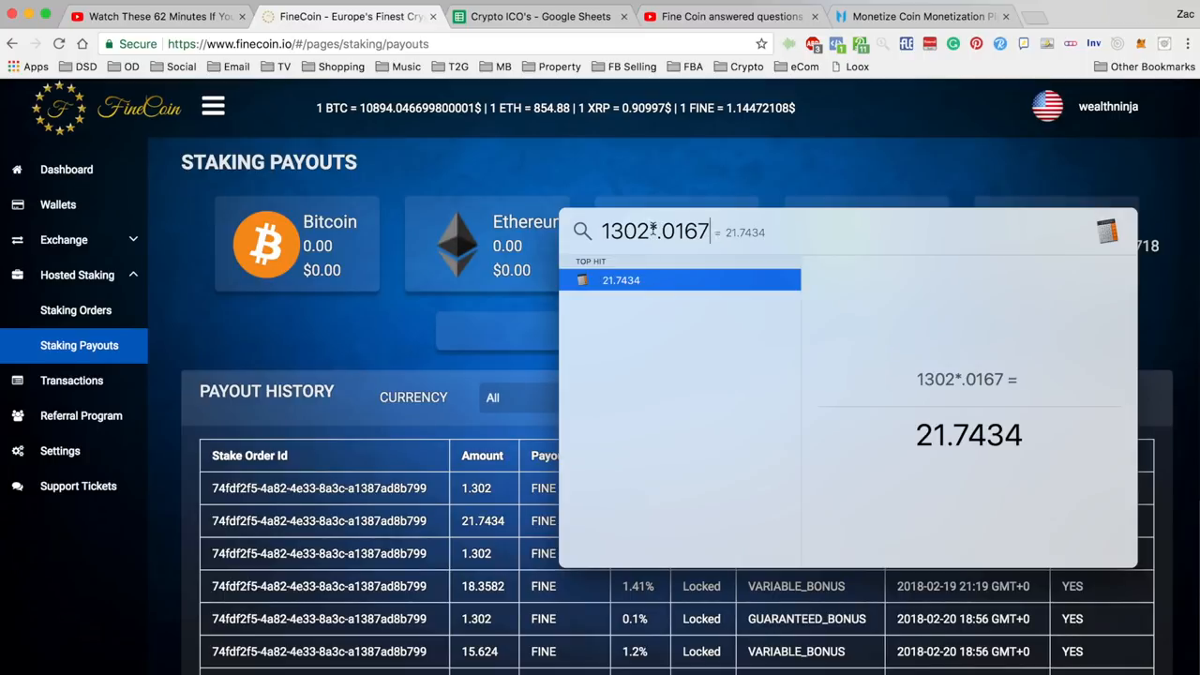
{"action": "mouse_move", "coordinate": [581, 431]}
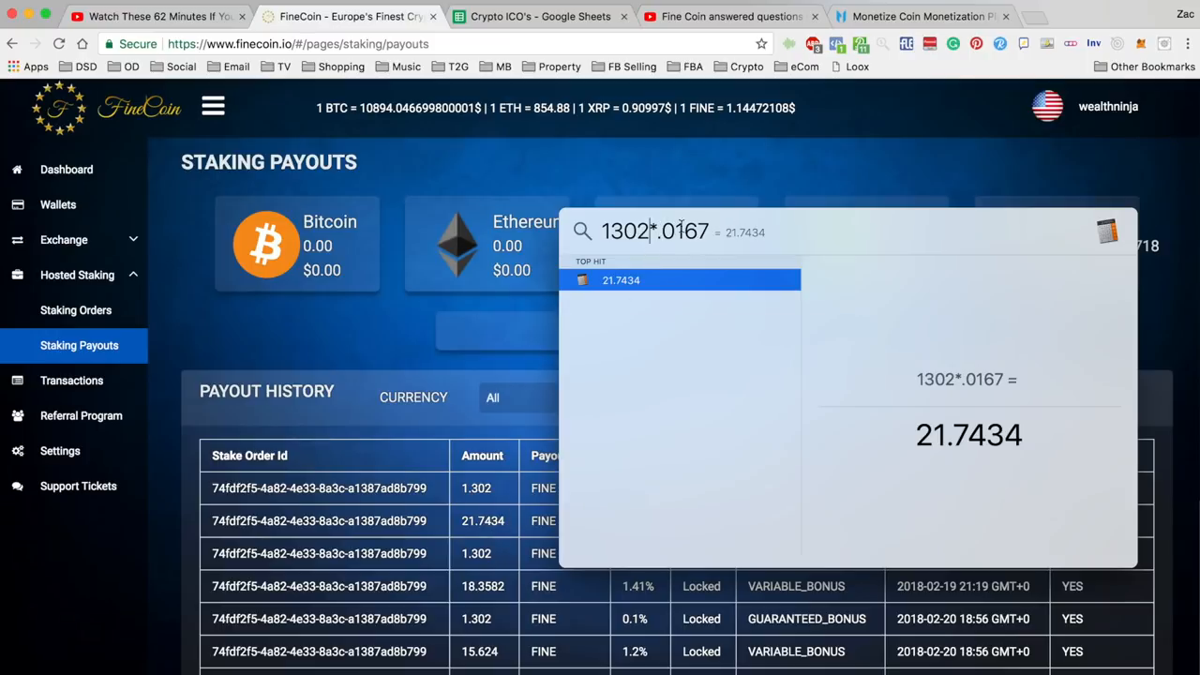
Step: Swap 1302 for 2600 to get 43.42, then dismiss Spotlight
{"action": "double_click", "coordinate": [625, 232]}
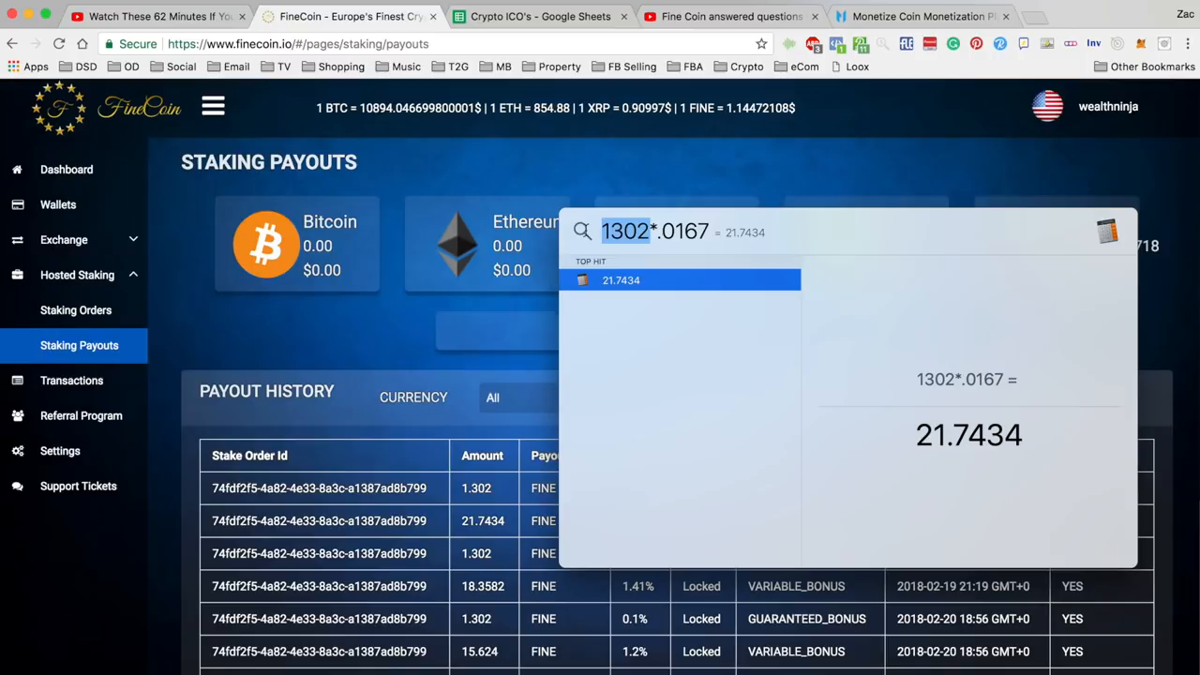
{"action": "mouse_move", "coordinate": [678, 279]}
{"action": "type", "text": "2600"}
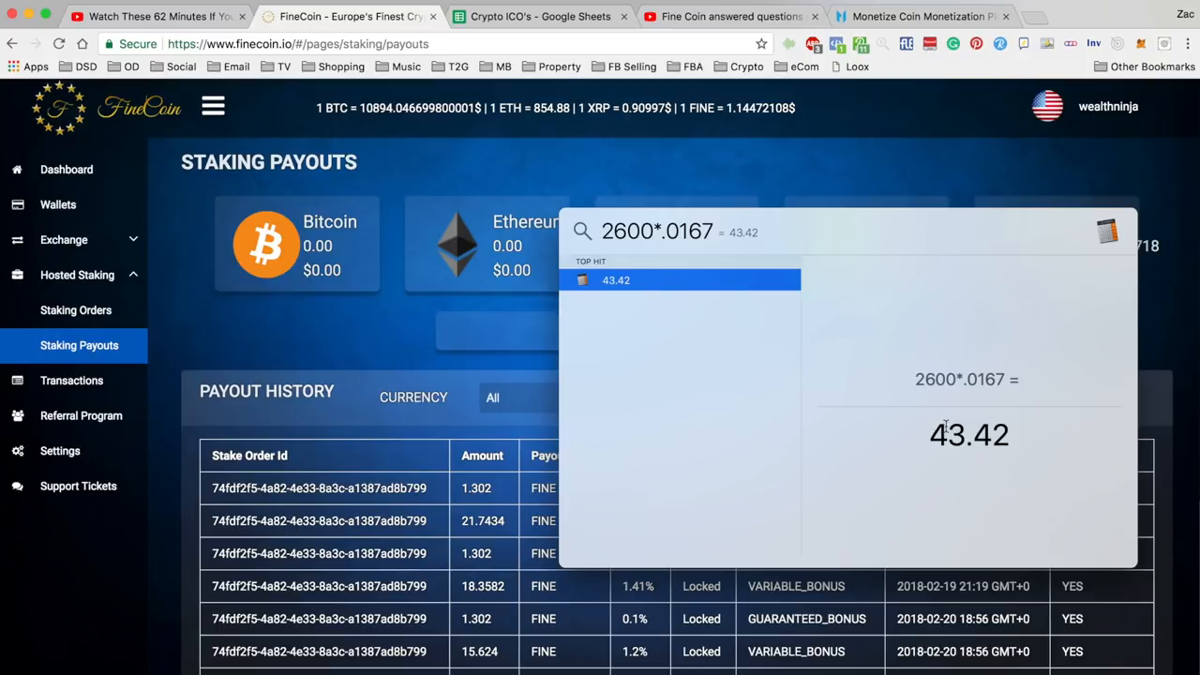
{"action": "left_click", "coordinate": [649, 232]}
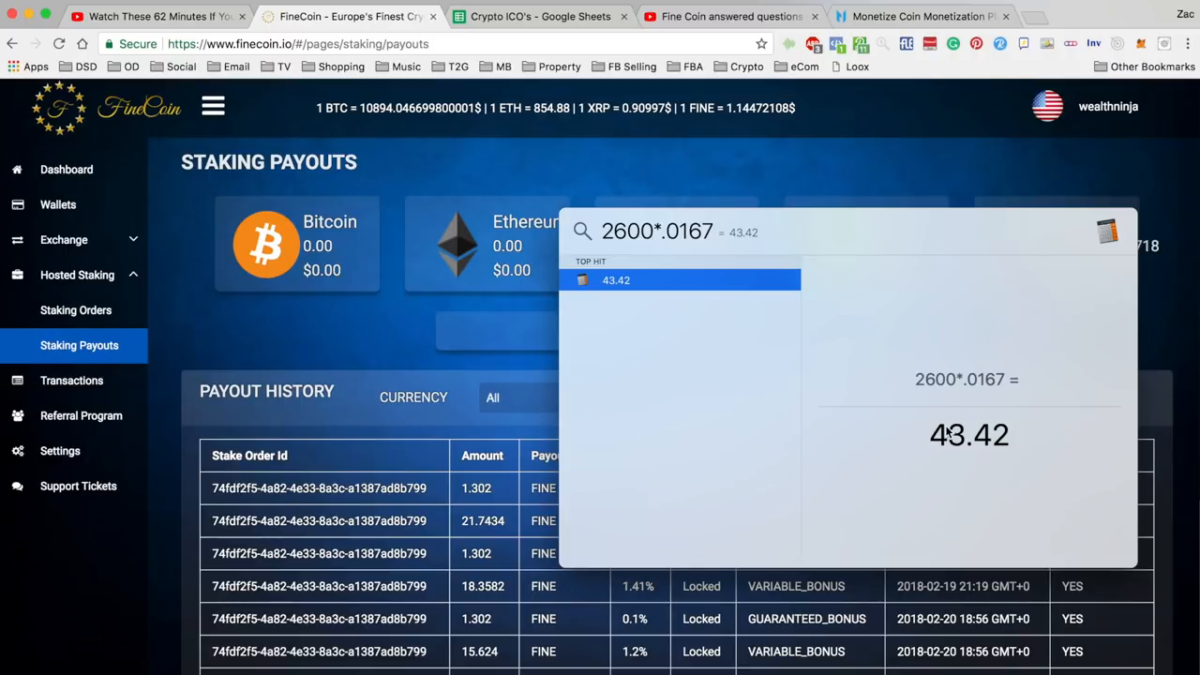
{"action": "left_click", "coordinate": [653, 232]}
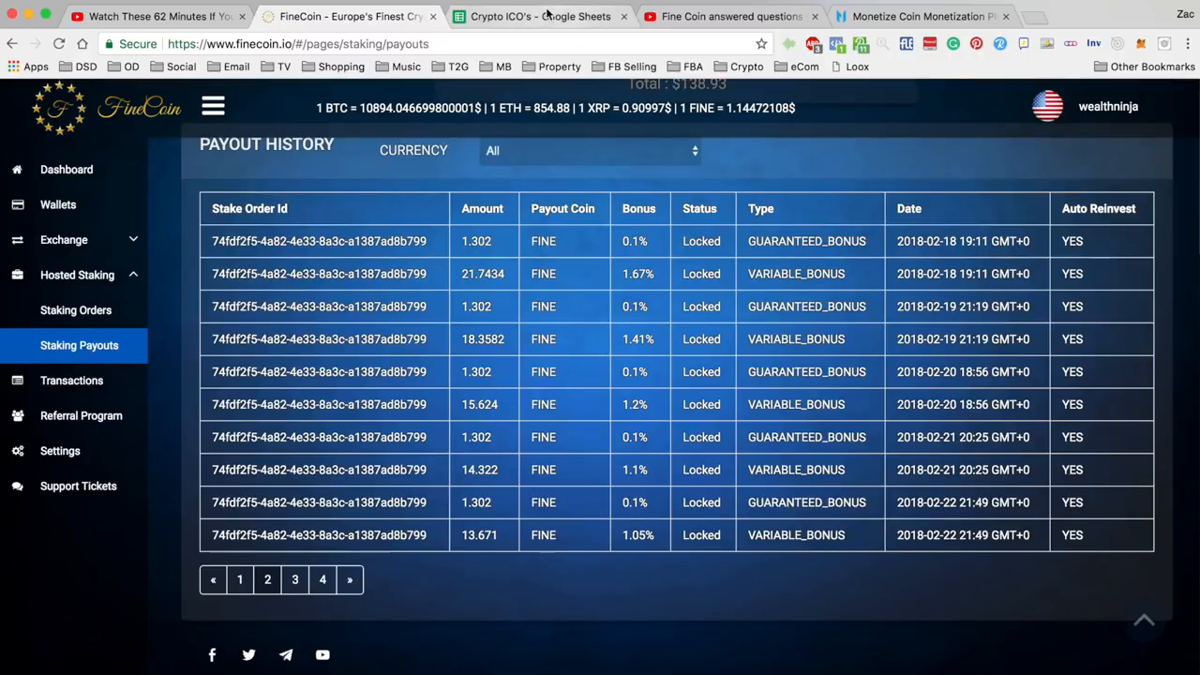
{"action": "left_click", "coordinate": [540, 16]}
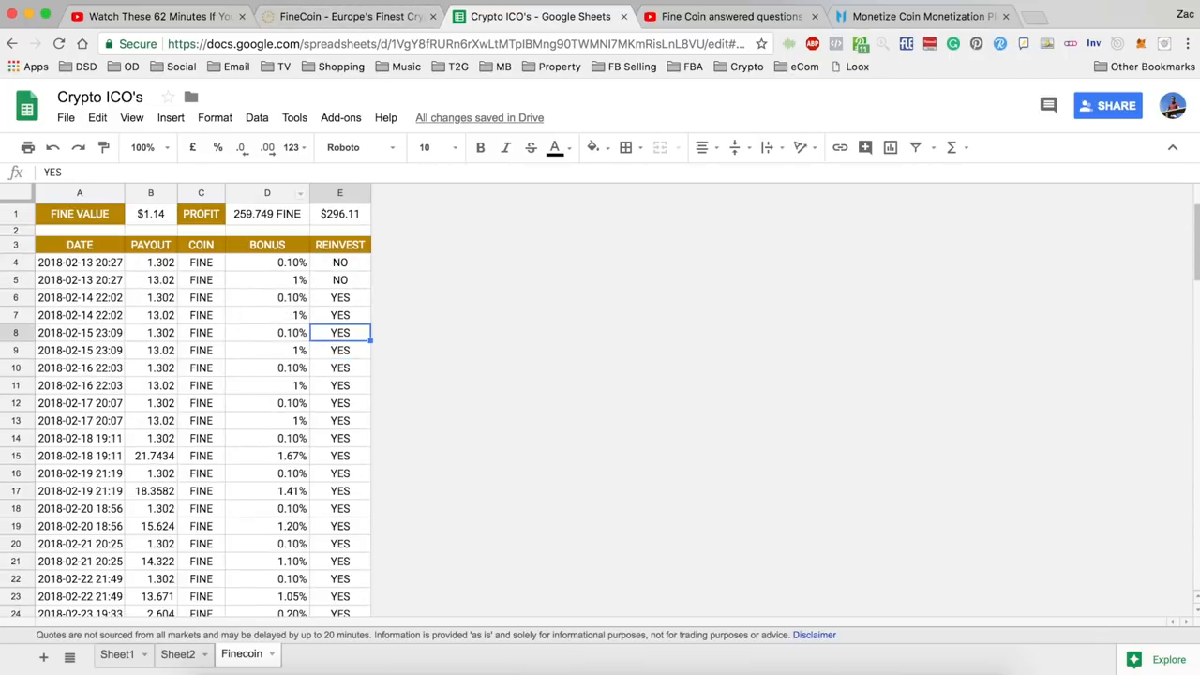
Step: Recheck FineCoin's February 18–22 payouts against the Crypto ICO's Finecoin sheet
{"action": "left_click", "coordinate": [349, 16]}
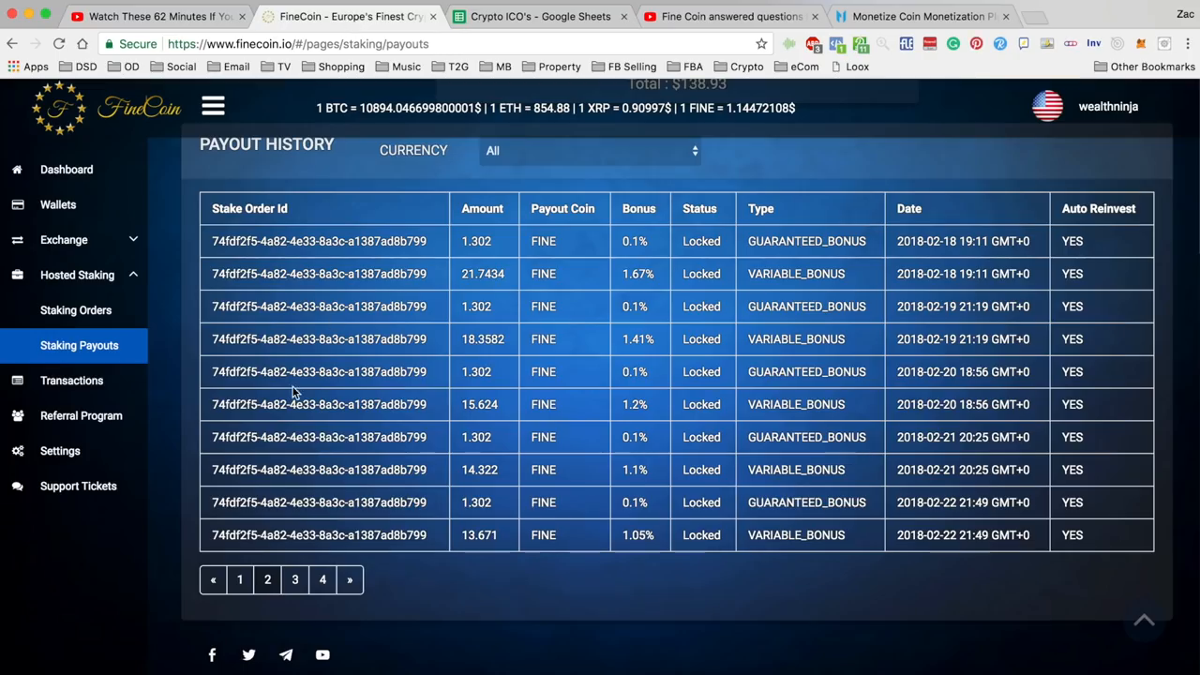
{"action": "mouse_move", "coordinate": [208, 233]}
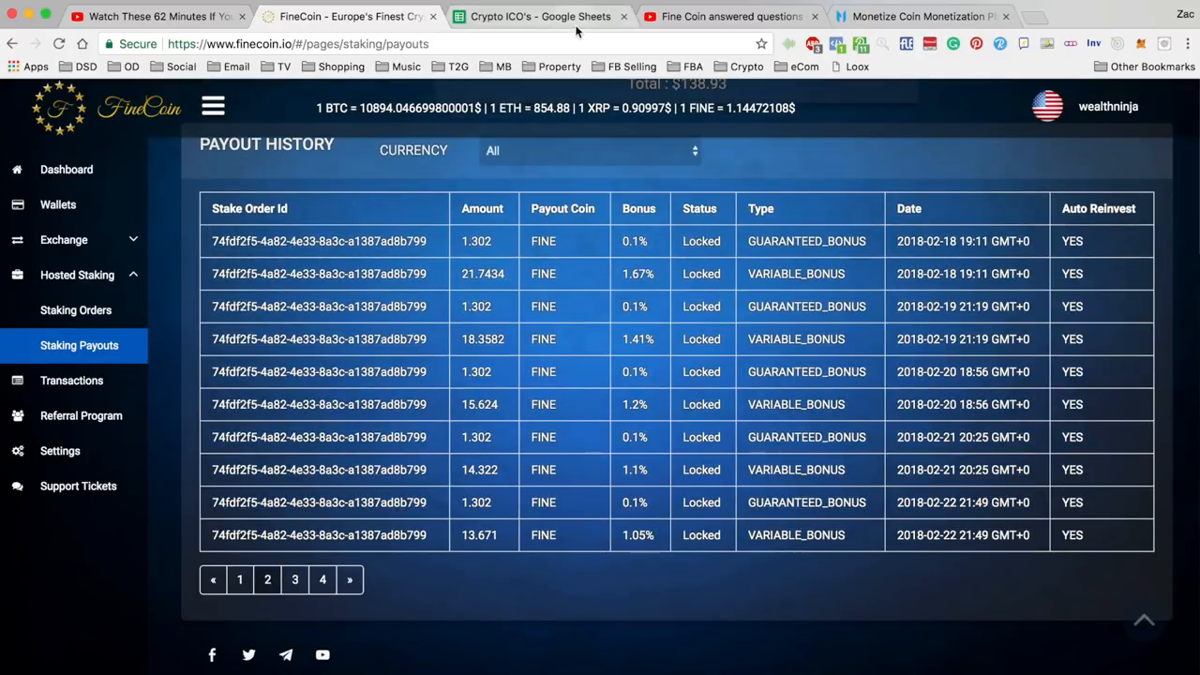
{"action": "left_click", "coordinate": [539, 16]}
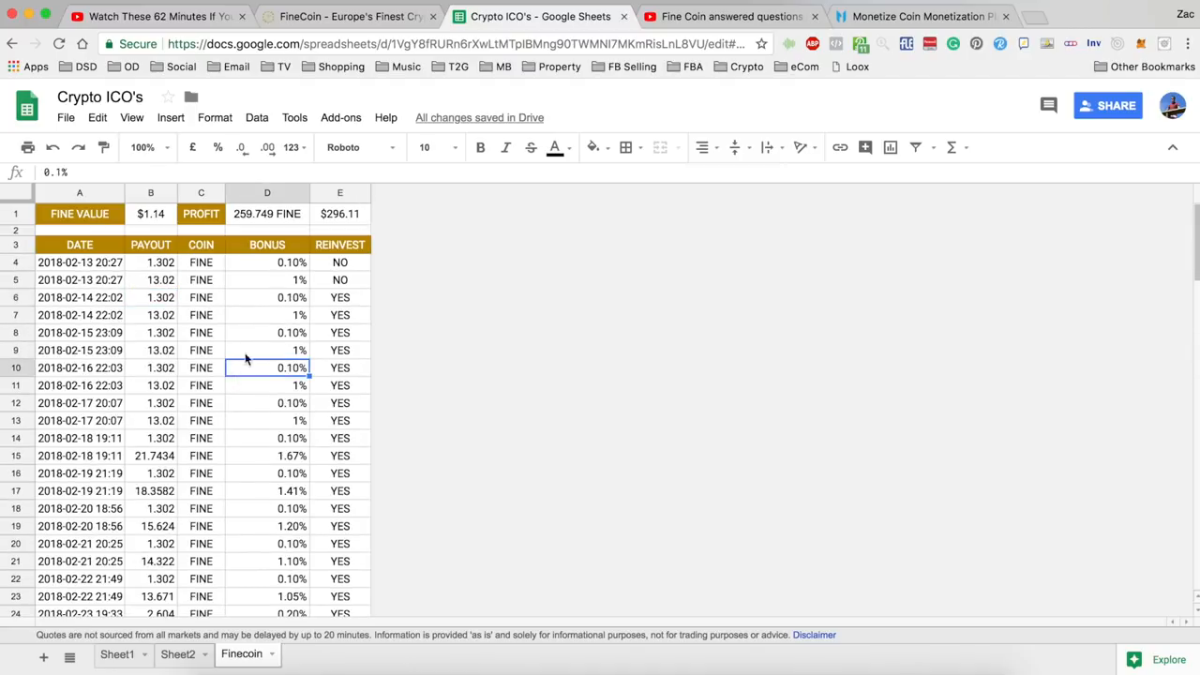
{"action": "left_click", "coordinate": [267, 315]}
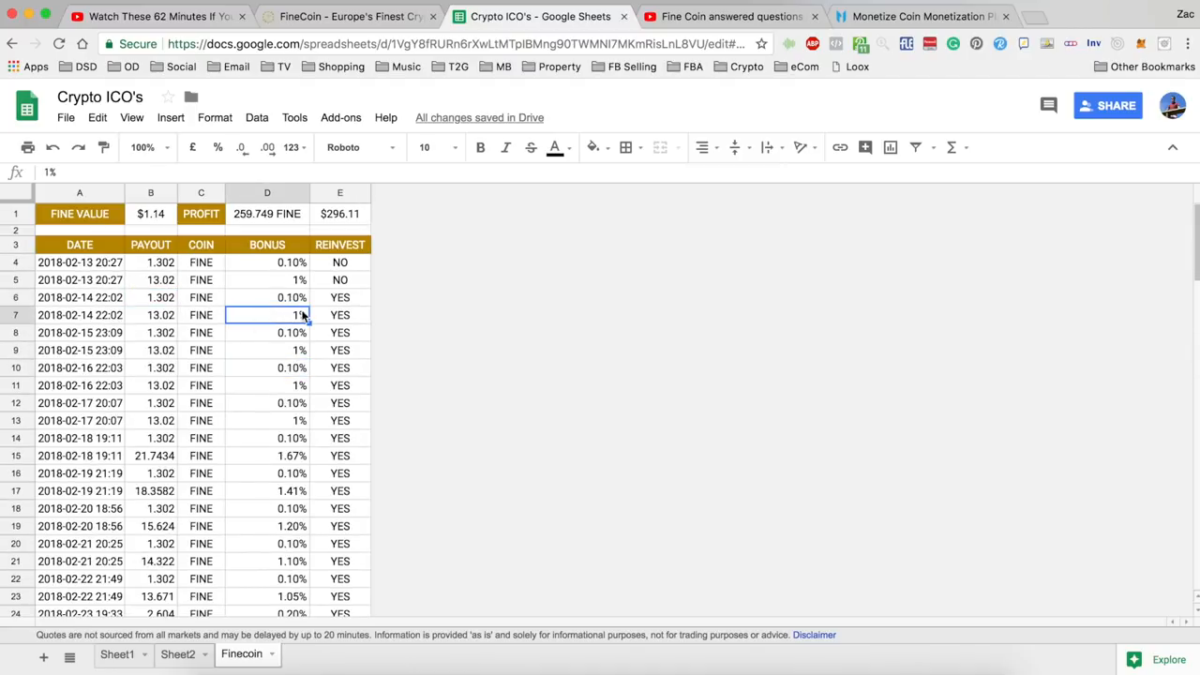
{"action": "left_click", "coordinate": [201, 332]}
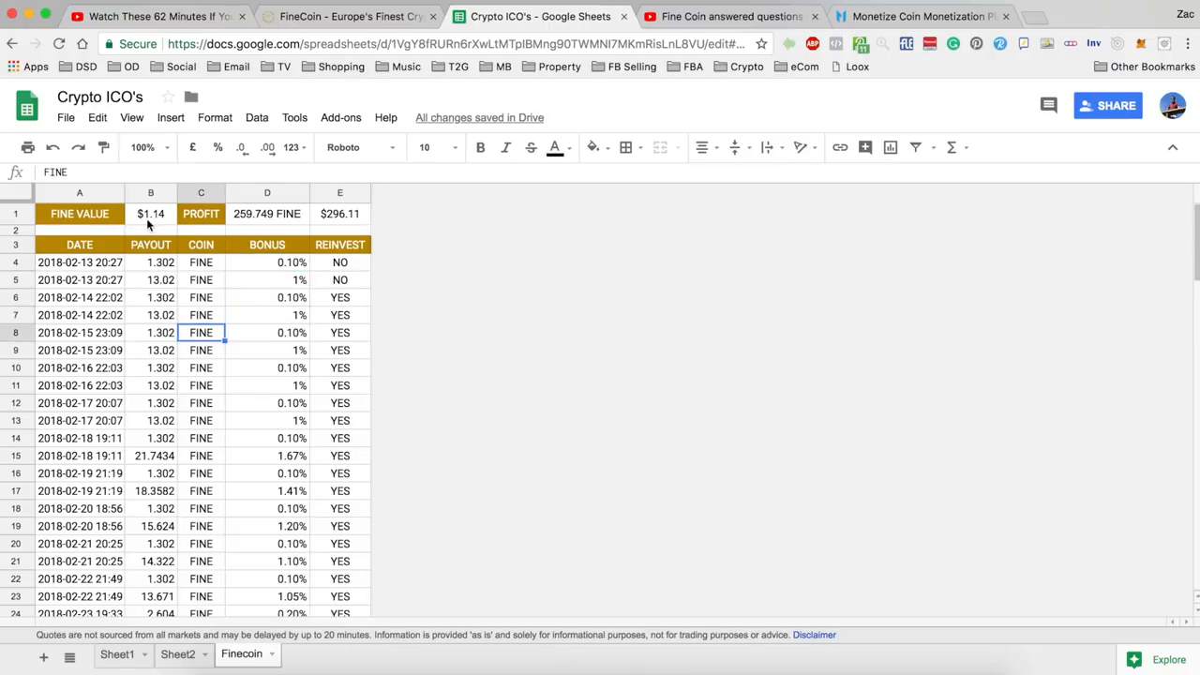
{"action": "left_click", "coordinate": [150, 214]}
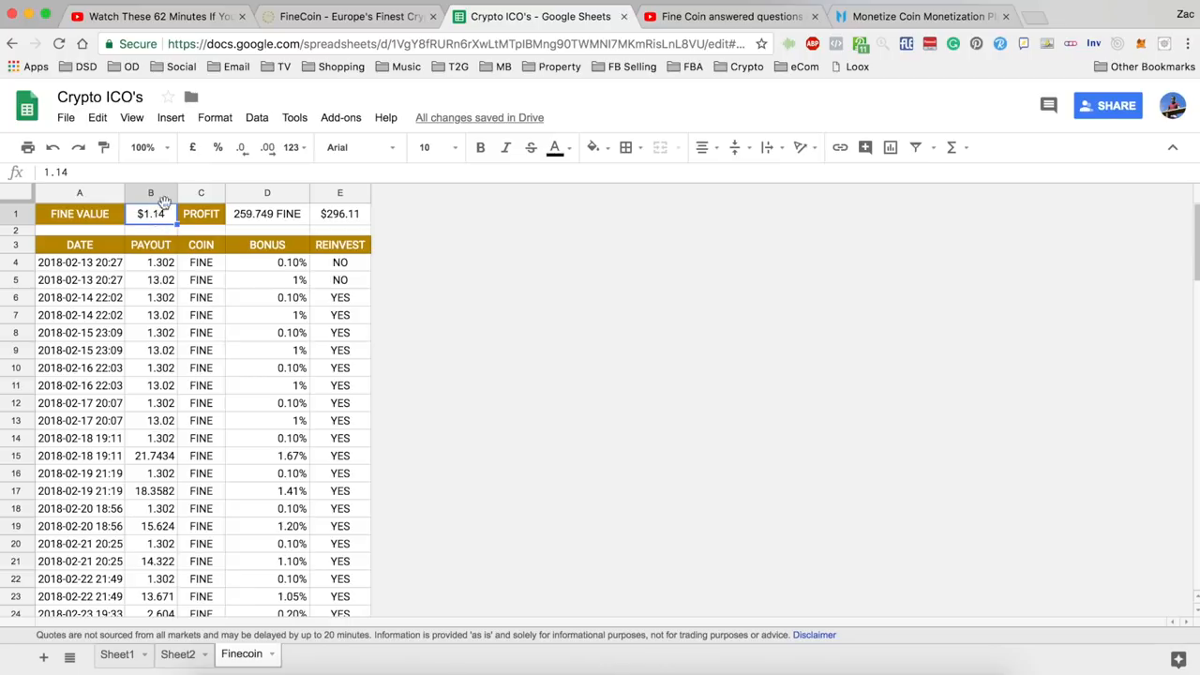
{"action": "scroll", "scroll_direction": "down", "scroll_amount": 3}
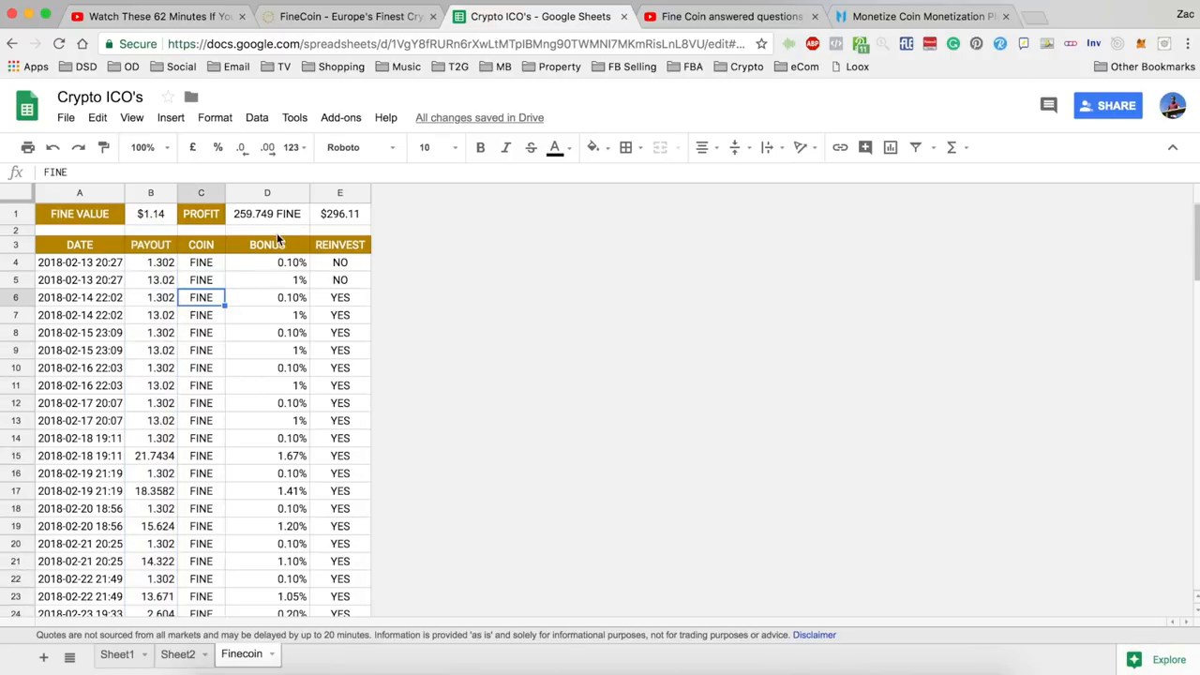
{"action": "left_click", "coordinate": [267, 213]}
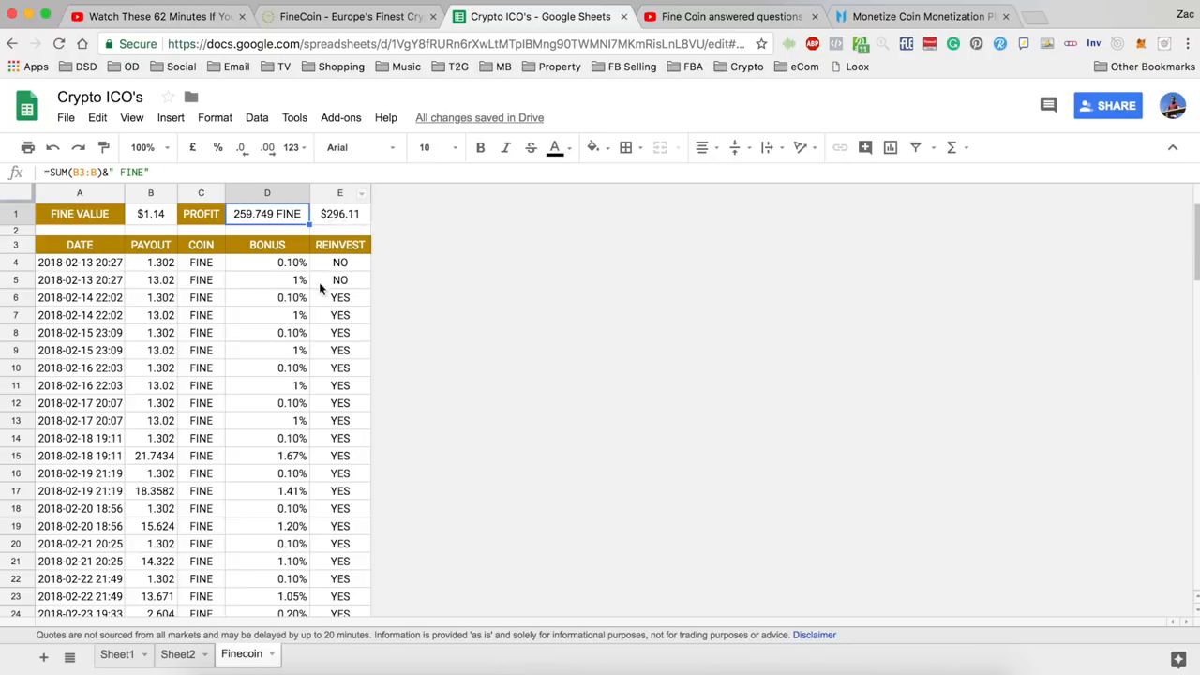
{"action": "left_click", "coordinate": [339, 314]}
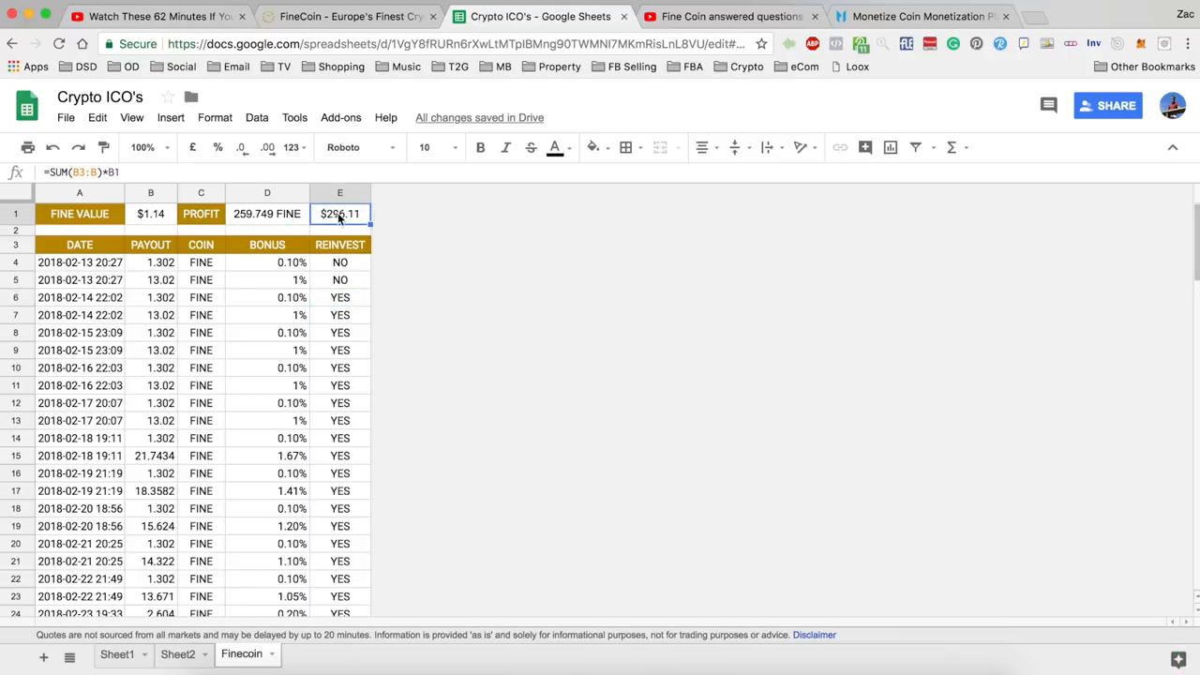
{"action": "left_click", "coordinate": [267, 213]}
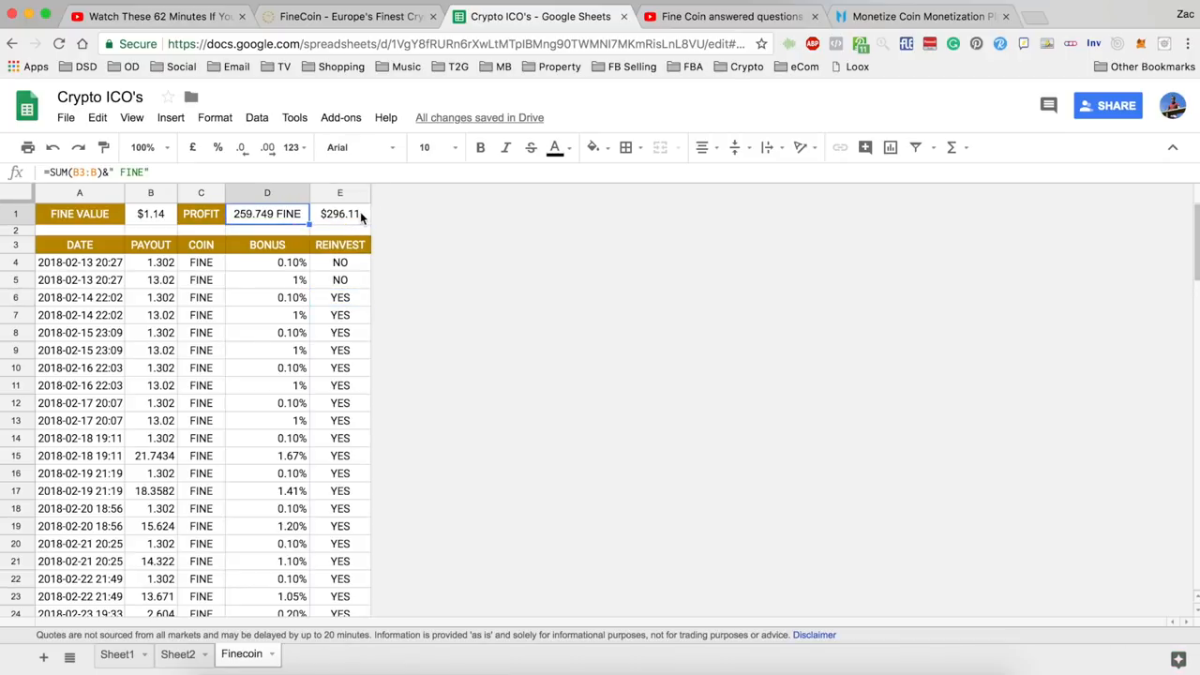
{"action": "left_click", "coordinate": [339, 214]}
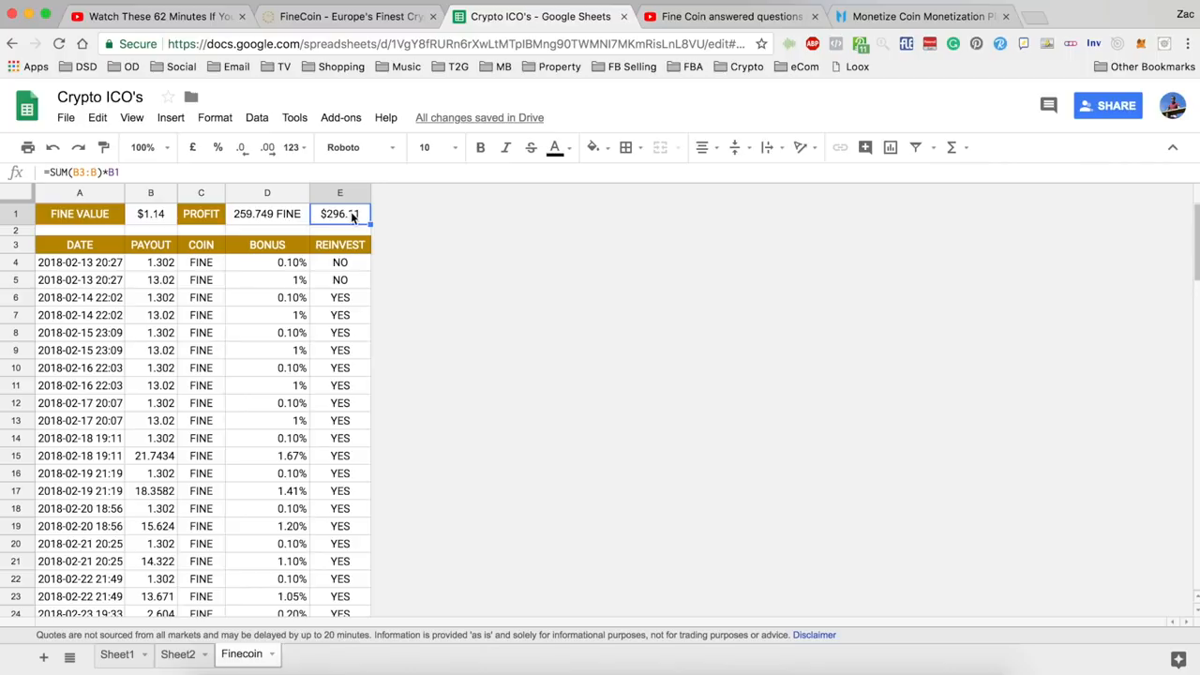
{"action": "left_click", "coordinate": [339, 262]}
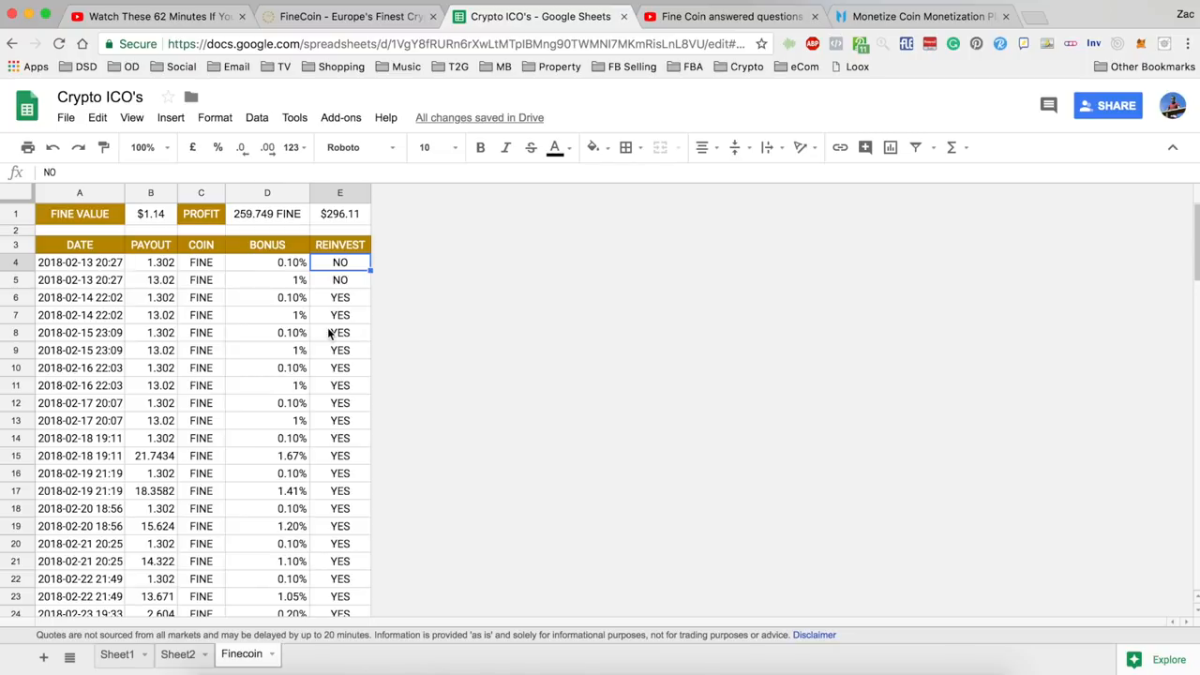
{"action": "mouse_move", "coordinate": [362, 143]}
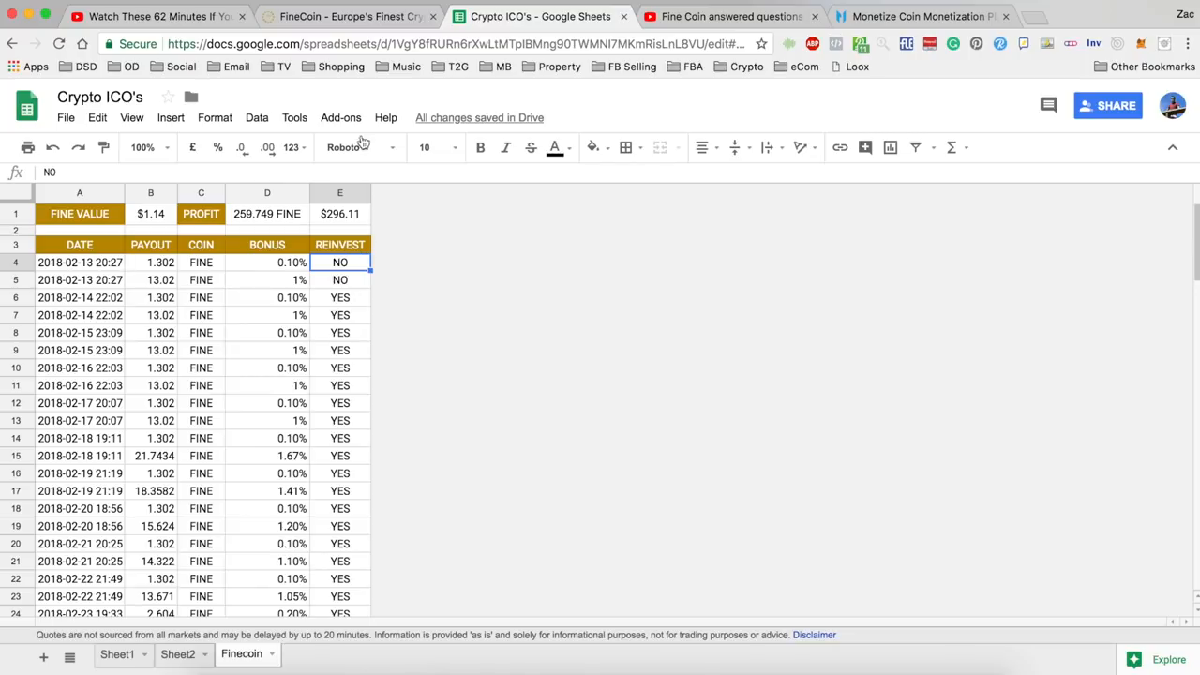
Step: Return to FineCoin's Staking Payouts showing the 121.37 FINE balance worth $138.93
{"action": "left_click", "coordinate": [349, 16]}
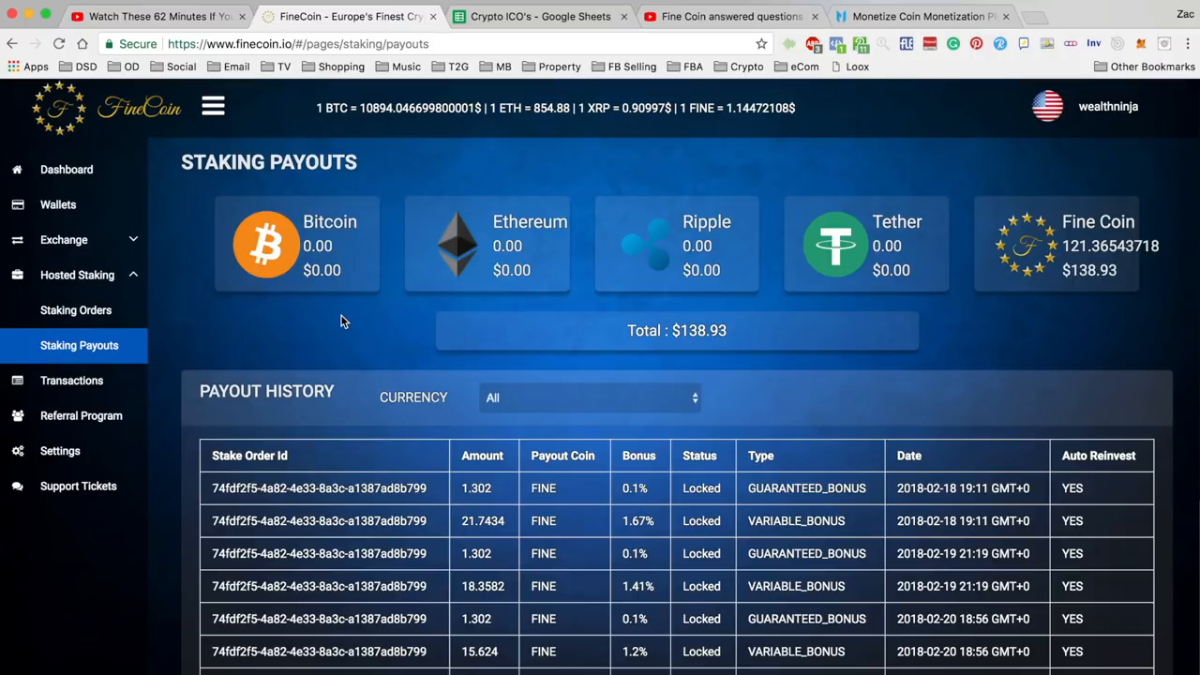
{"action": "mouse_move", "coordinate": [679, 79]}
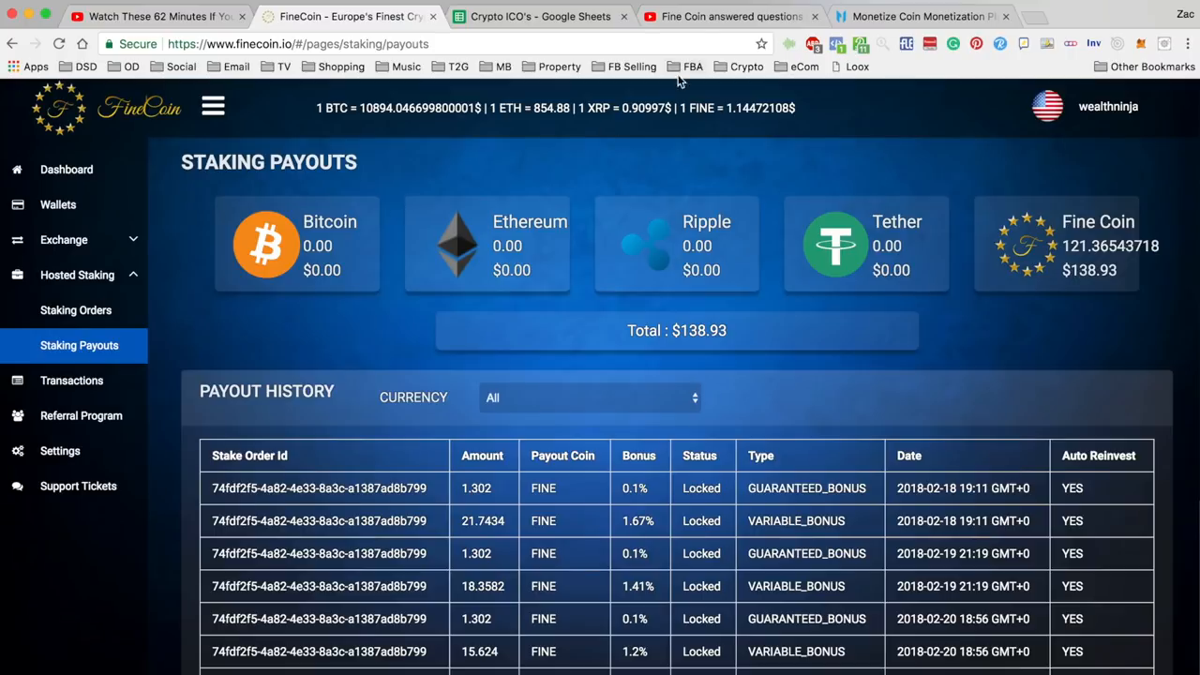
Step: Open the 'Fine Coin answered questions from the devs' video and seek to about 2:19
{"action": "left_click", "coordinate": [730, 16]}
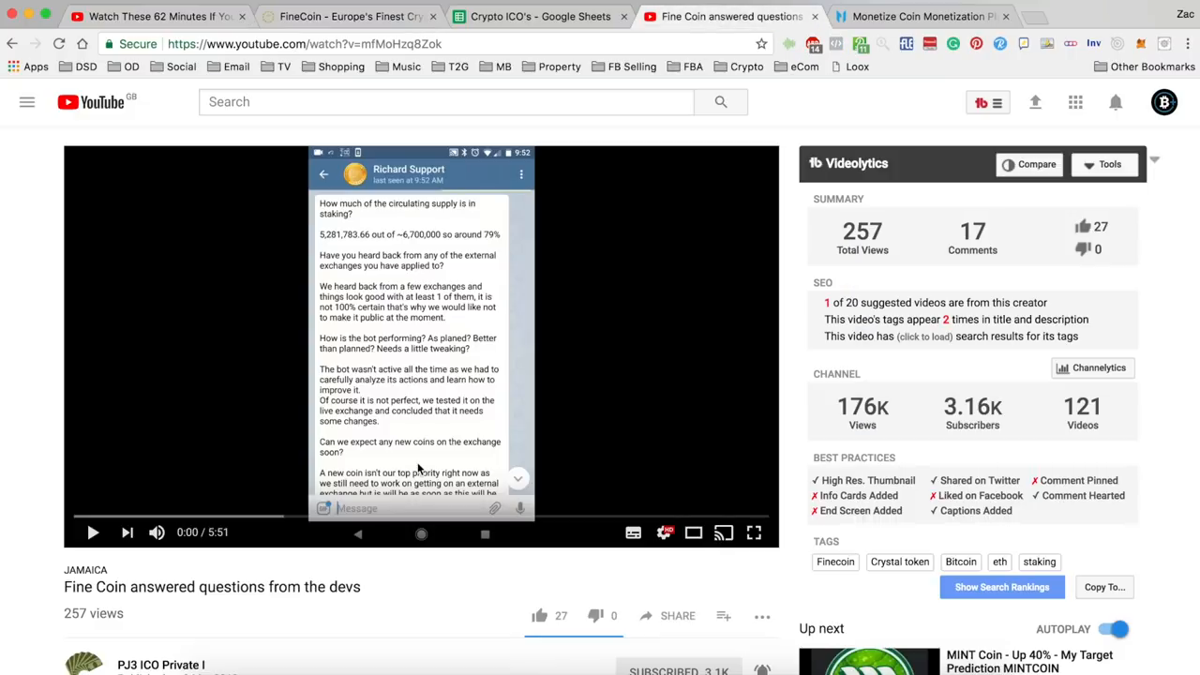
{"action": "scroll", "scroll_direction": "down", "scroll_amount": 3}
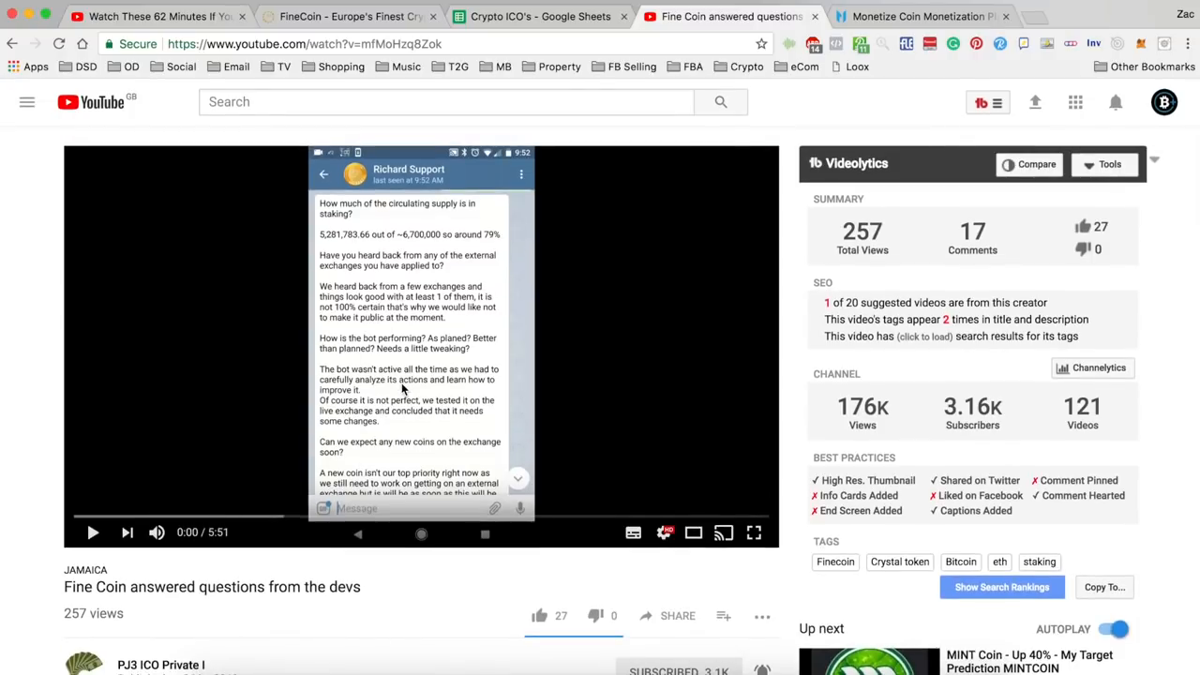
{"action": "mouse_move", "coordinate": [380, 364]}
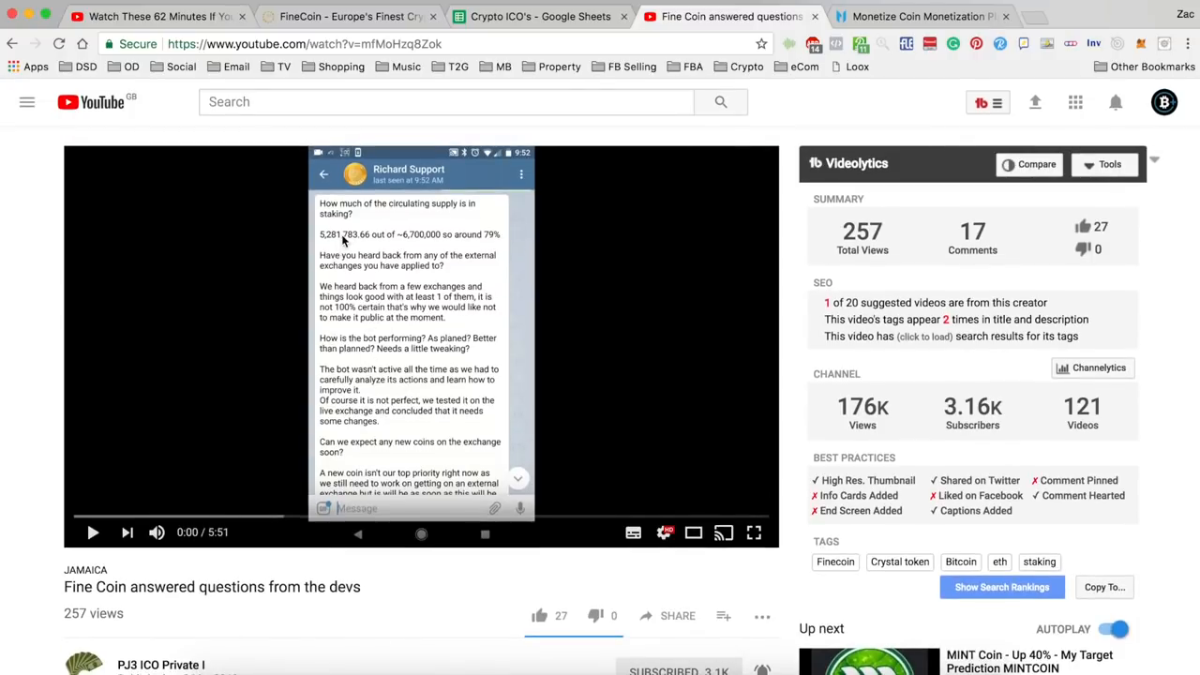
{"action": "mouse_move", "coordinate": [453, 242]}
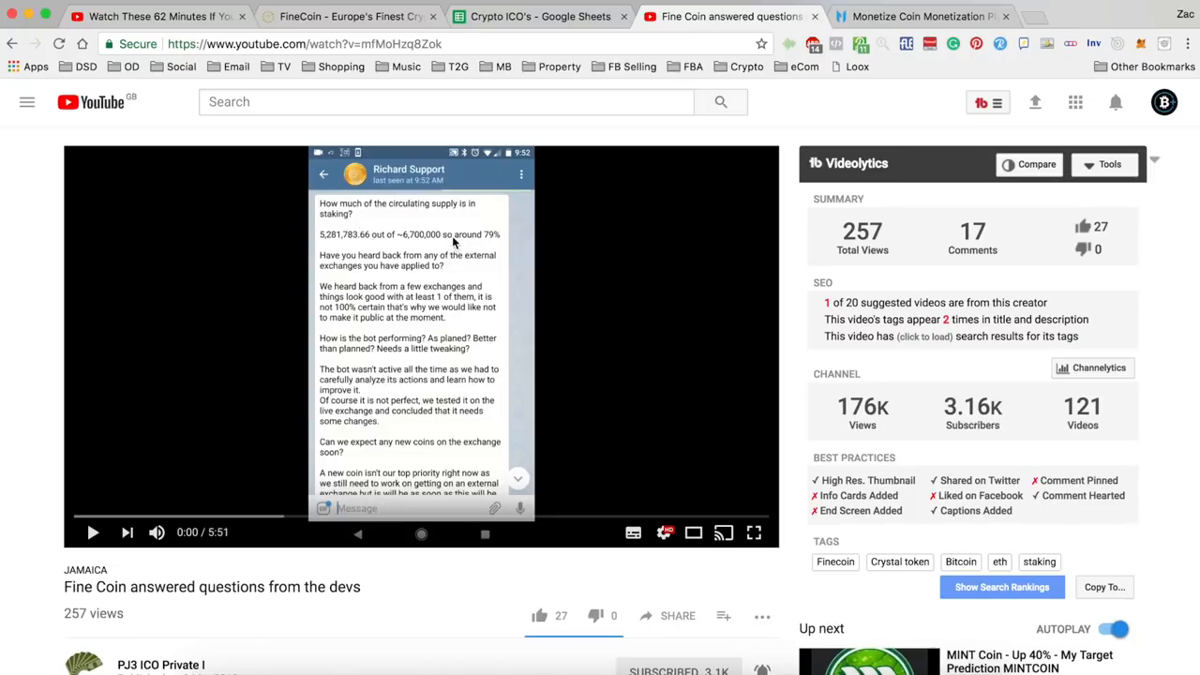
{"action": "mouse_move", "coordinate": [460, 227]}
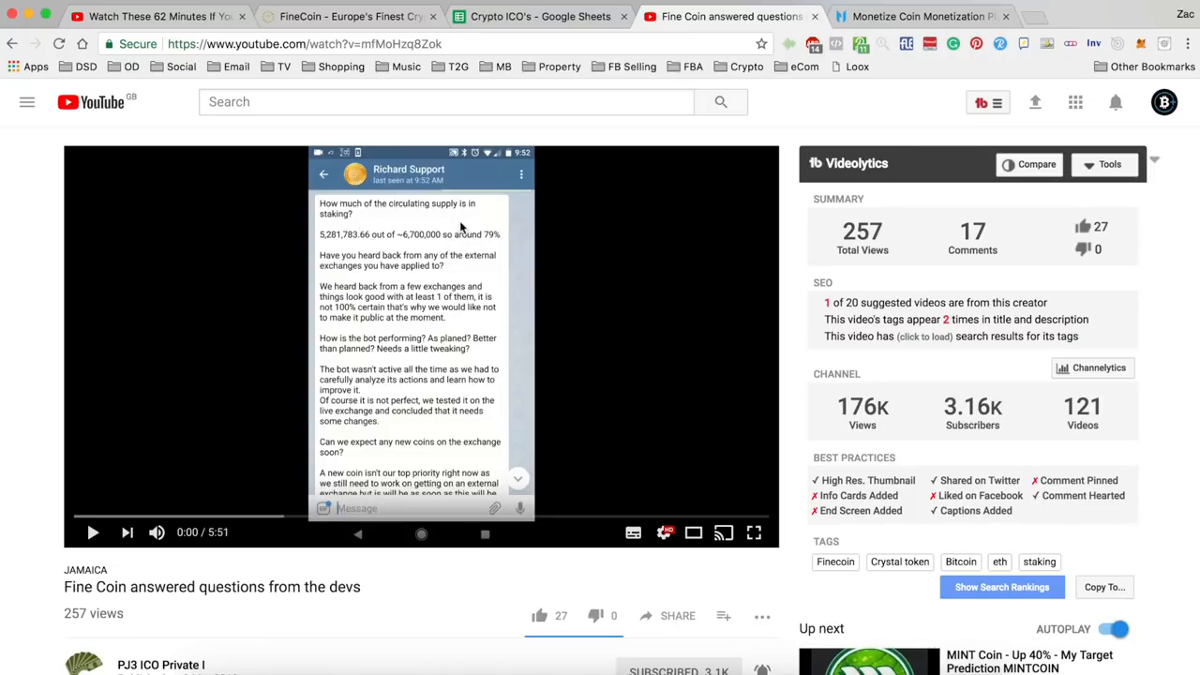
{"action": "mouse_move", "coordinate": [427, 300]}
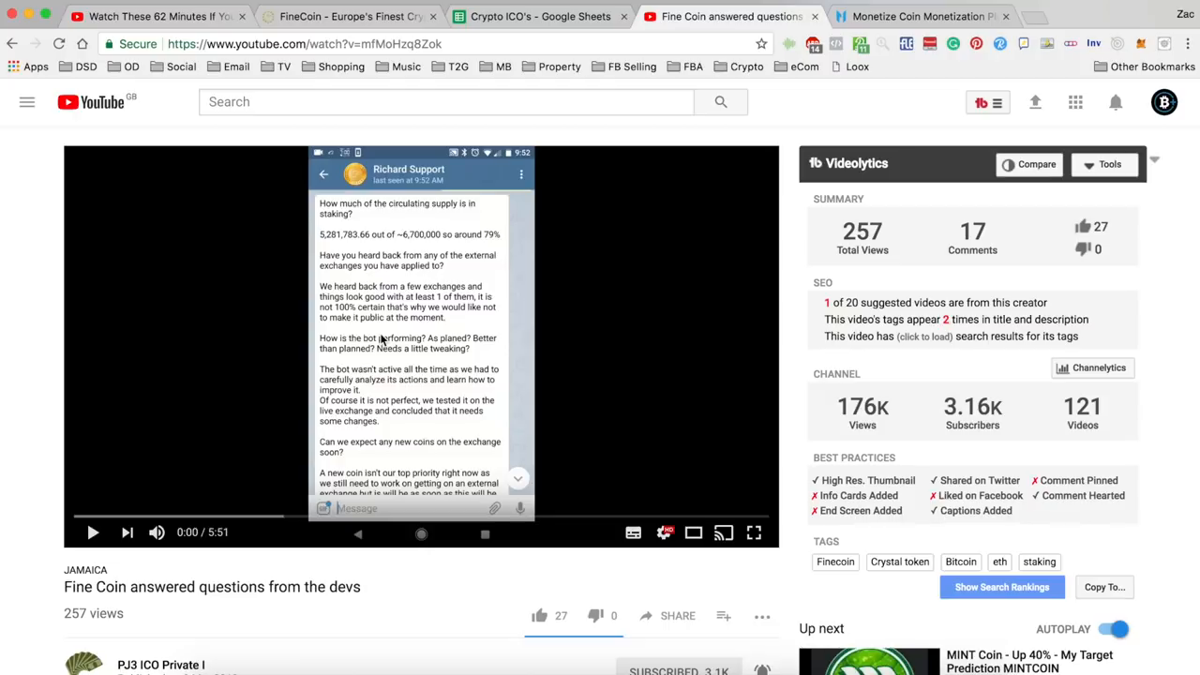
{"action": "scroll", "scroll_direction": "down", "scroll_amount": 3}
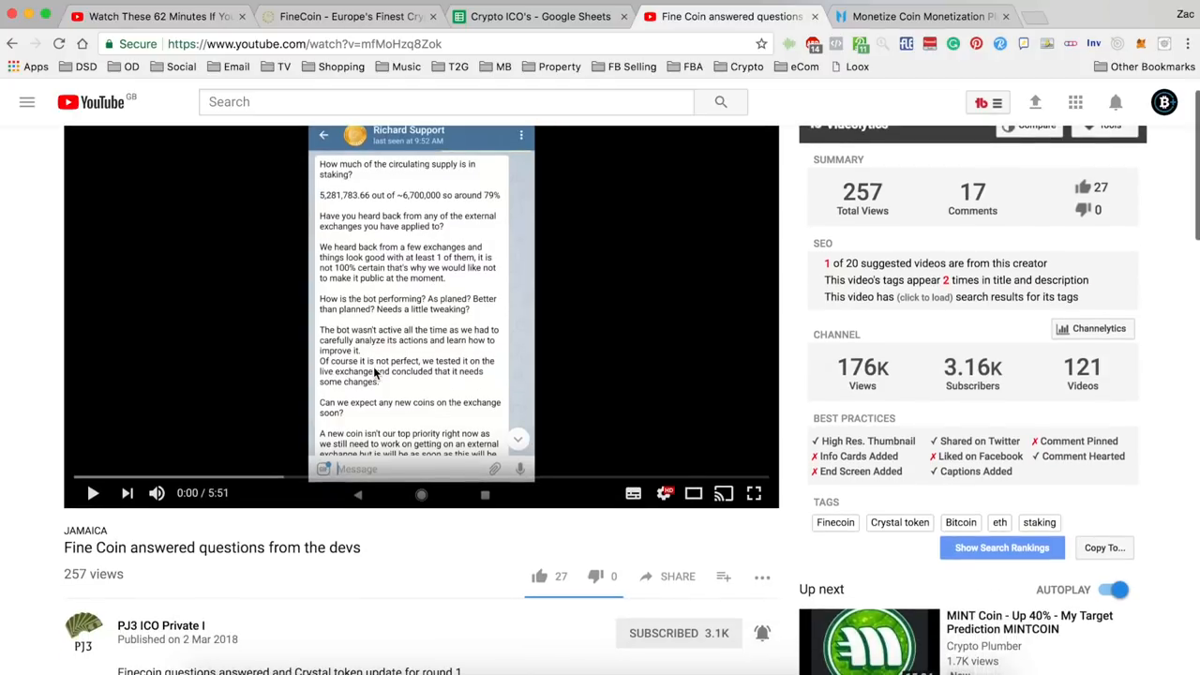
{"action": "left_click", "coordinate": [214, 491]}
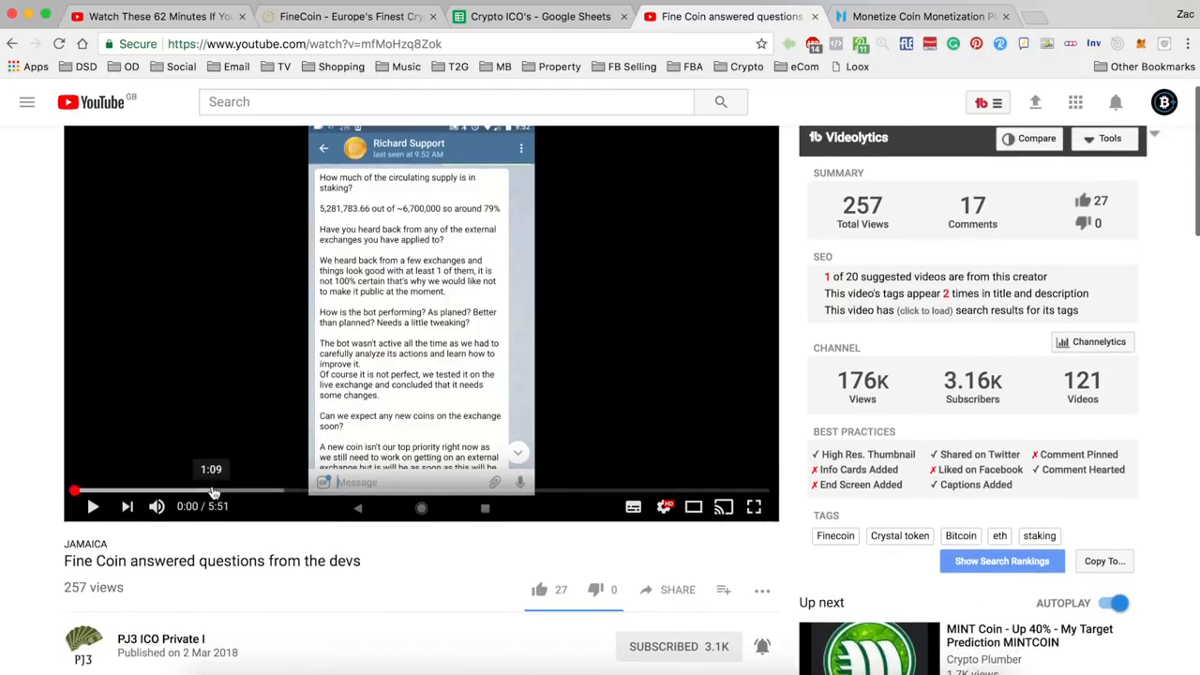
{"action": "left_click_drag", "start_coordinate": [211, 492], "coordinate": [282, 491]}
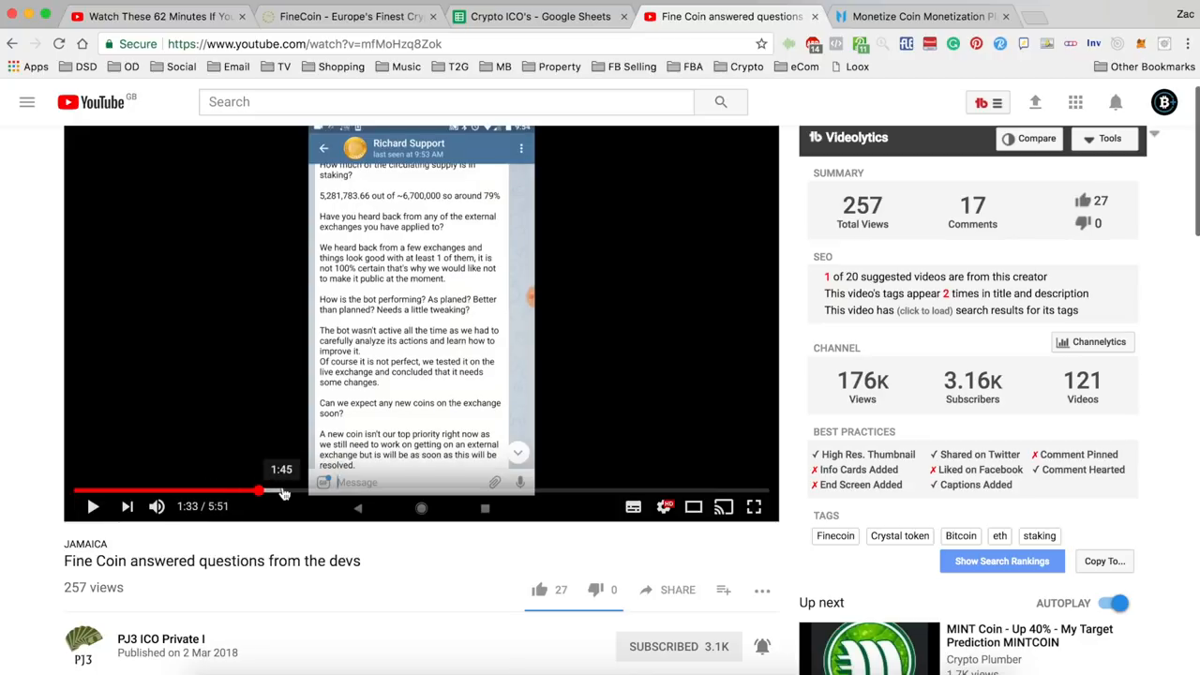
{"action": "left_click_drag", "start_coordinate": [259, 491], "coordinate": [348, 490]}
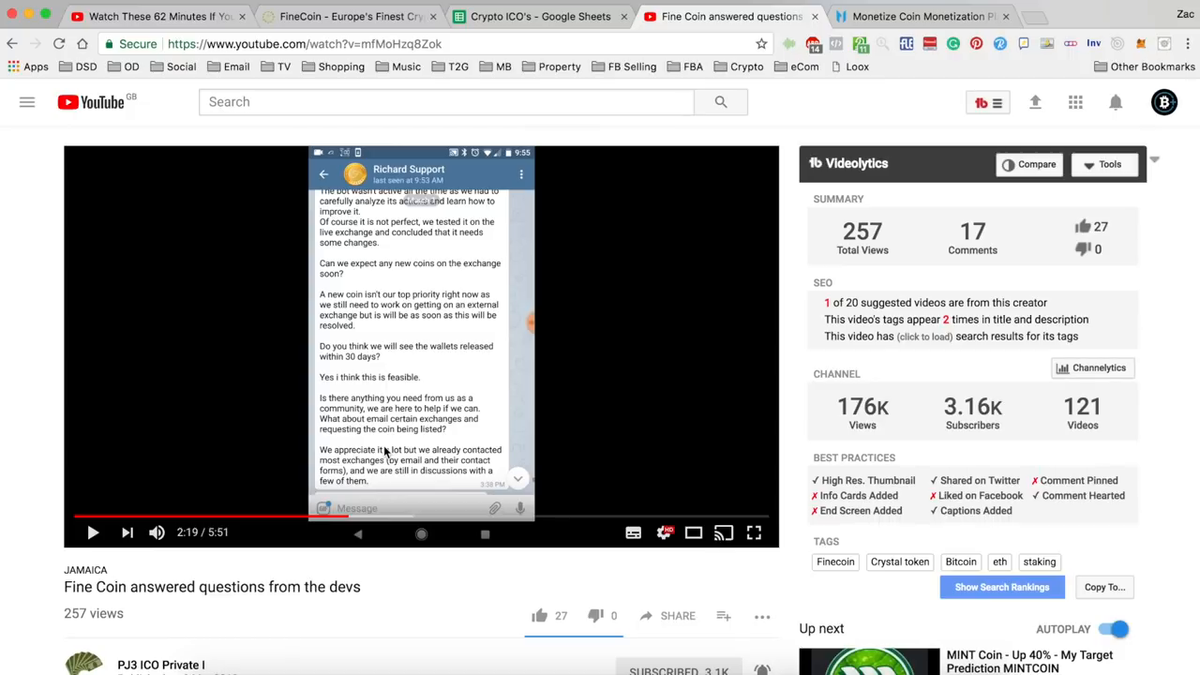
{"action": "mouse_move", "coordinate": [361, 515]}
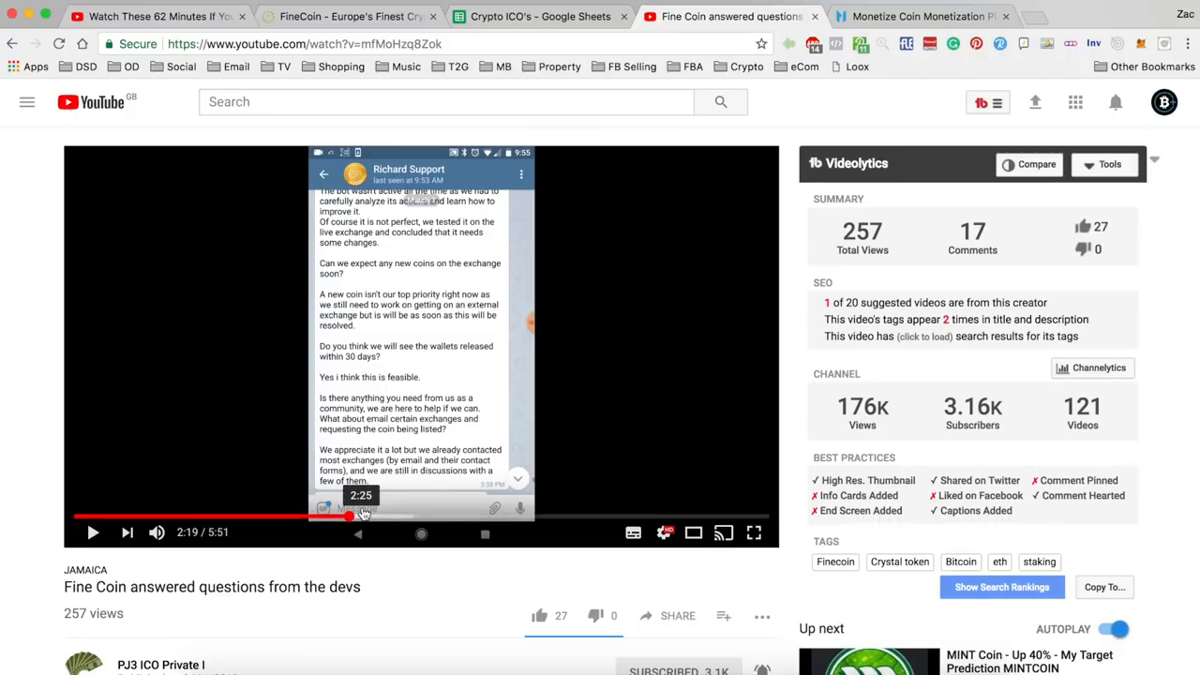
{"action": "mouse_move", "coordinate": [382, 516]}
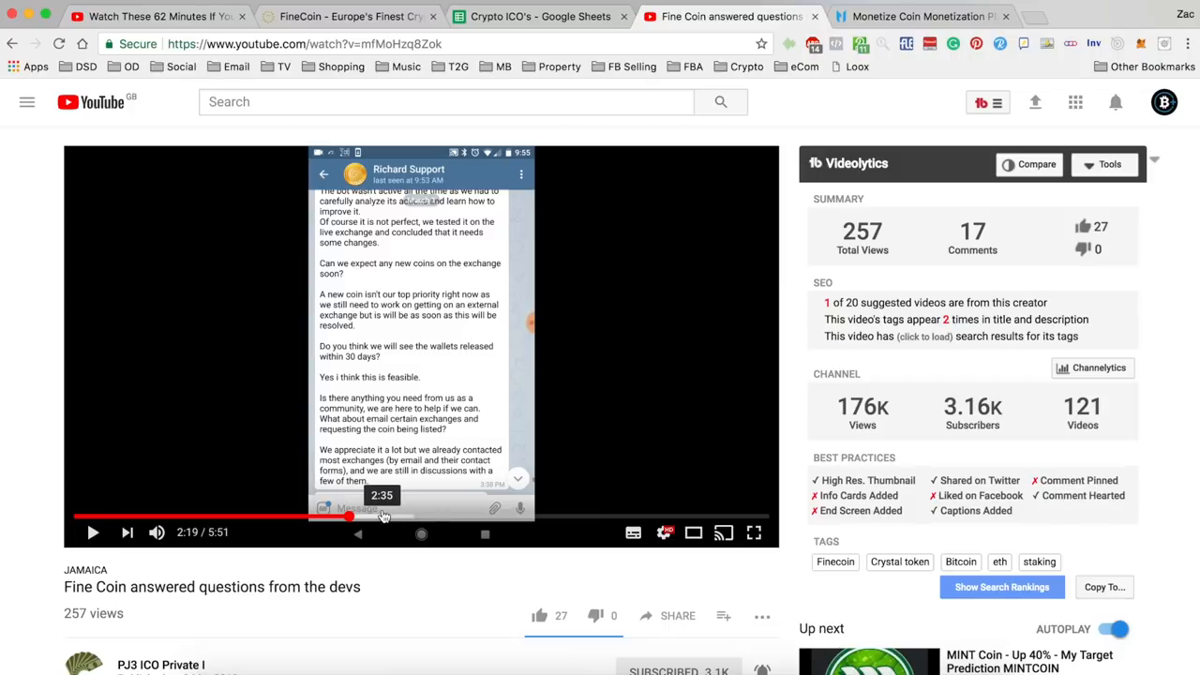